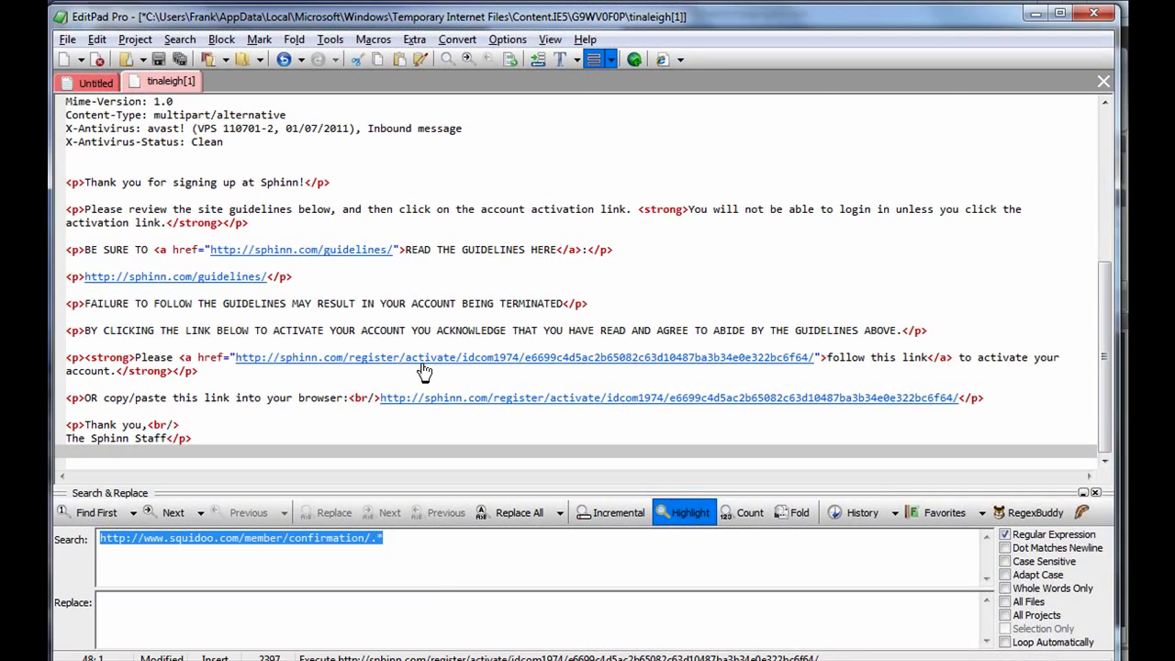
mouse_move(272, 370)
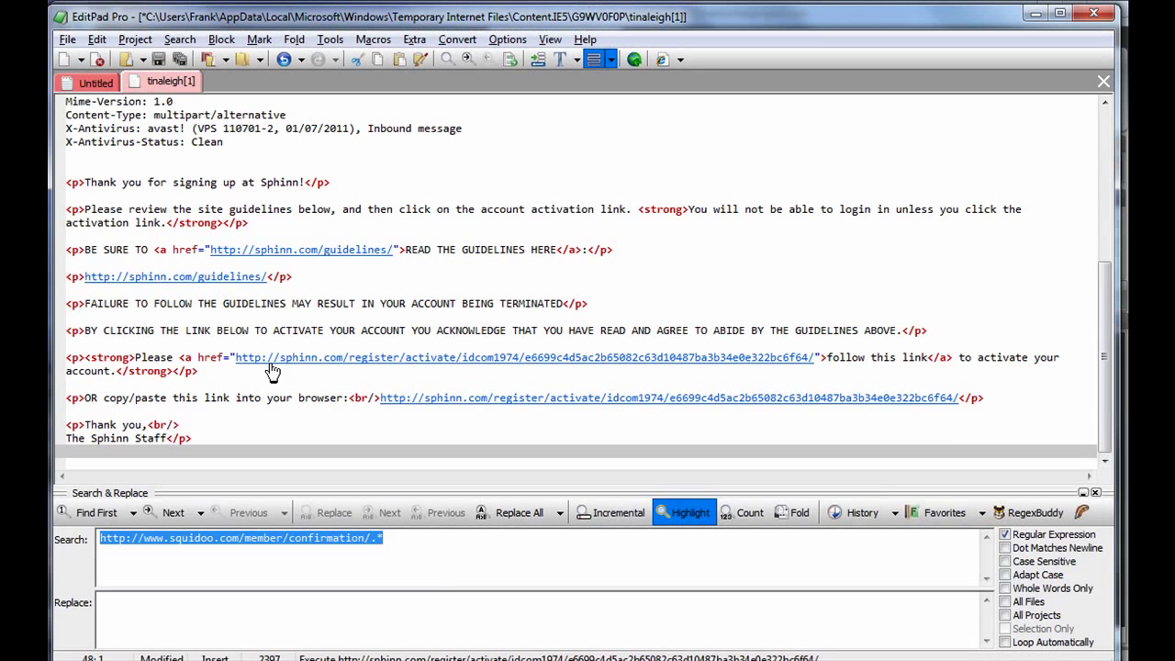
Scroll through the Sphinn signup email HTML while clearing the old Squidoo search pattern
scroll("up", 3)
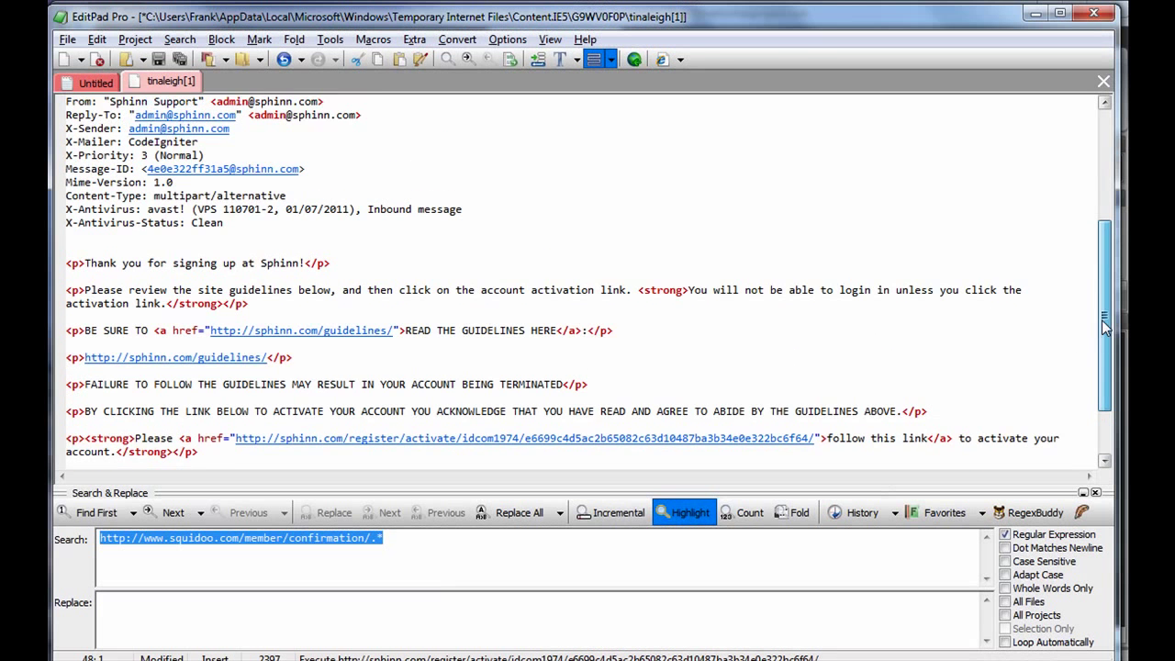
scroll("down", 3)
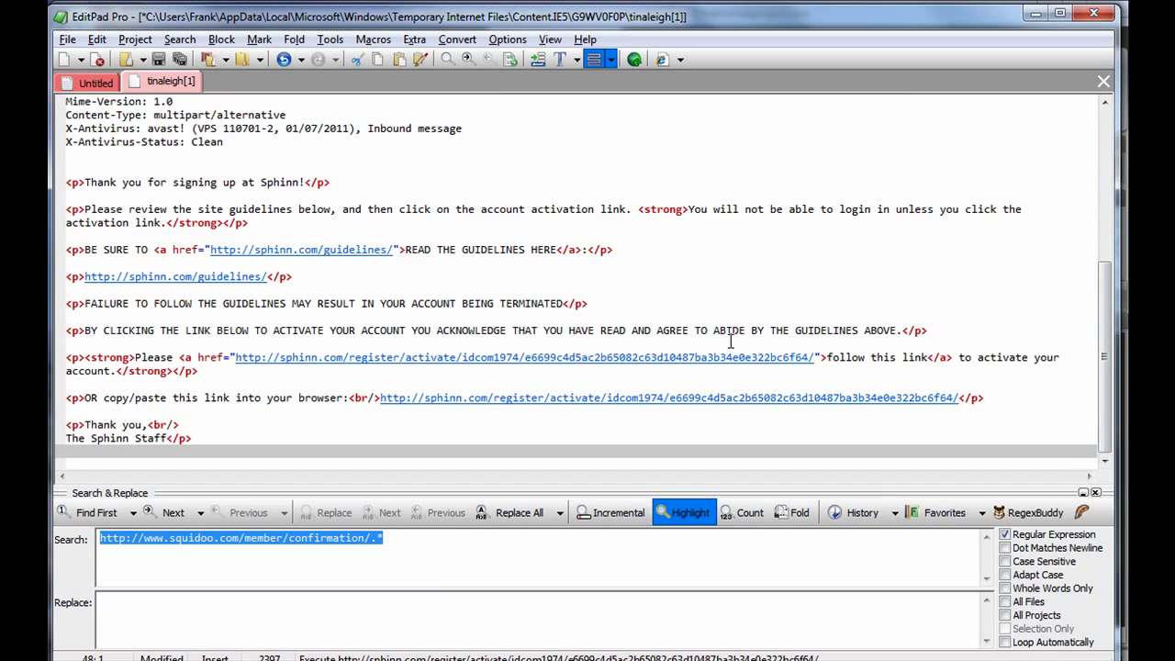
mouse_move(352, 408)
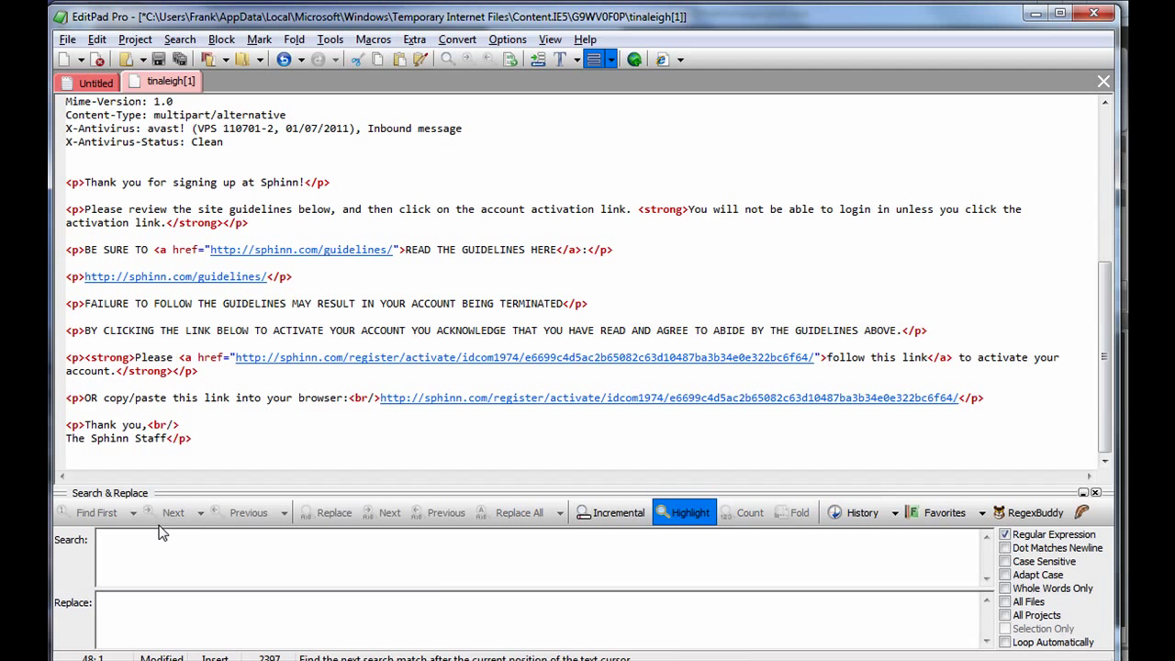
mouse_move(233, 488)
type("(?<")
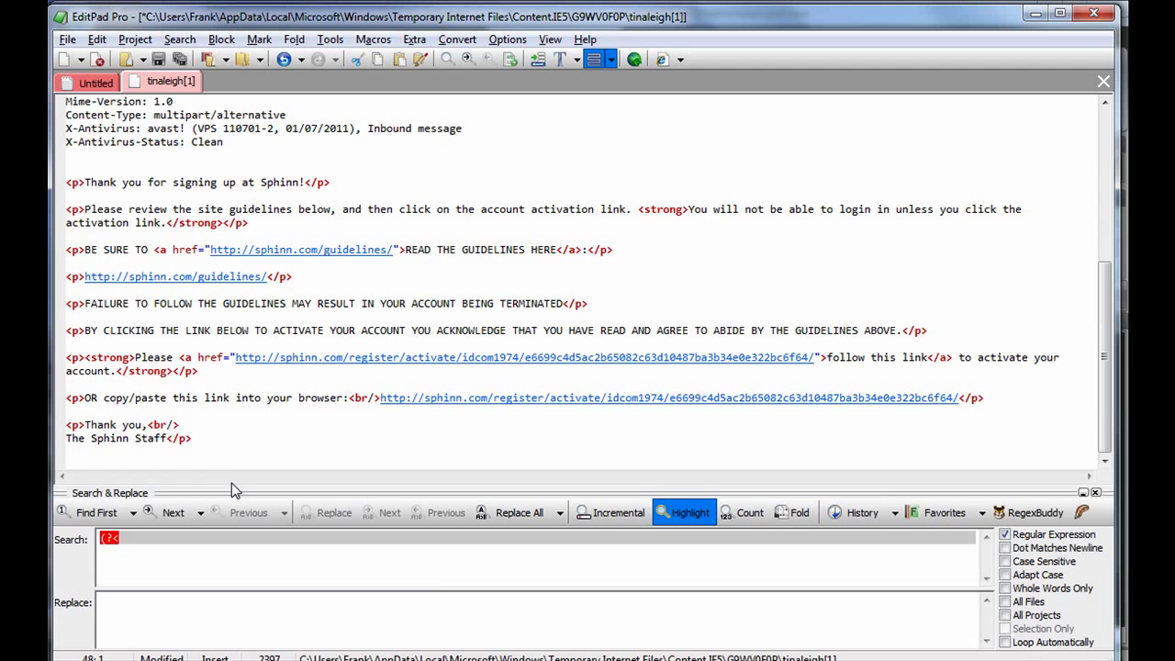
type("=>)")
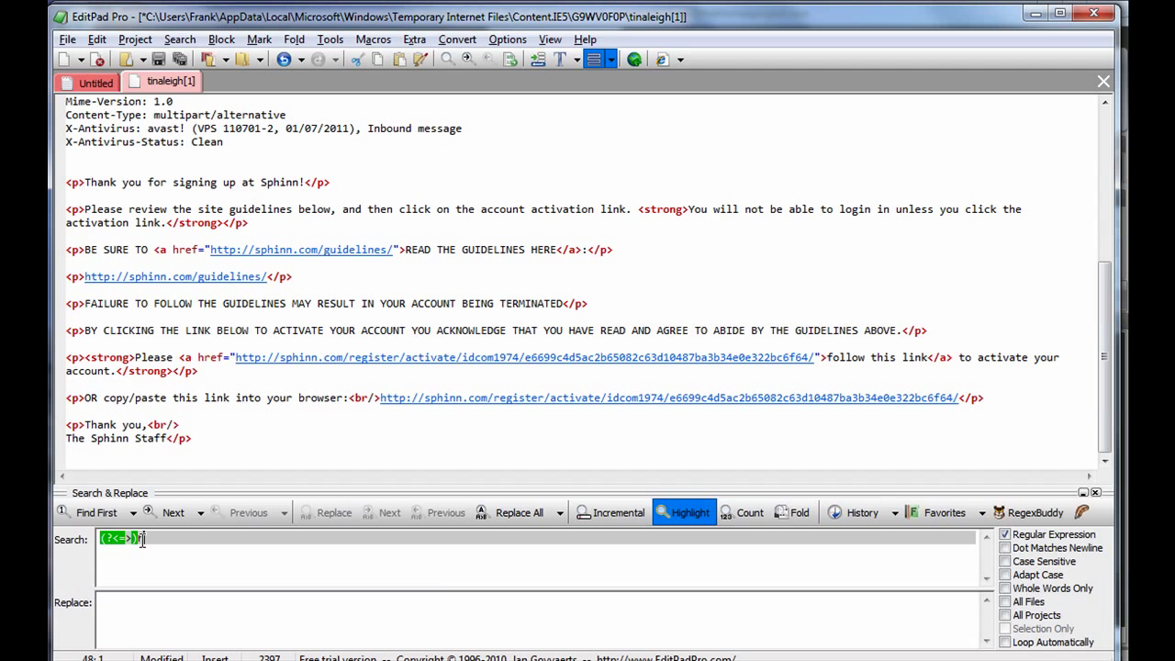
type("http")
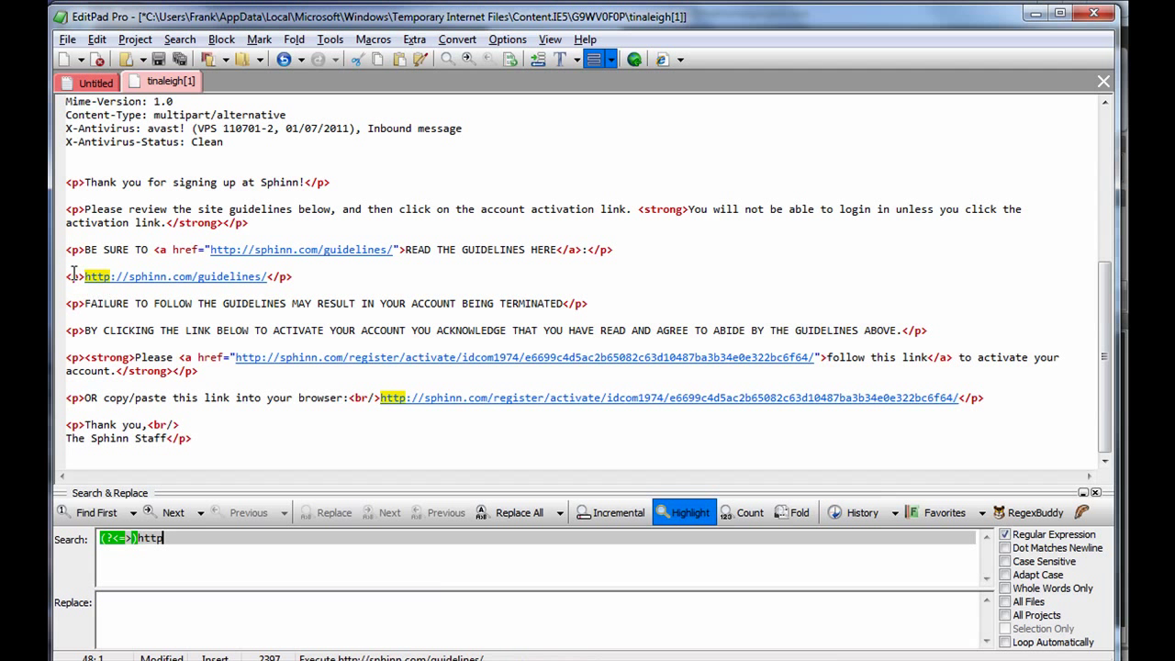
mouse_move(156, 287)
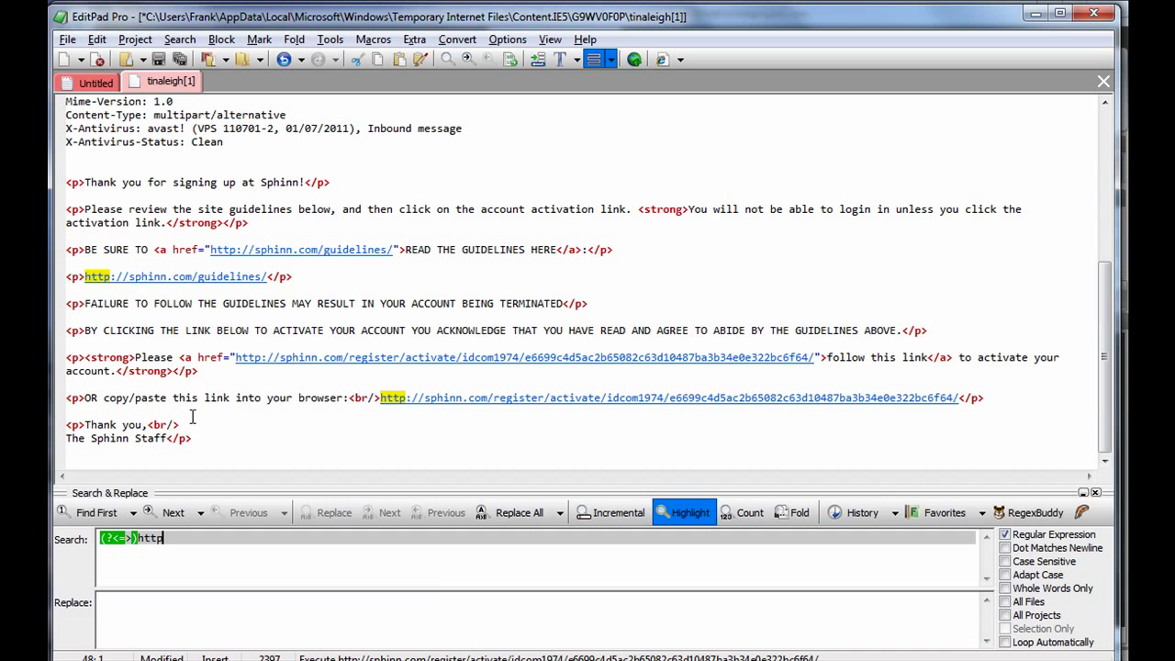
type(":/")
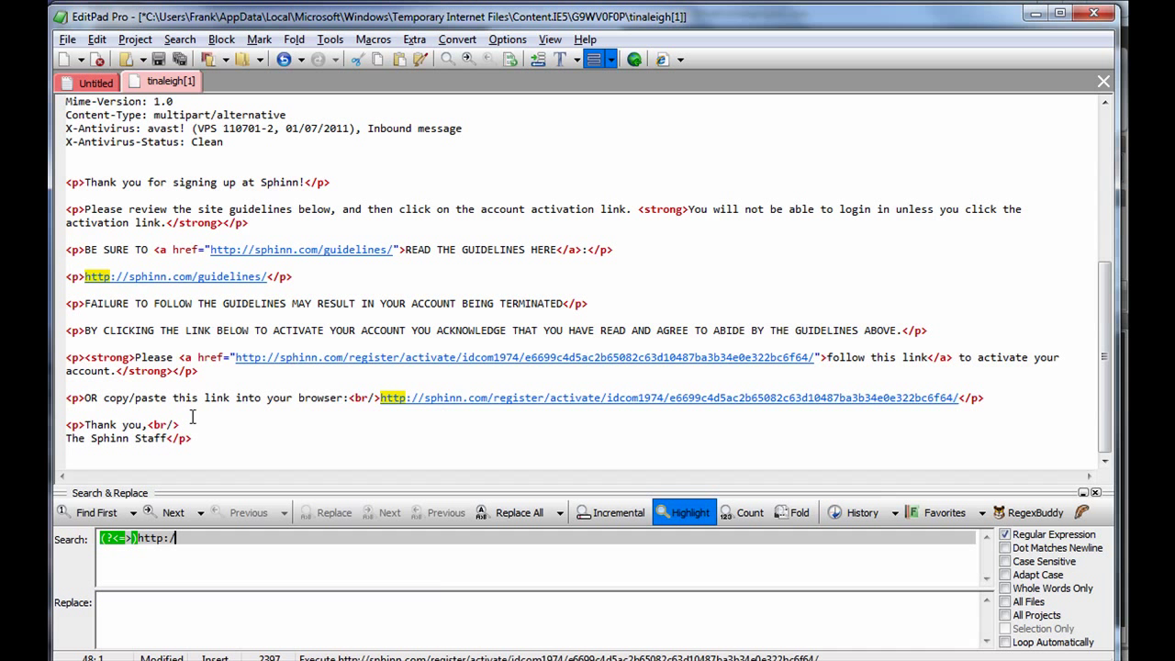
type("/s")
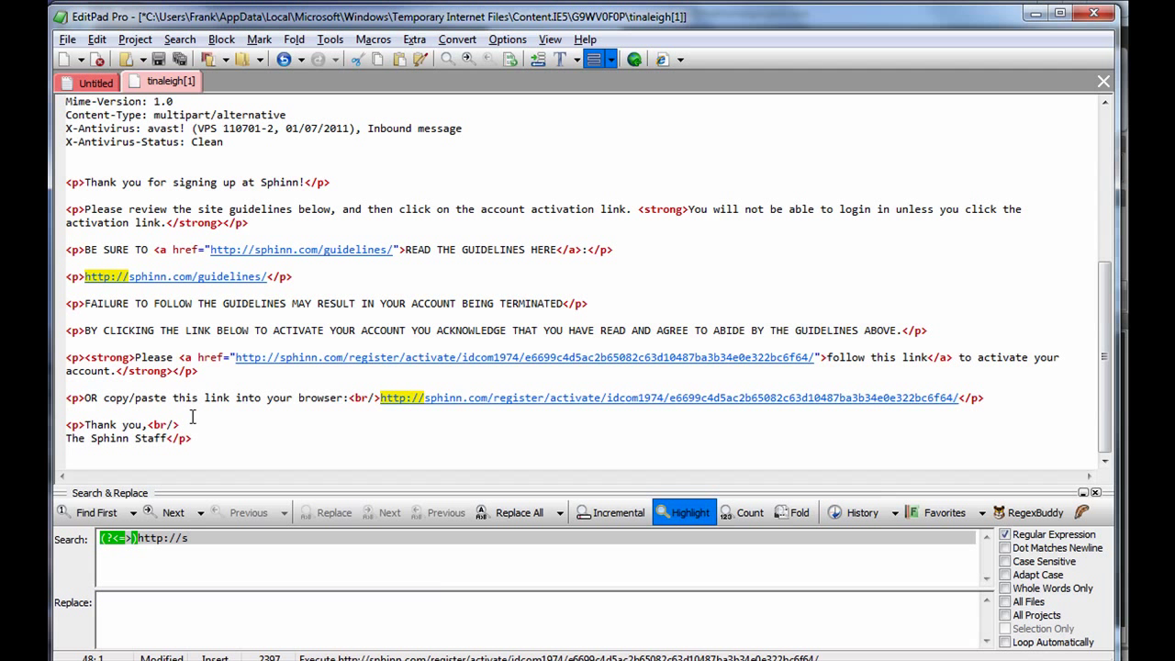
type("phinn.")
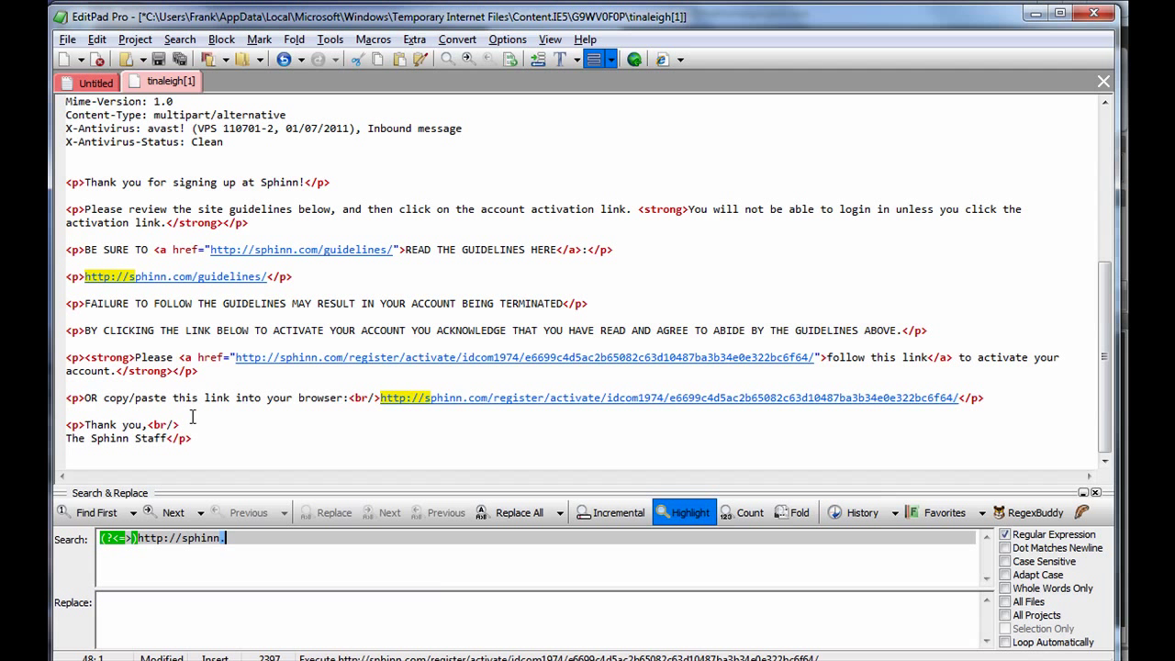
type("com")
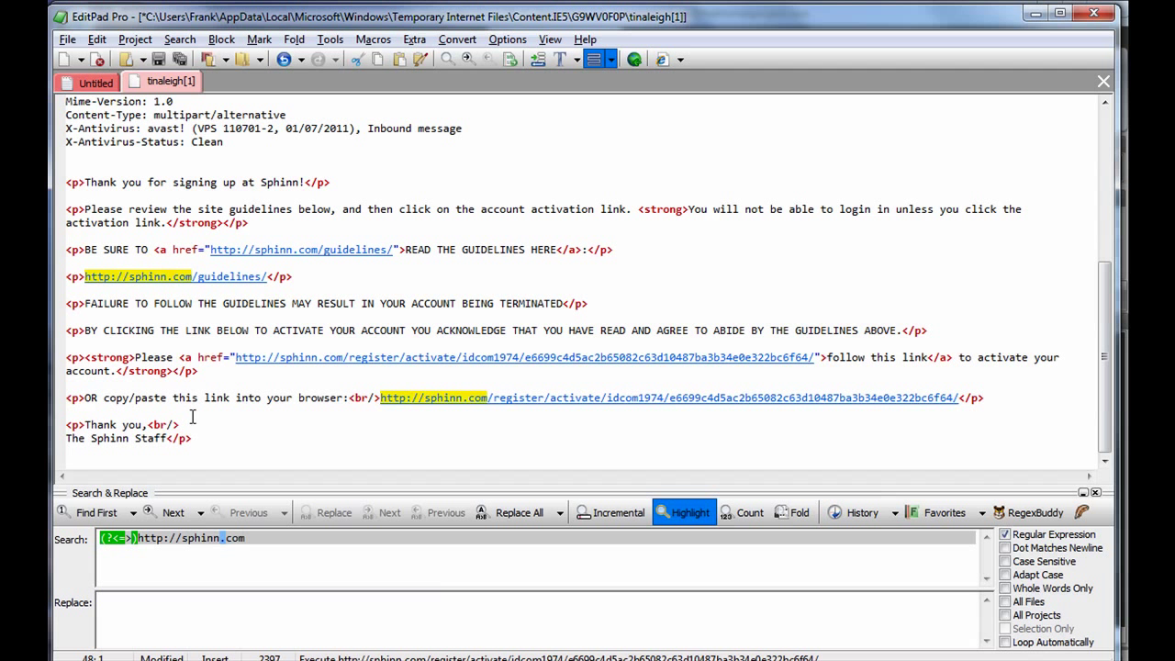
type("/register")
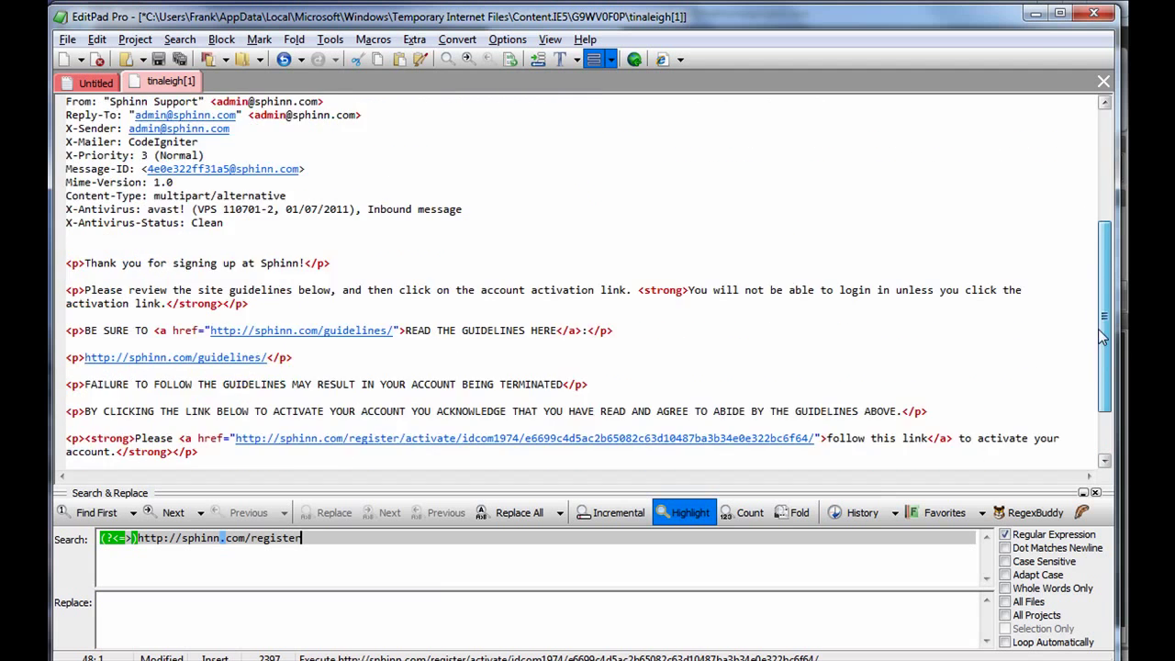
scroll("down", 3)
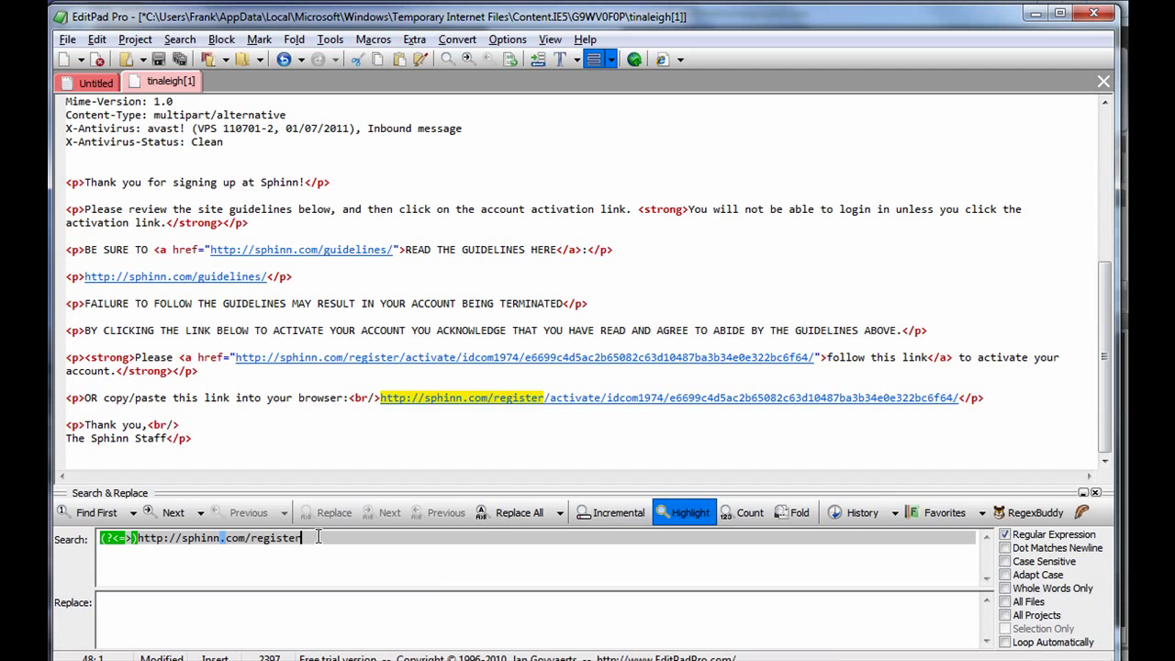
type(".*(")
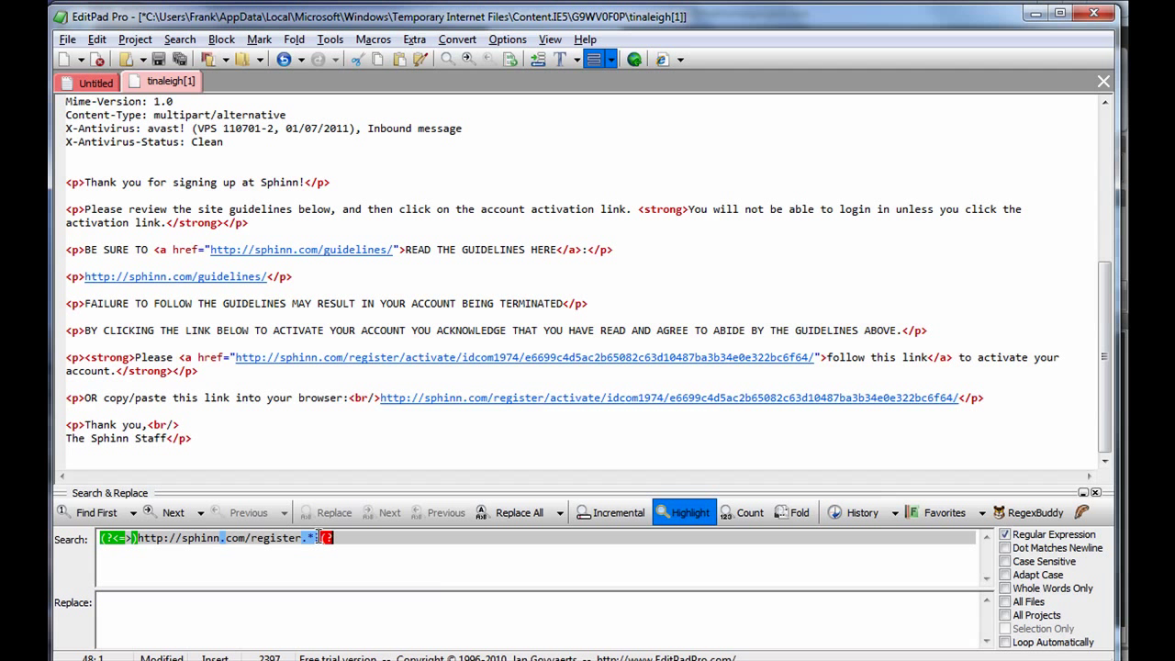
type("?=<)")
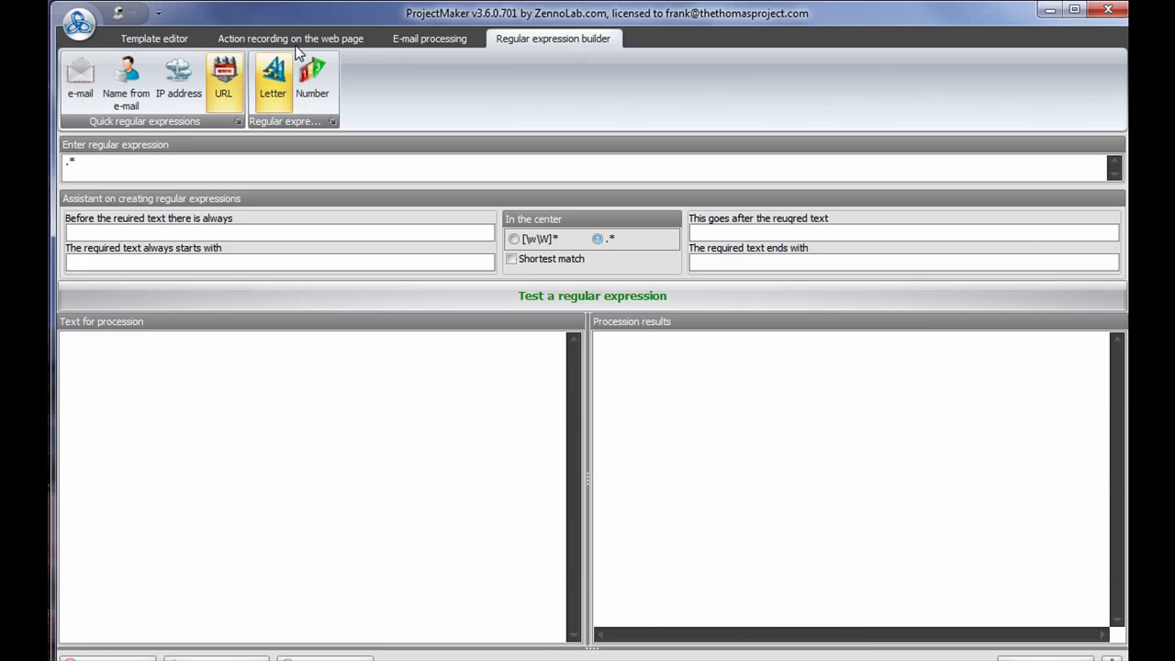
Paste the Sphinn register regex into E-mail processing and parse the activation link from the message
left_click(429, 37)
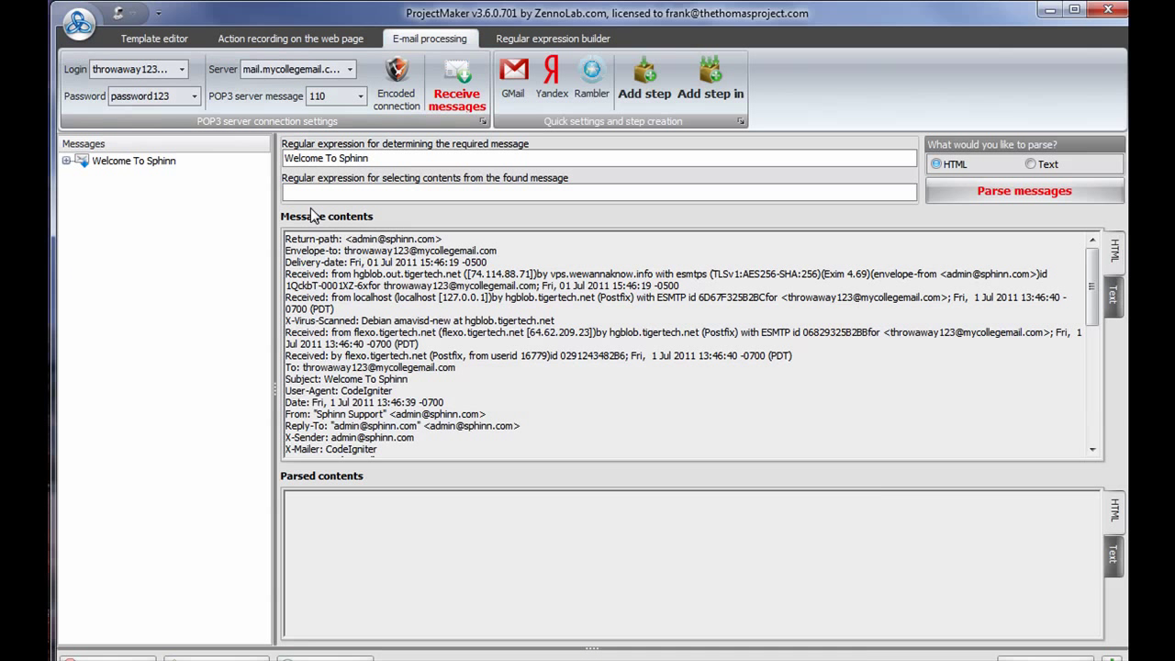
type("(?<=<)http://sphinn.com/register.*?(?=<)")
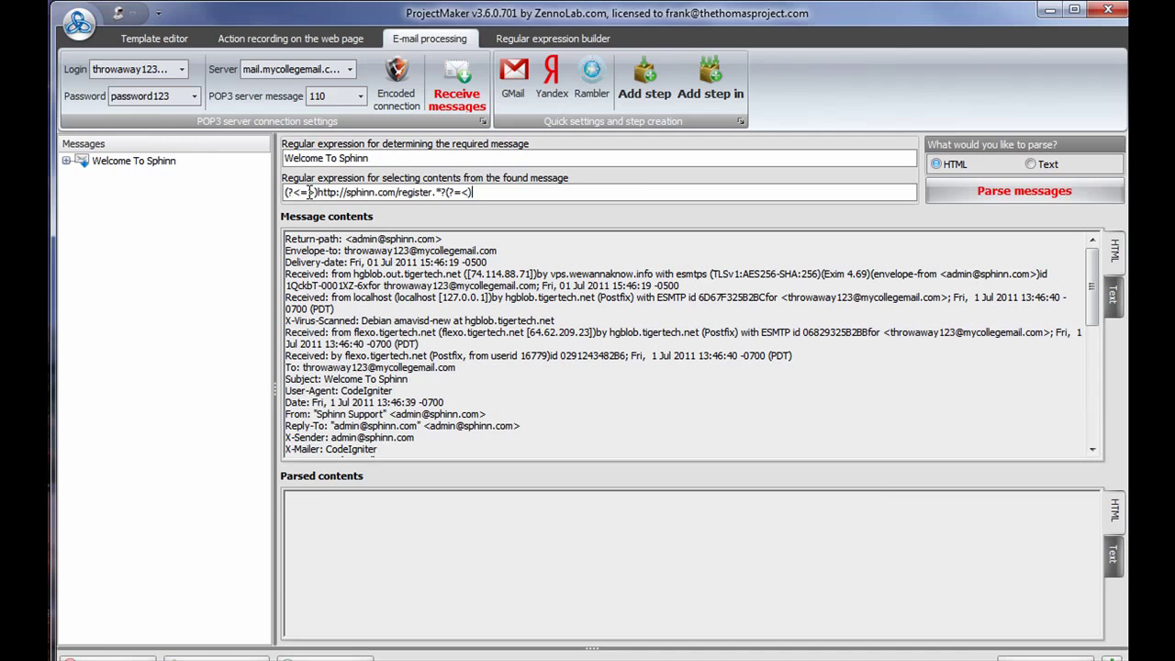
left_click(1025, 191)
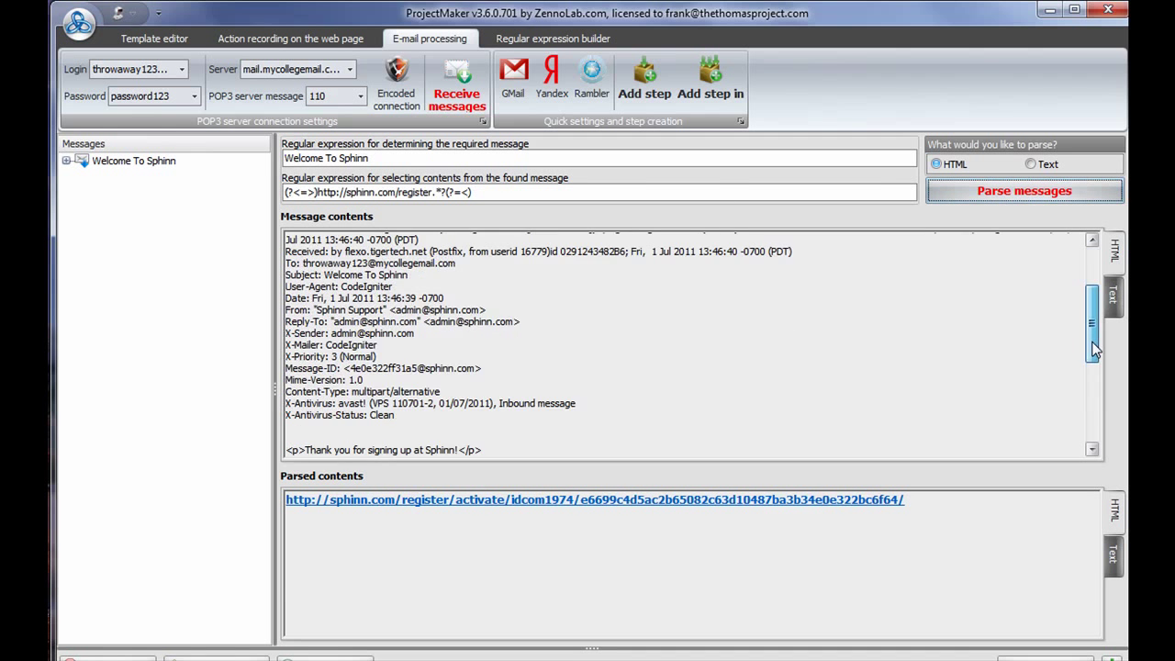
scroll("down", 3)
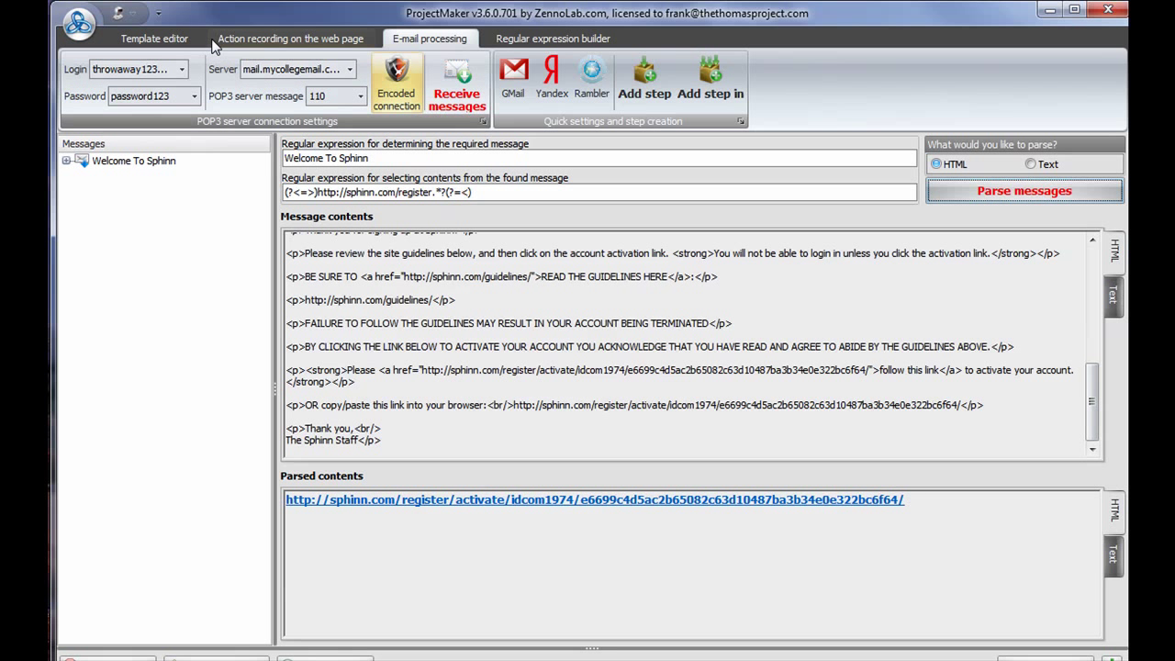
Add the mail step from E-mail processing and place the Work with mail block on the template canvas
left_click(290, 38)
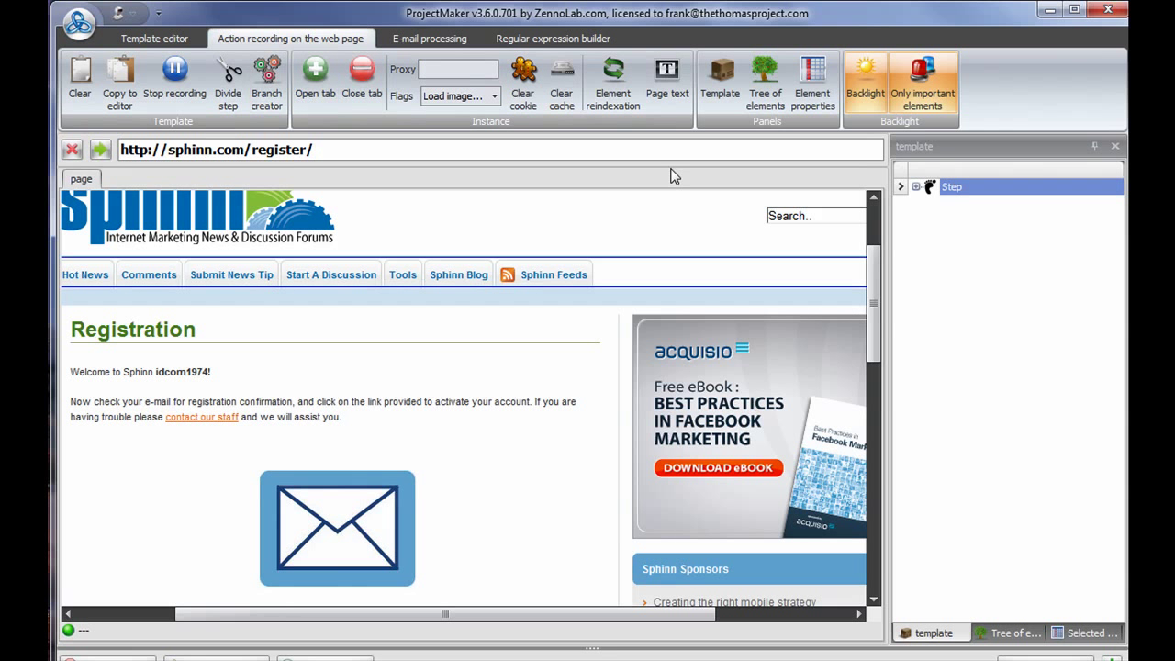
mouse_move(118, 81)
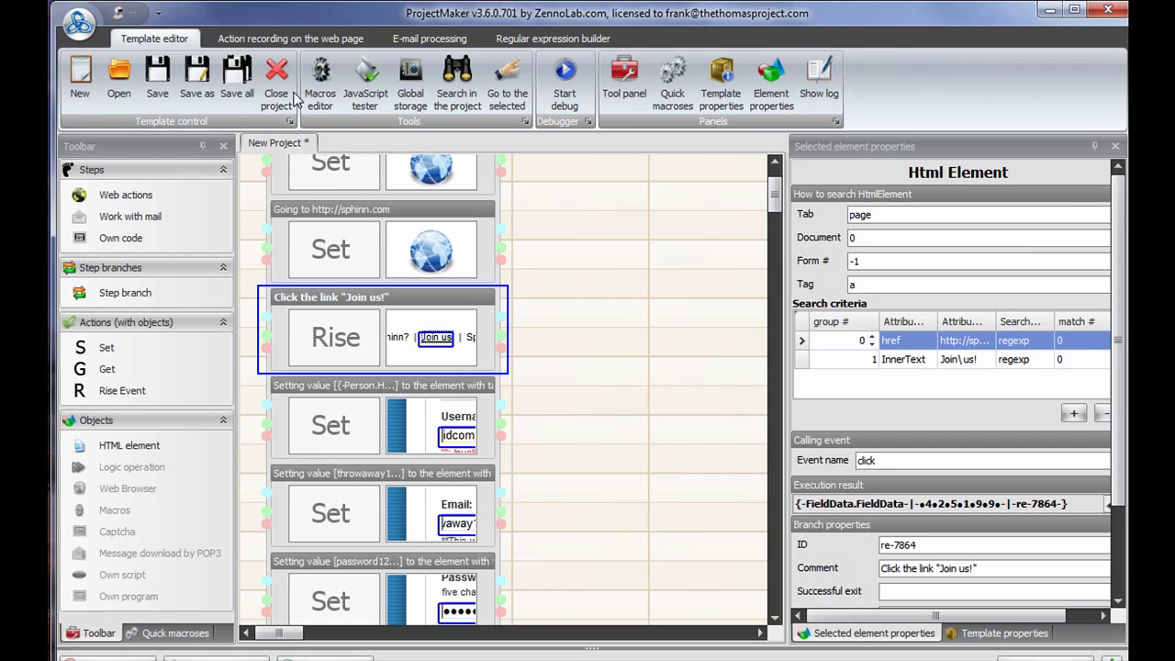
left_click(426, 37)
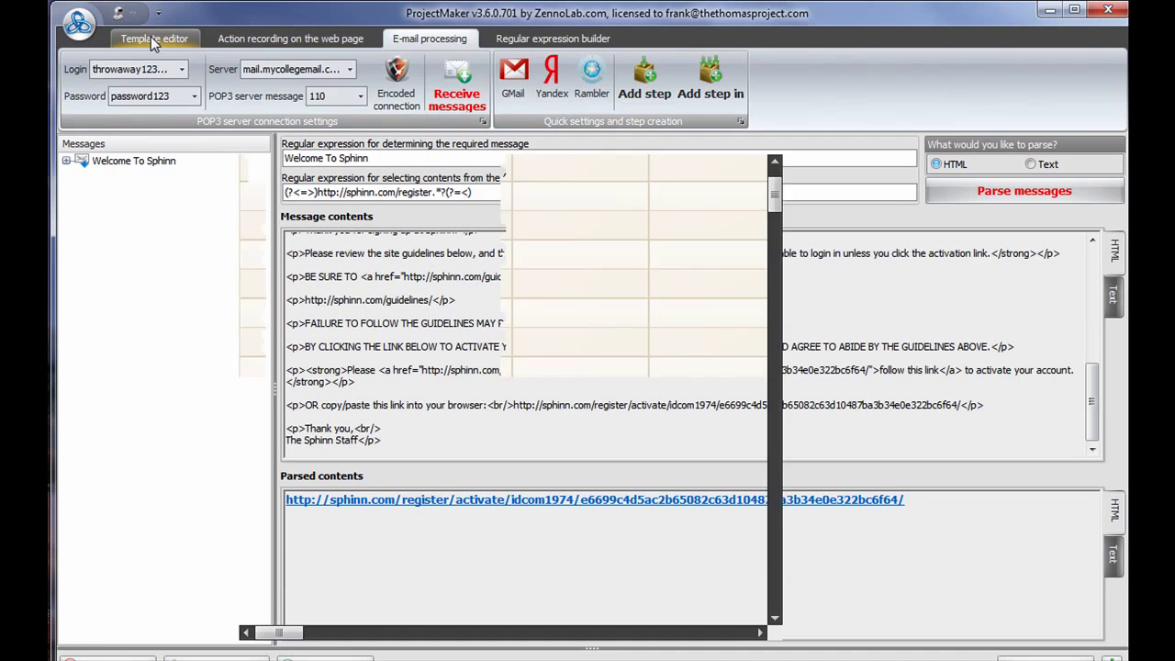
left_click(154, 38)
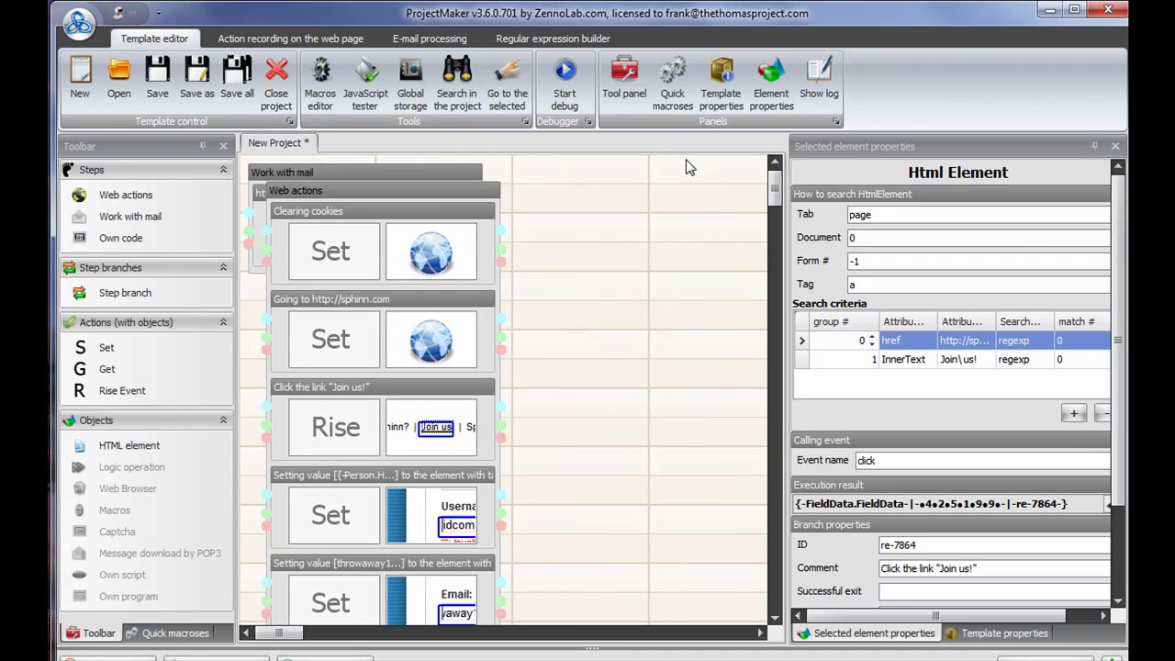
left_click(367, 173)
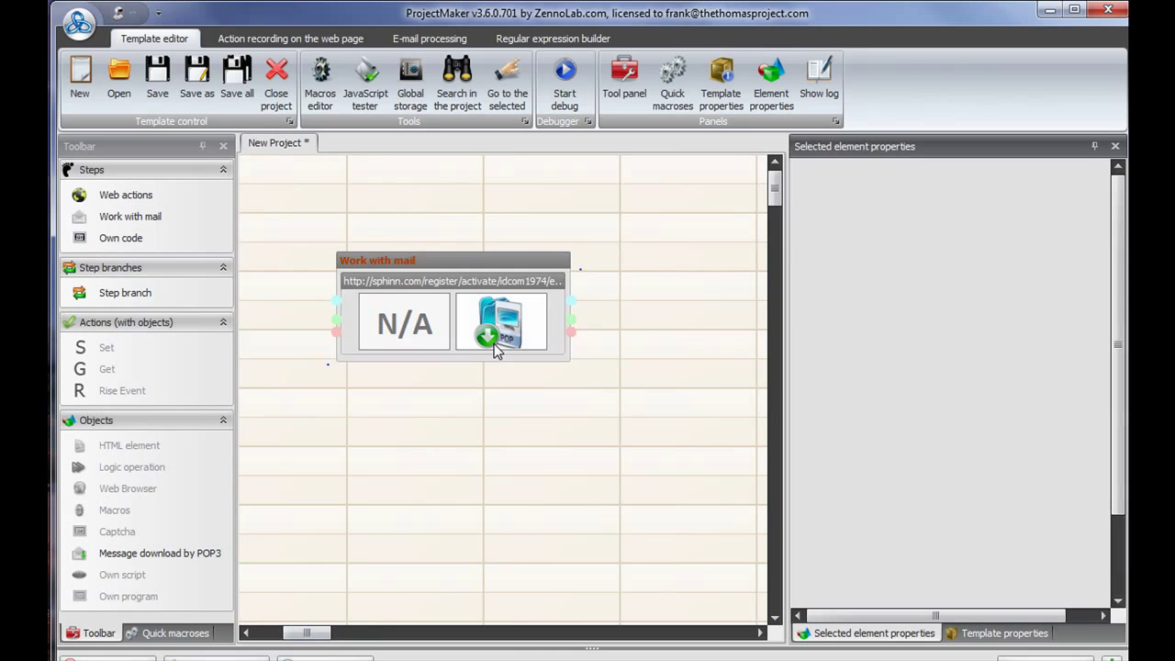
Inspect the mail step's POP3 properties and the Welcome To Sphinn identification pattern
left_click(501, 323)
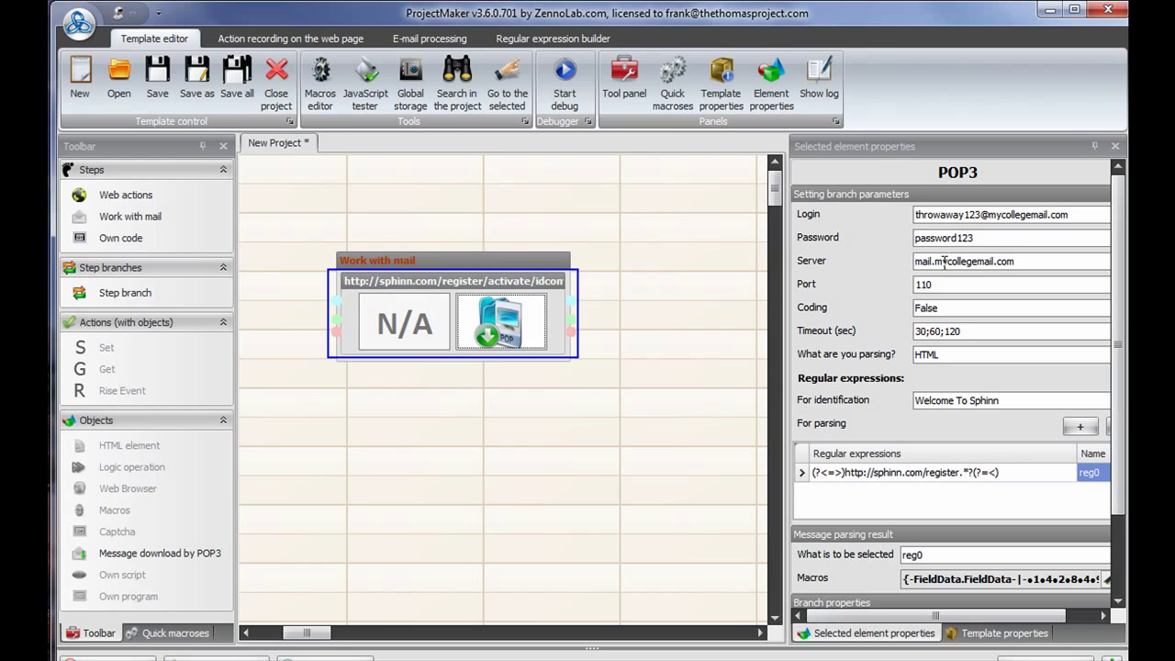
mouse_move(914, 349)
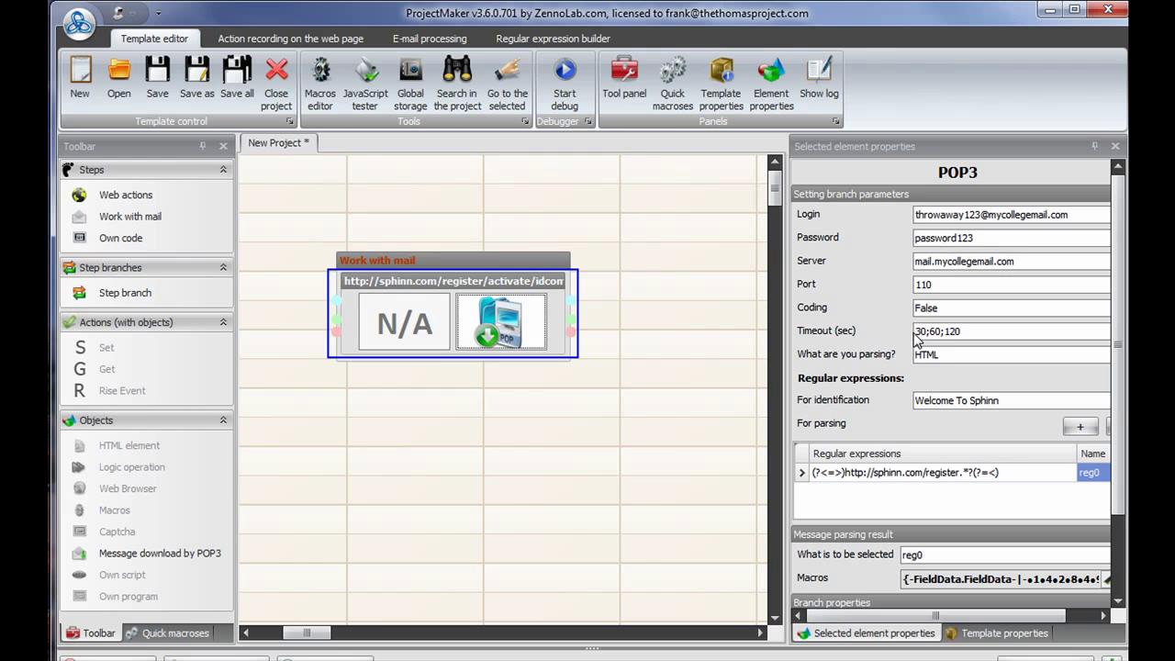
mouse_move(951, 436)
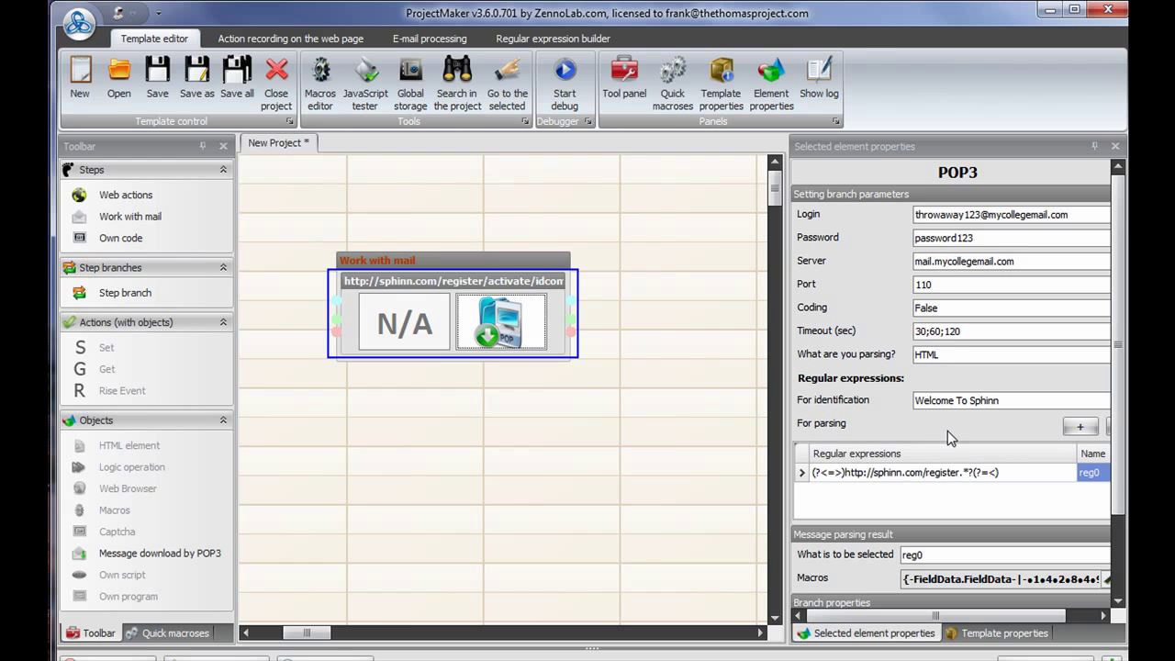
triple_click(956, 400)
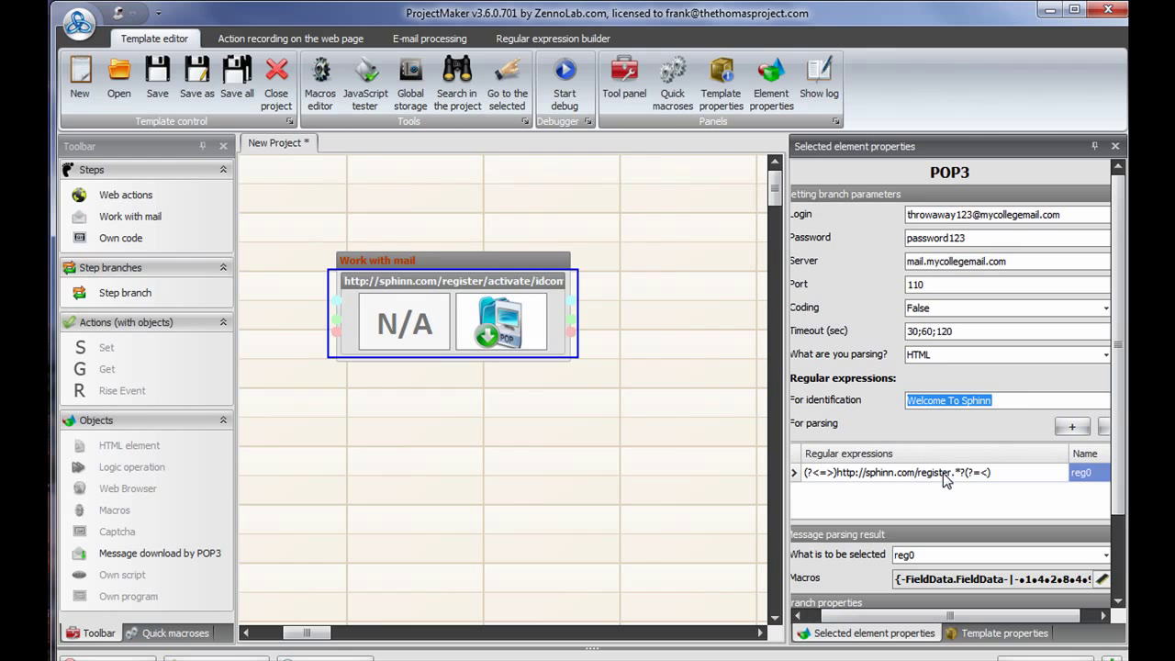
mouse_move(595, 308)
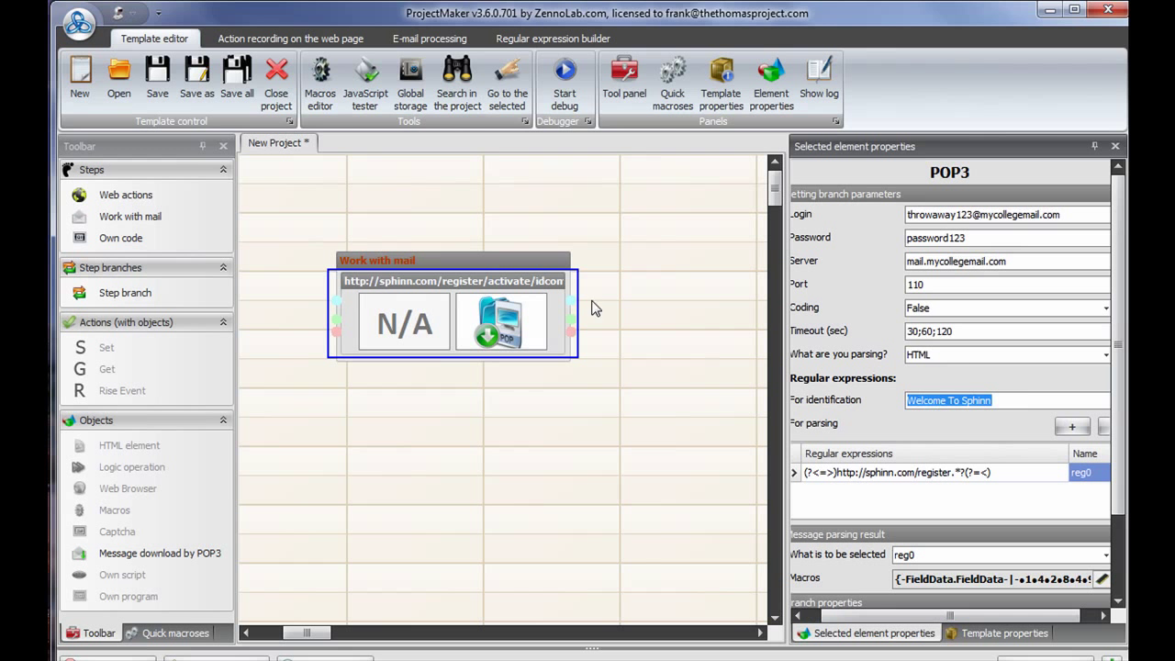
left_click(292, 39)
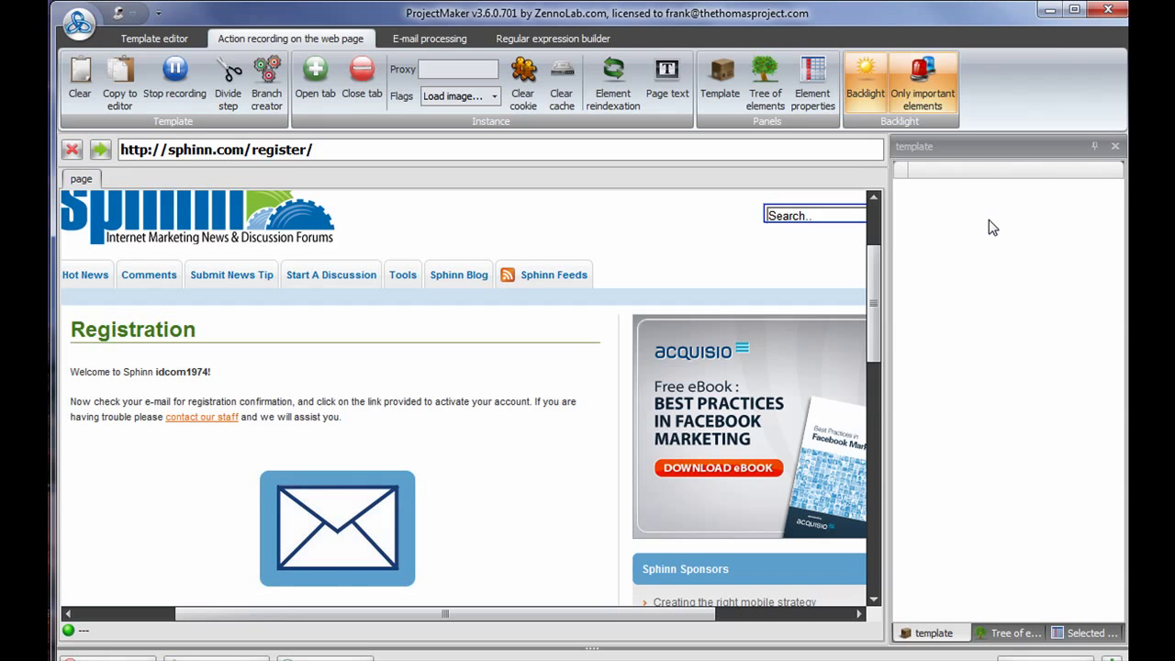
Replace the recorder address with the parsed Sphinn activation link and go to that page
left_click(324, 150)
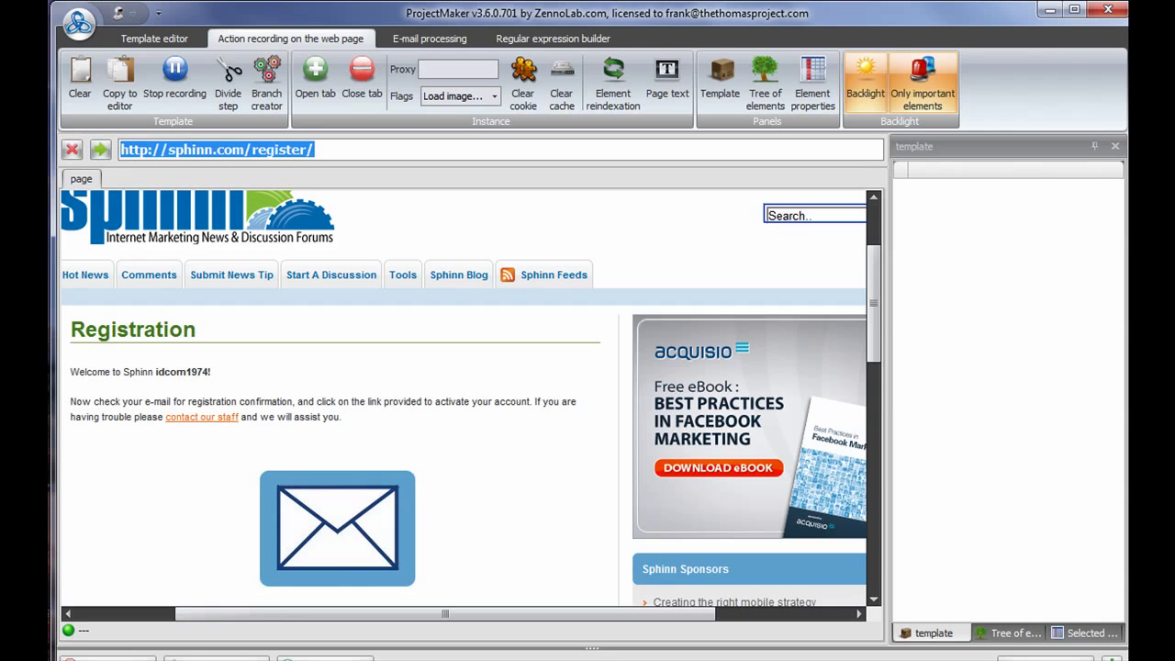
type("(?<=>)http://sphinn.com/register.*?(?=<)")
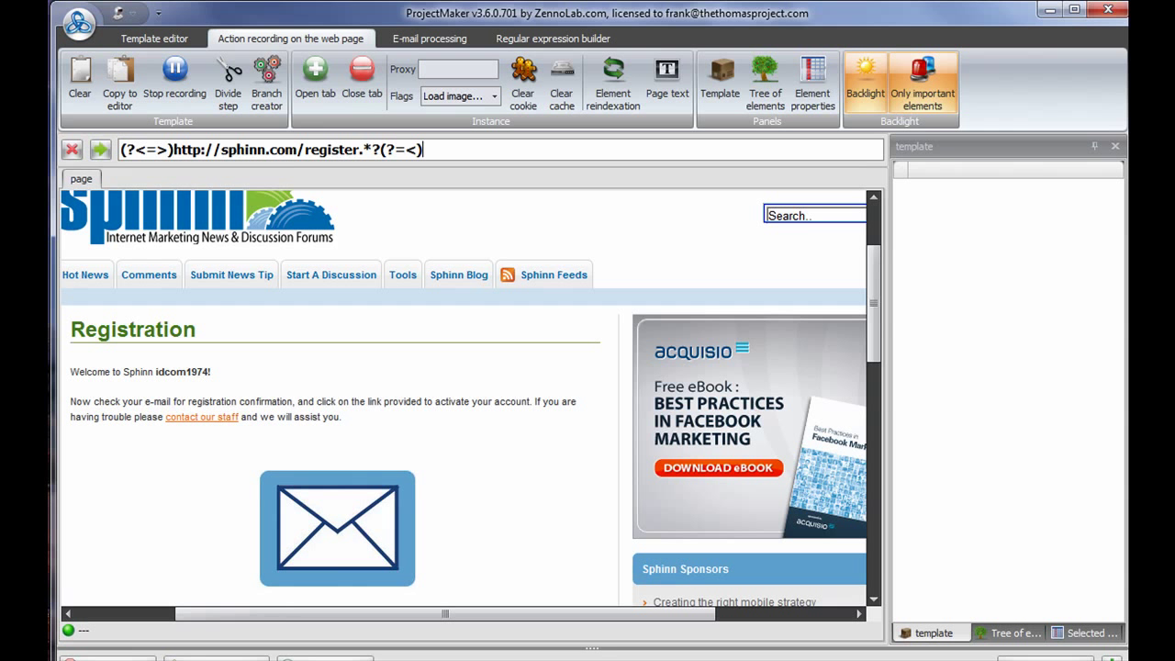
left_click(430, 36)
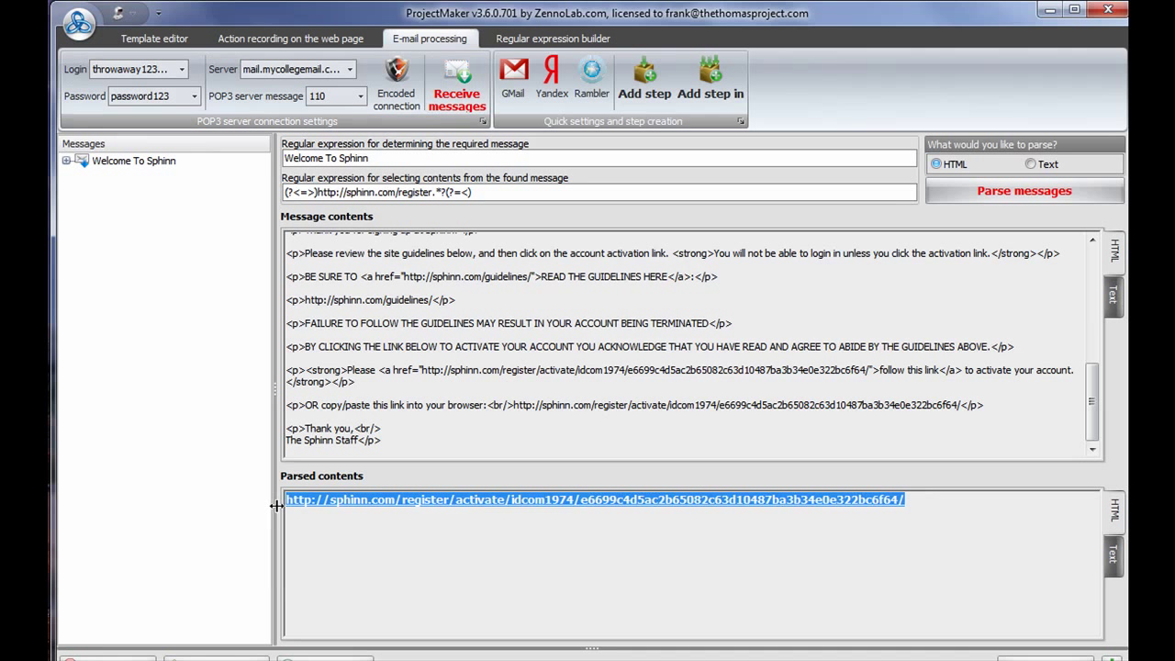
left_click(290, 36)
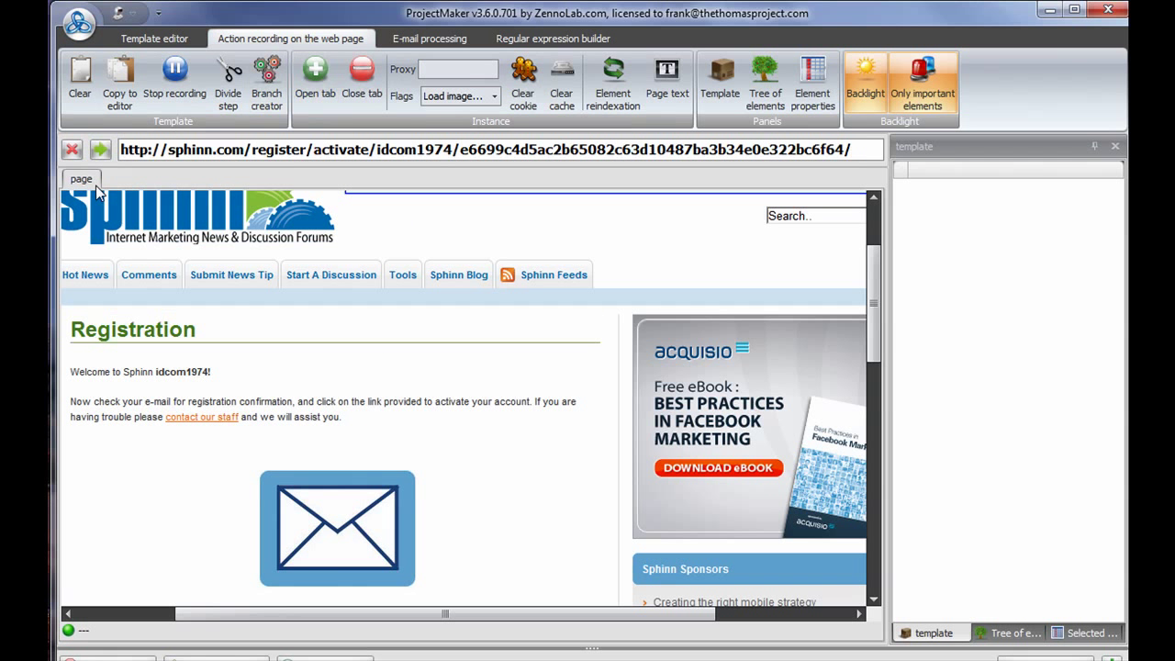
left_click(92, 149)
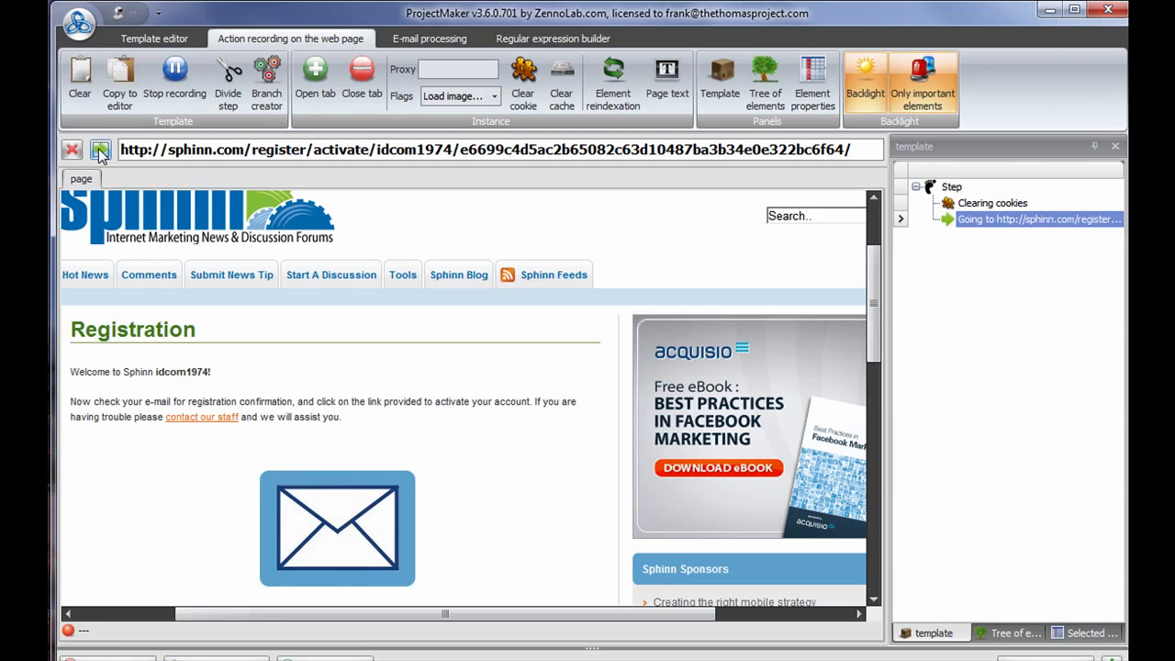
Create a selected-text presence check on the word Welcome of the post-activation page
left_click(95, 148)
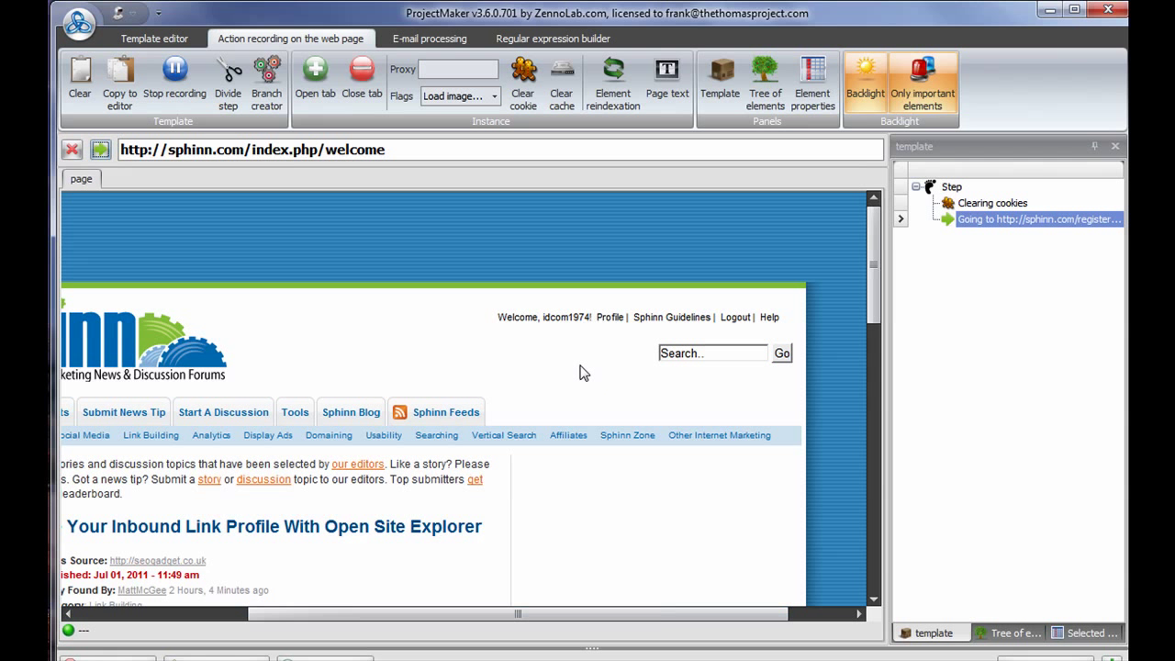
mouse_move(503, 323)
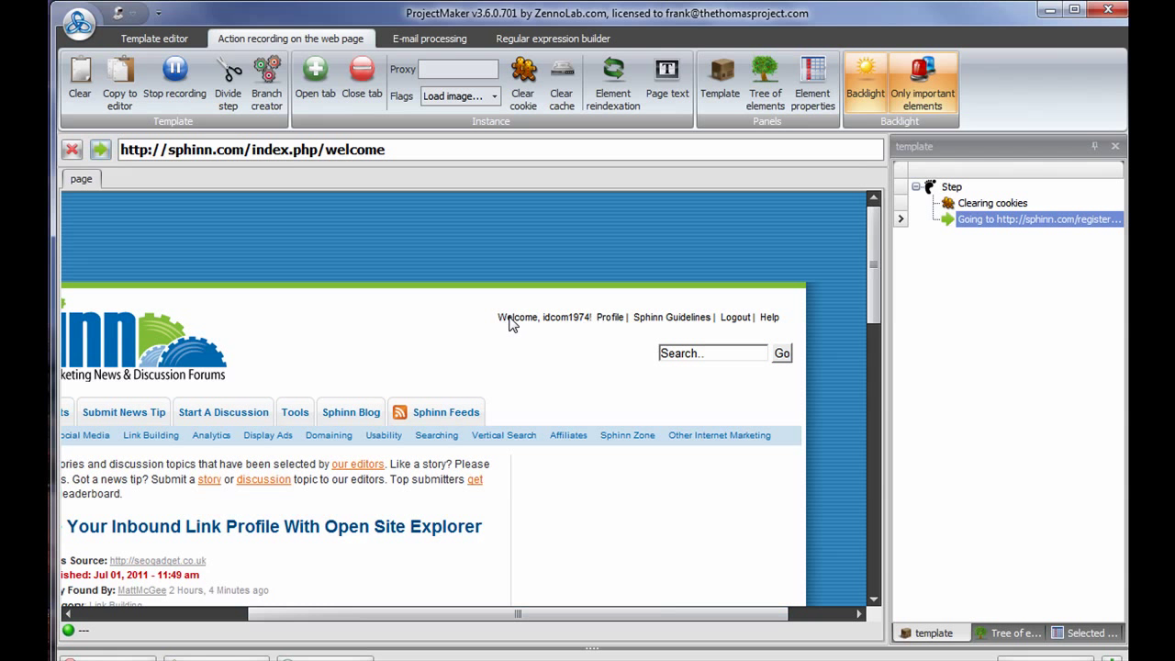
double_click(512, 316)
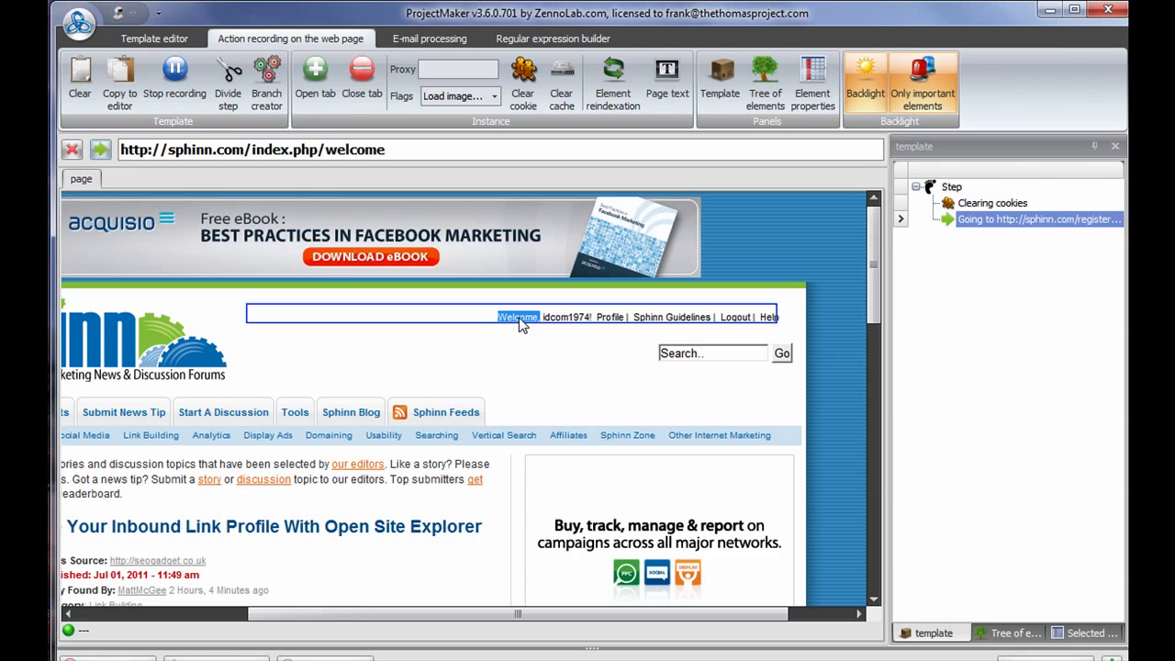
right_click(517, 316)
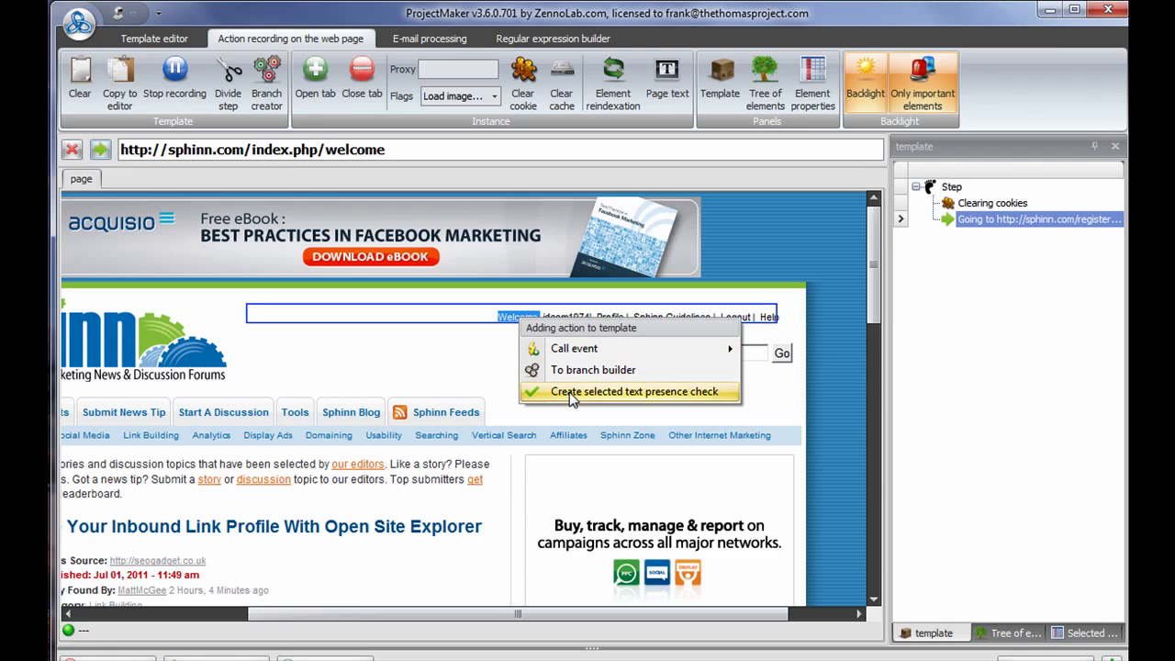
left_click(637, 391)
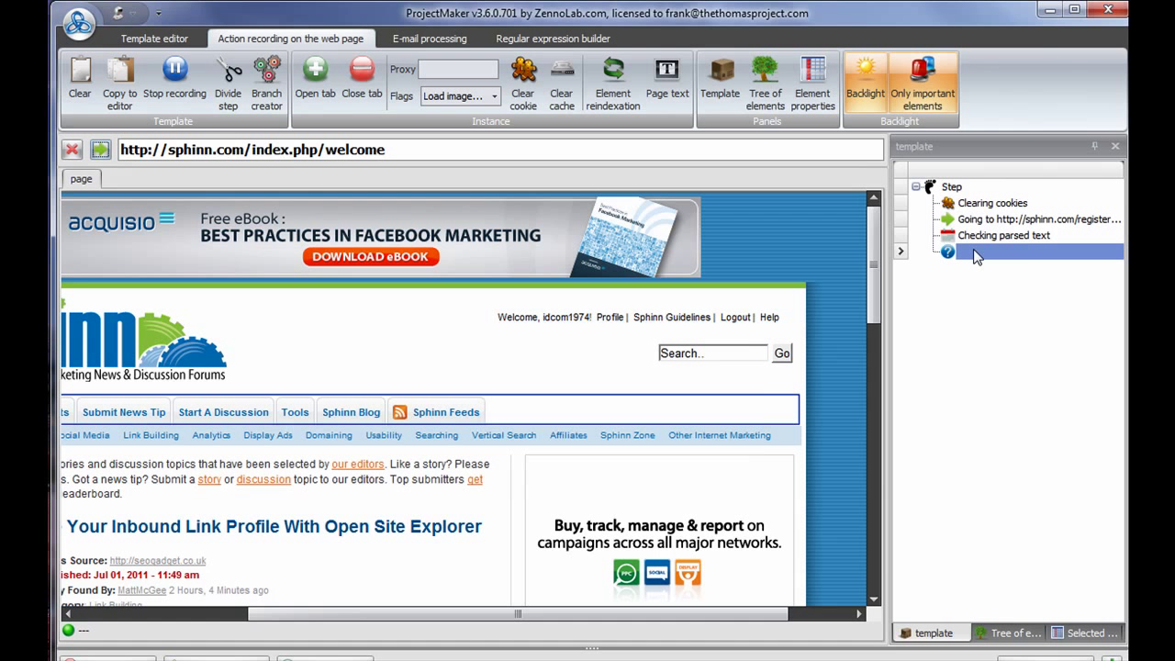
mouse_move(984, 333)
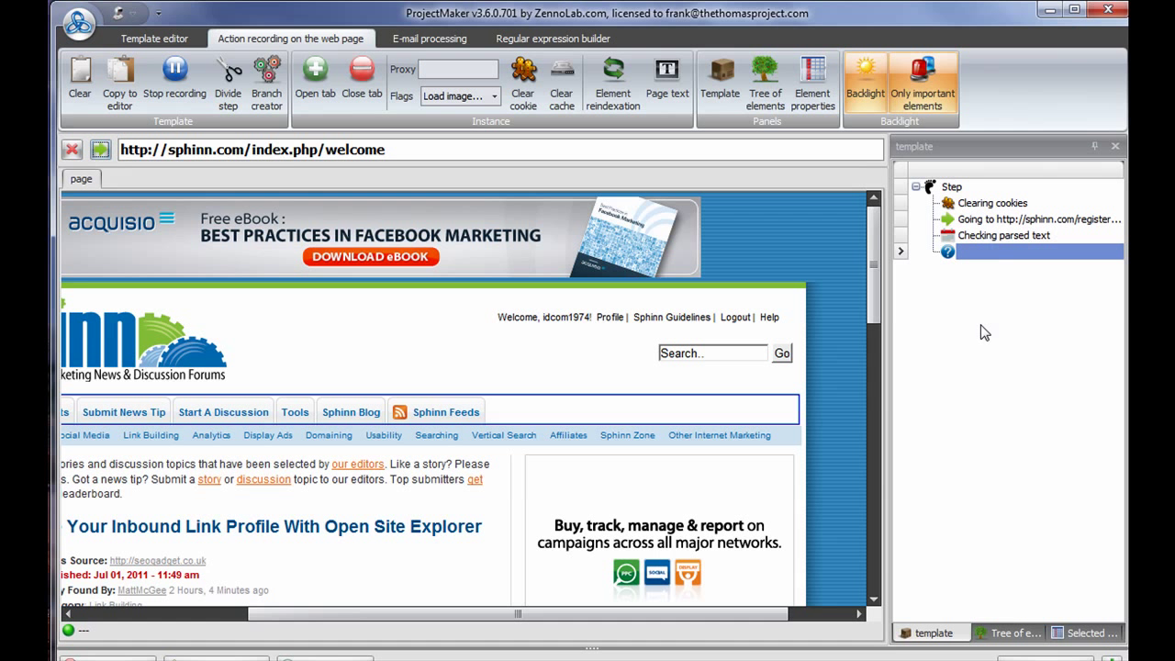
mouse_move(1009, 316)
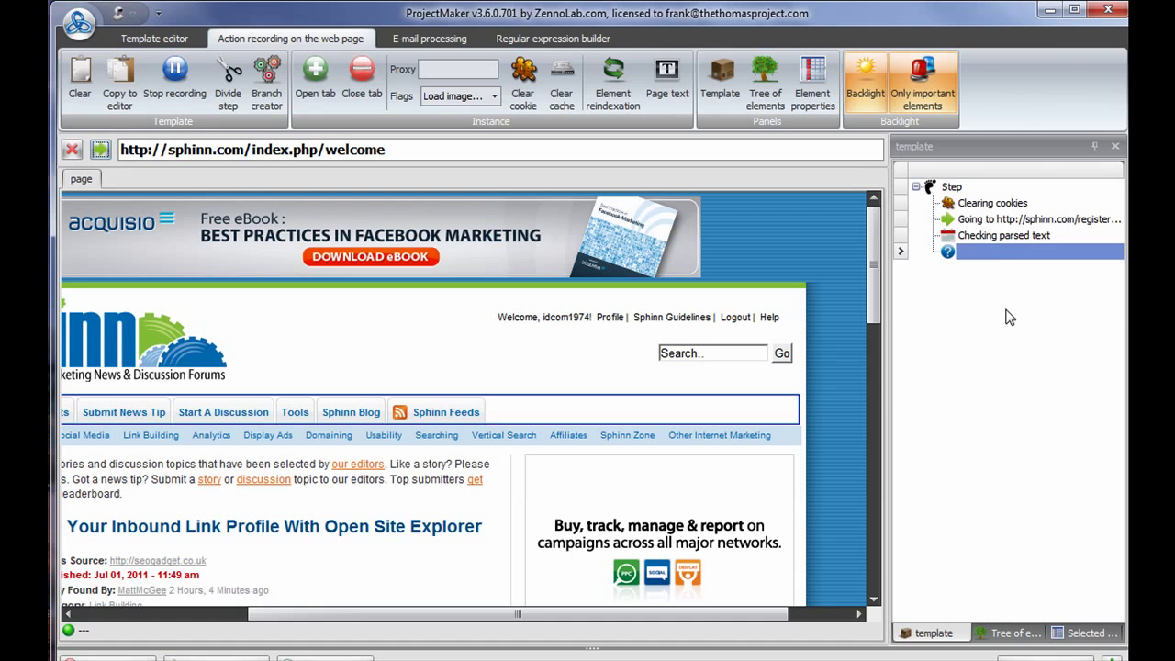
mouse_move(167, 165)
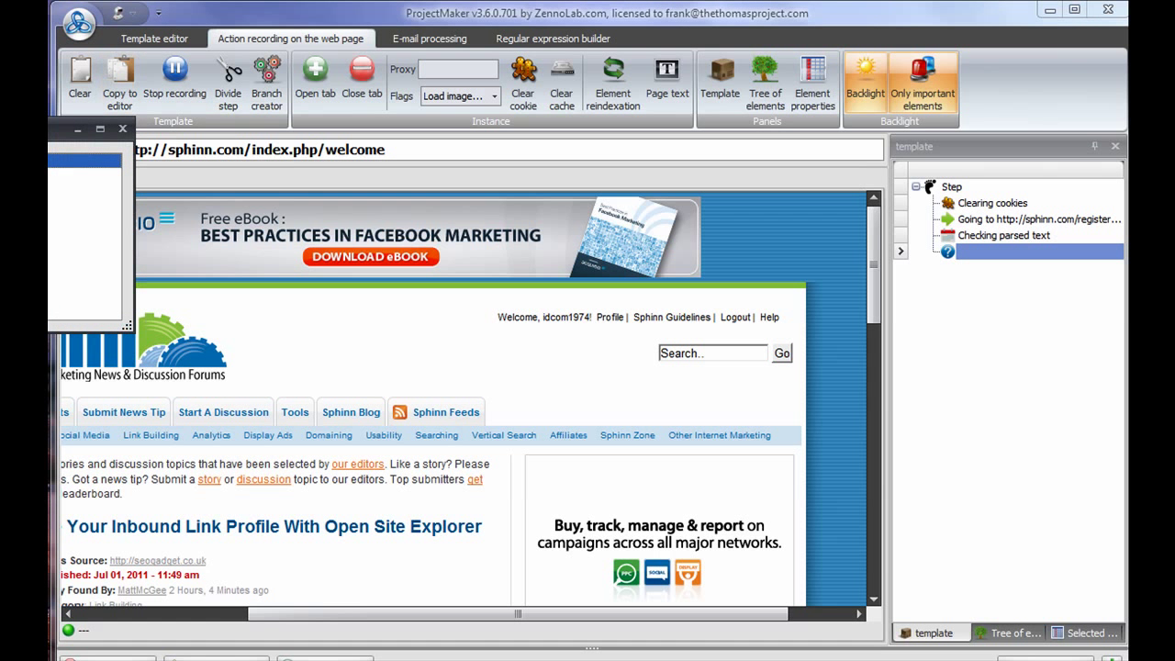
Review the Clearing cookies, activation go-to, parsed-text check and branch actions in the template editor
left_click(157, 39)
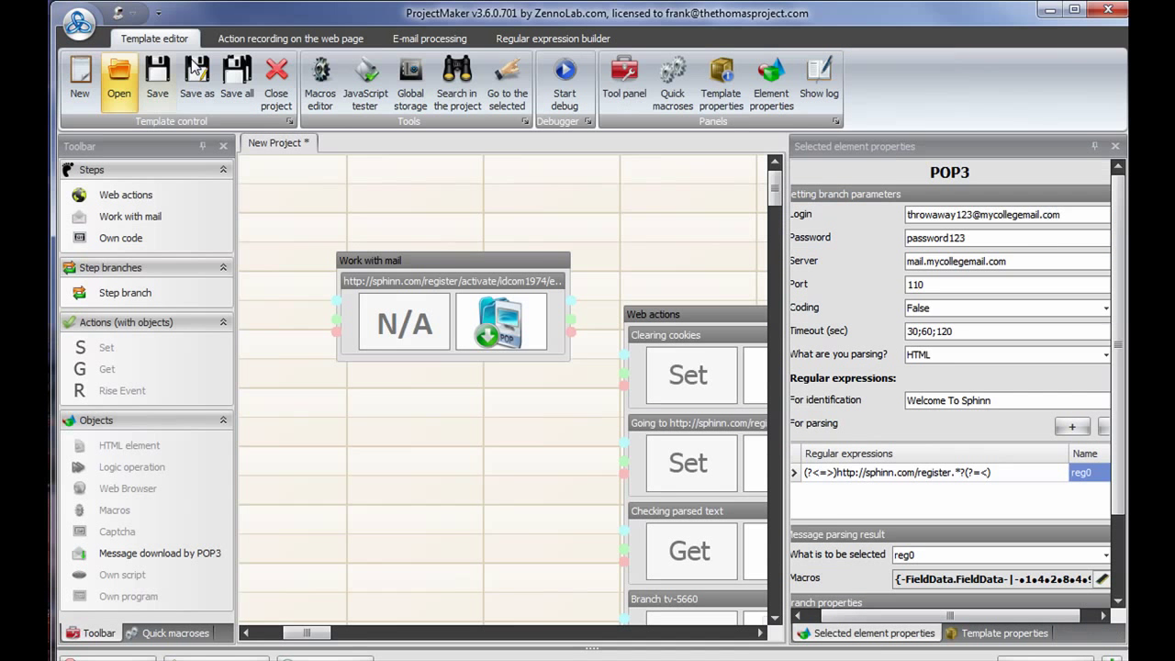
left_click_drag(309, 631, 330, 631)
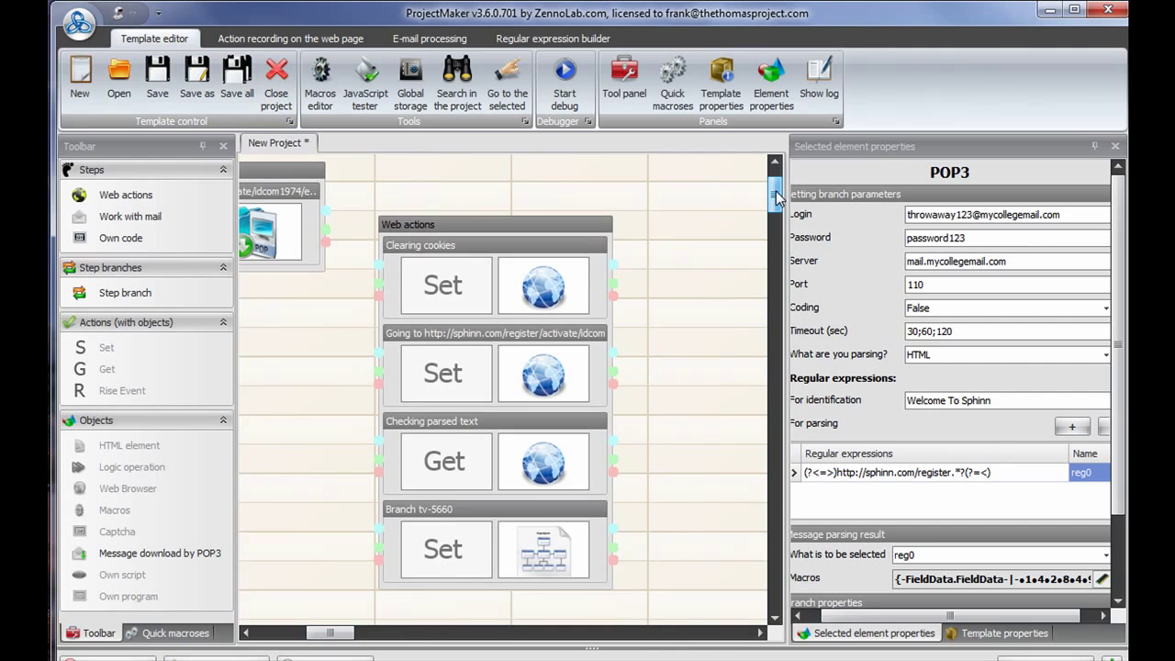
left_click(543, 253)
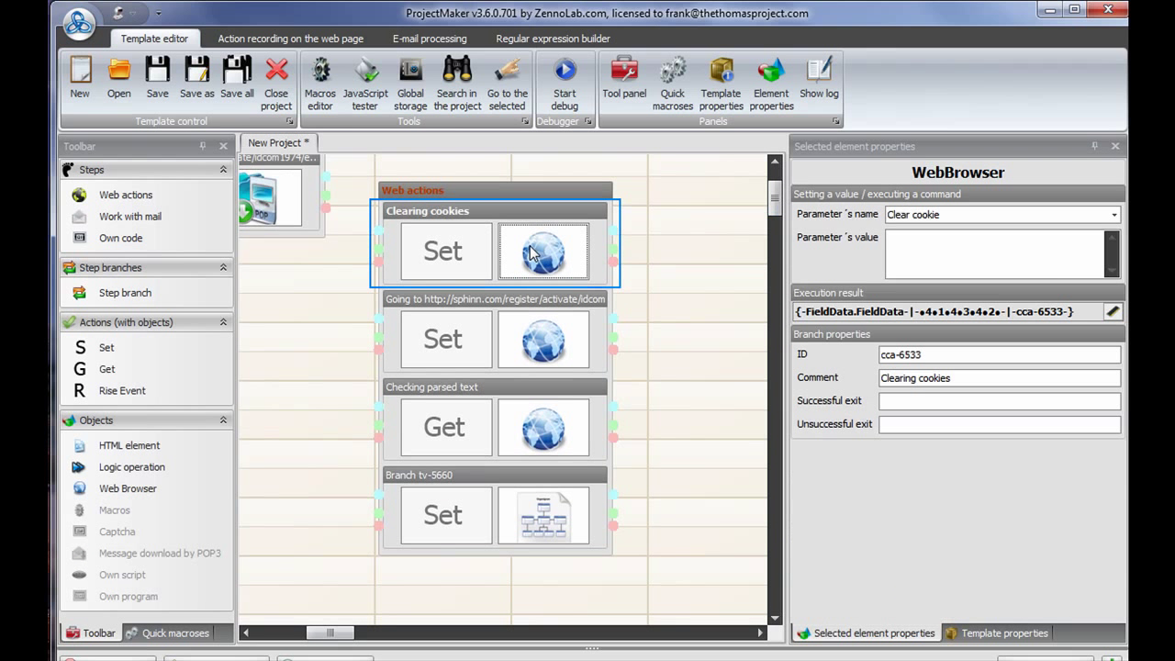
left_click(543, 338)
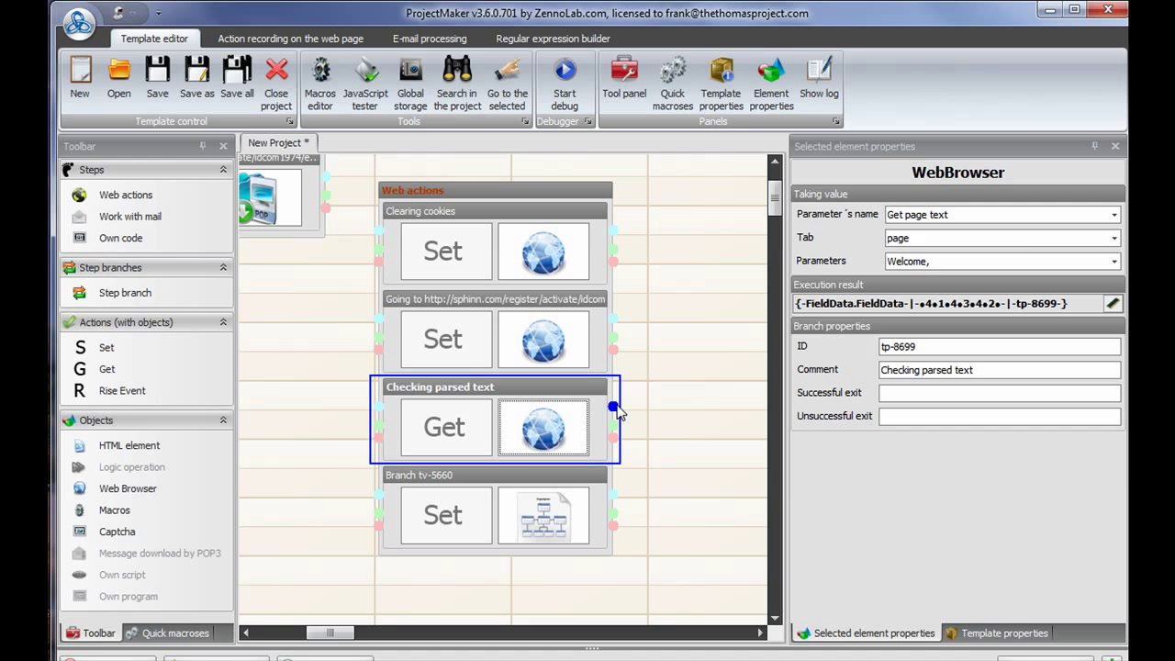
left_click(544, 338)
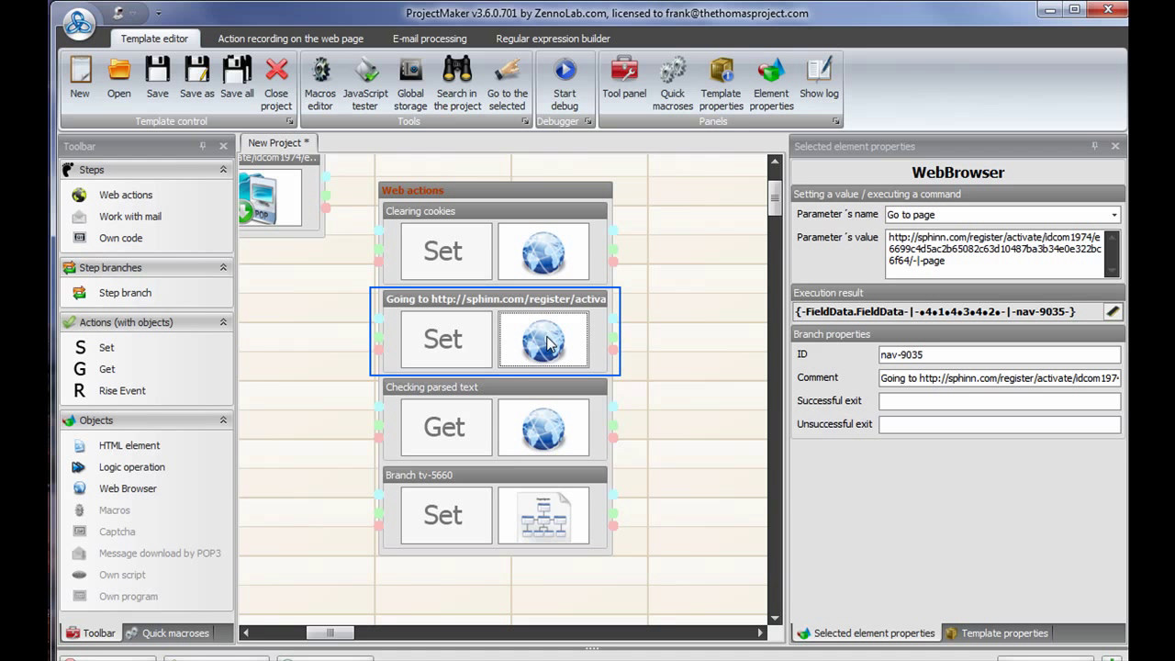
left_click(543, 426)
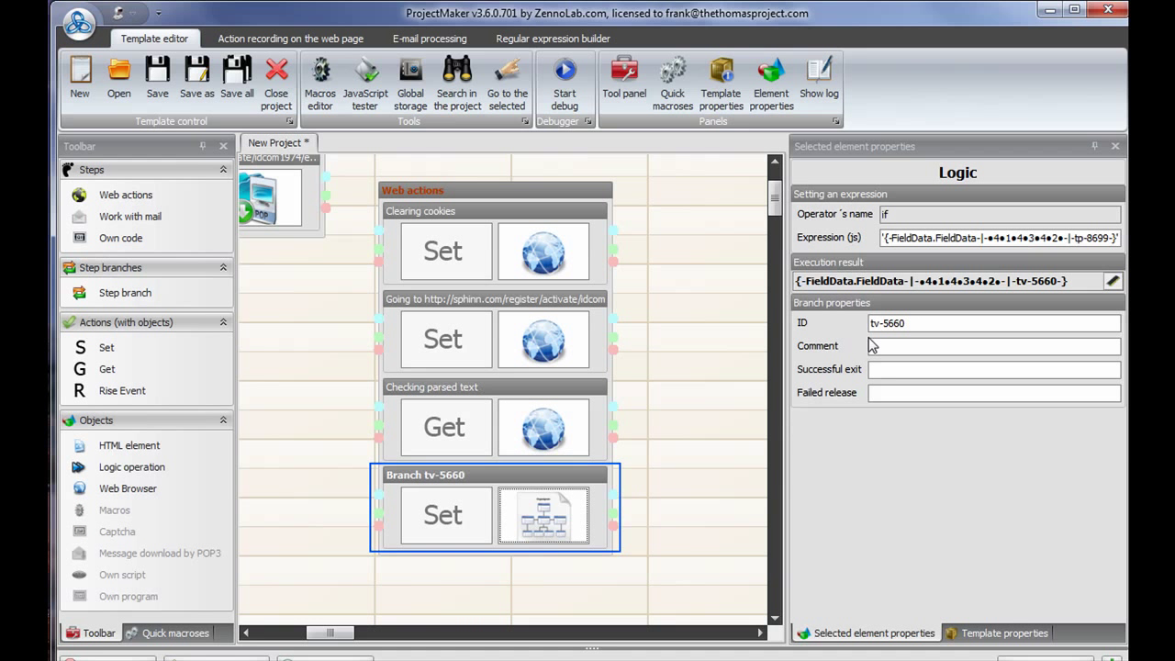
mouse_move(888, 323)
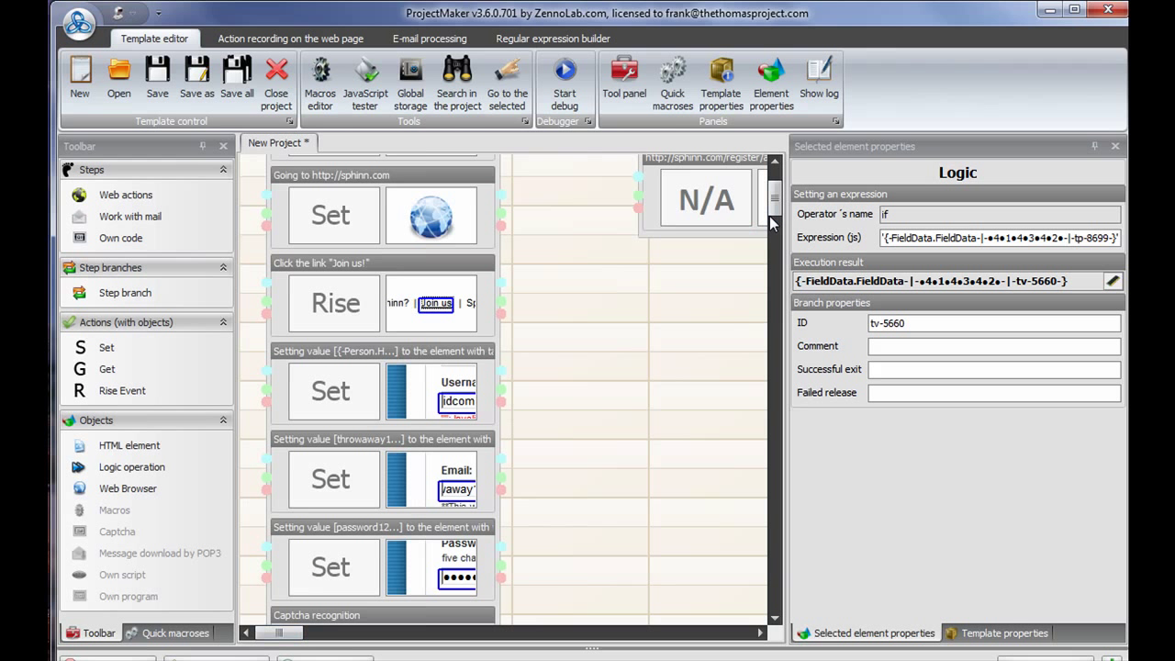
mouse_move(486, 461)
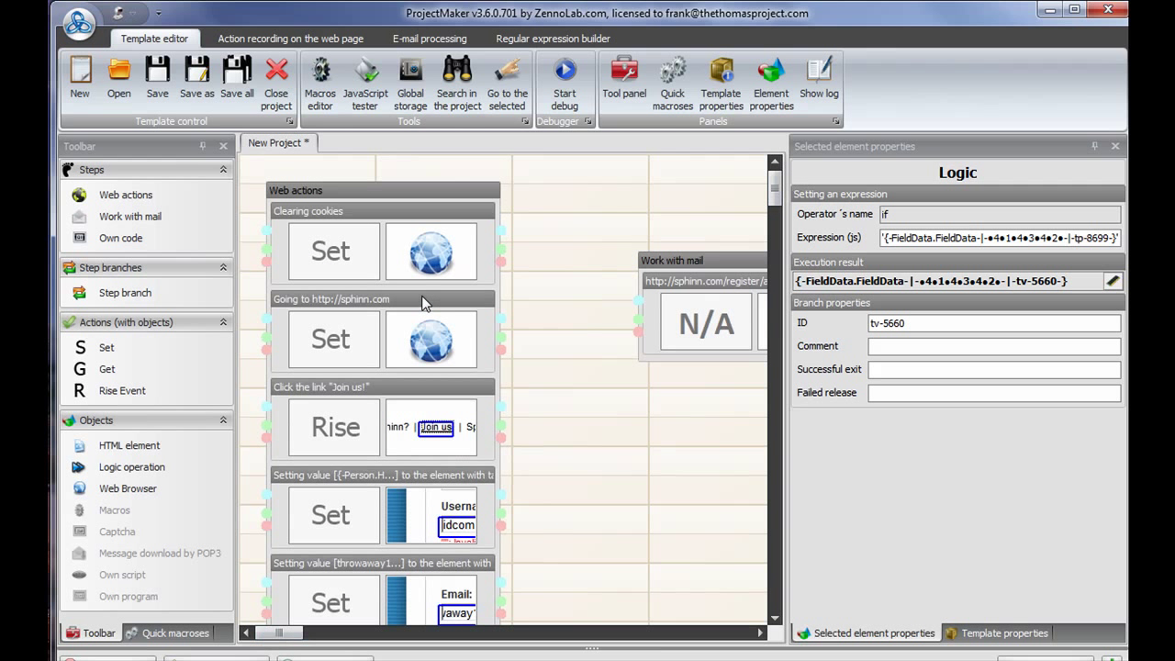
Mark the web-actions step as first step and comment it 'First Steps to Registering on Sphinn.com'
left_click(326, 189)
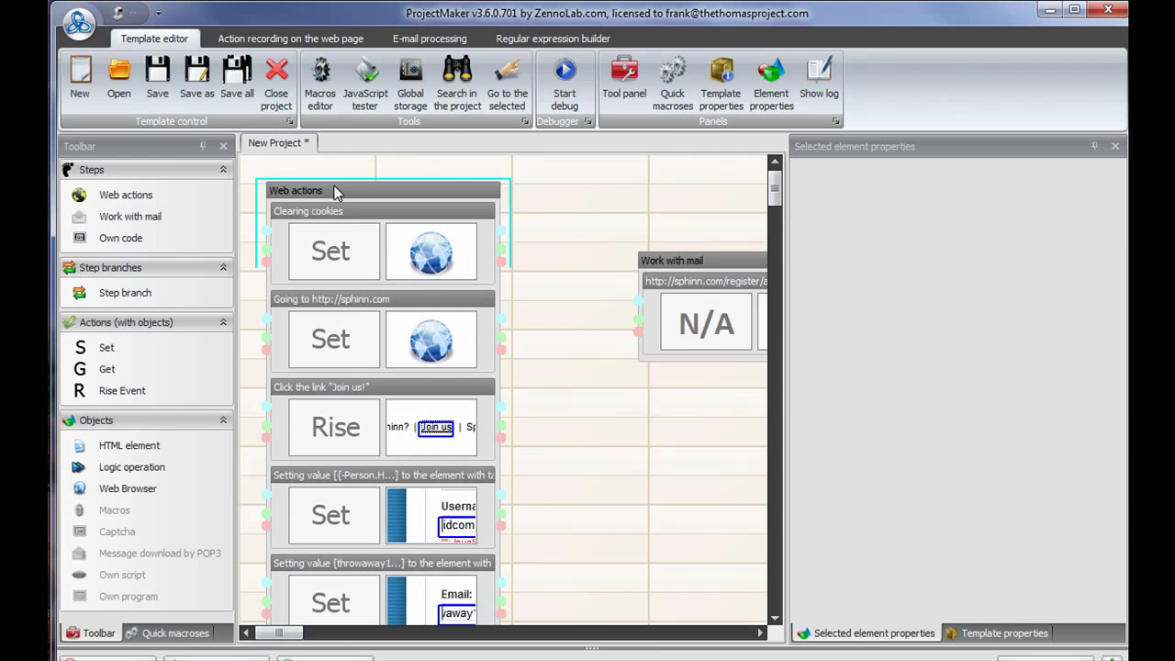
left_click(301, 189)
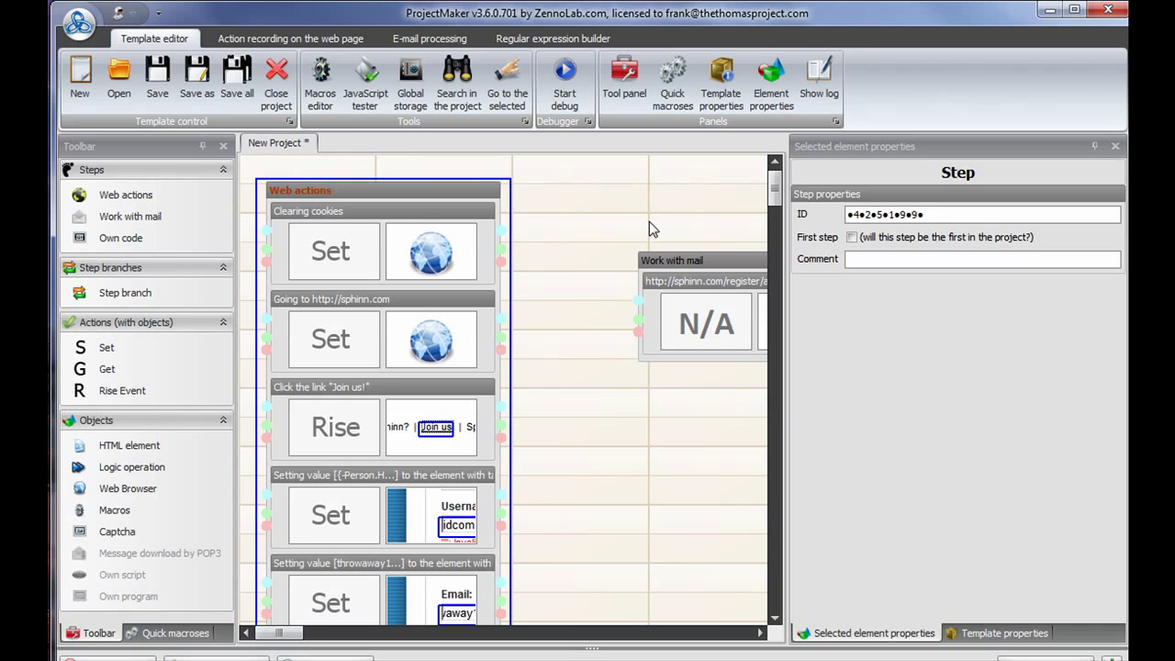
mouse_move(286, 202)
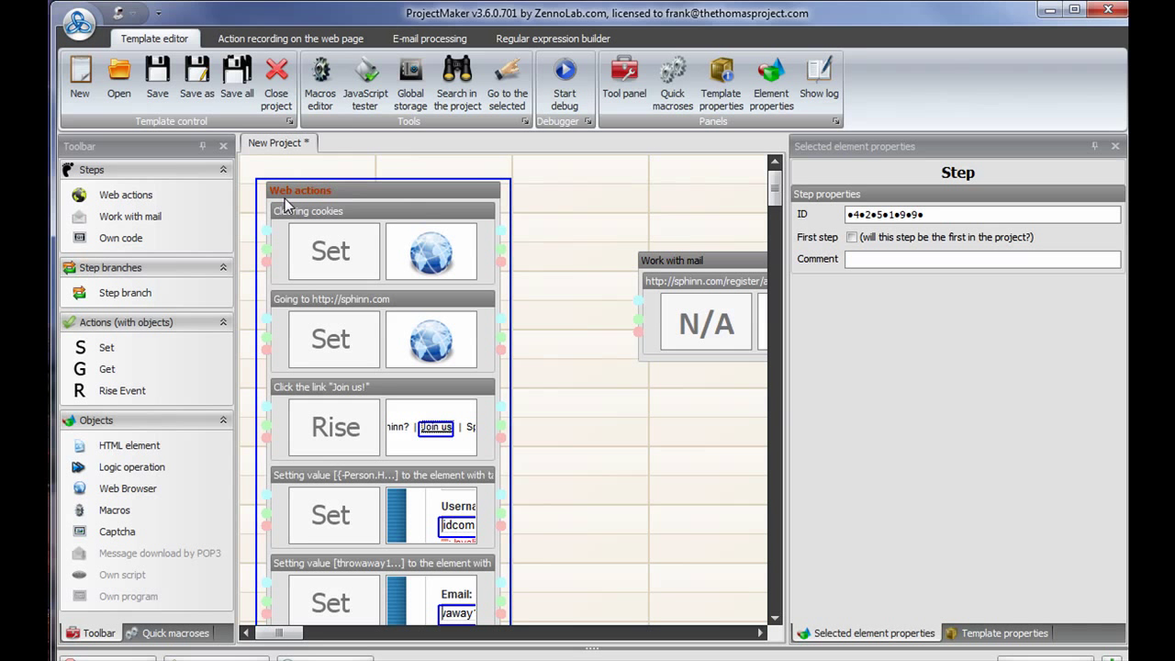
mouse_move(749, 273)
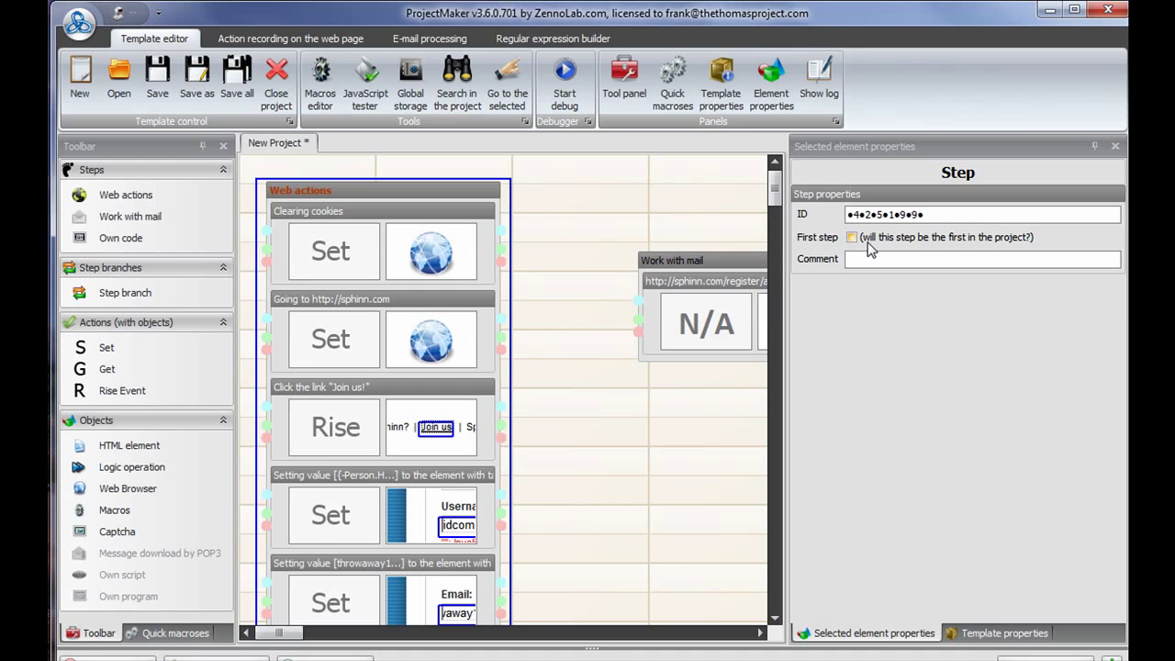
mouse_move(869, 253)
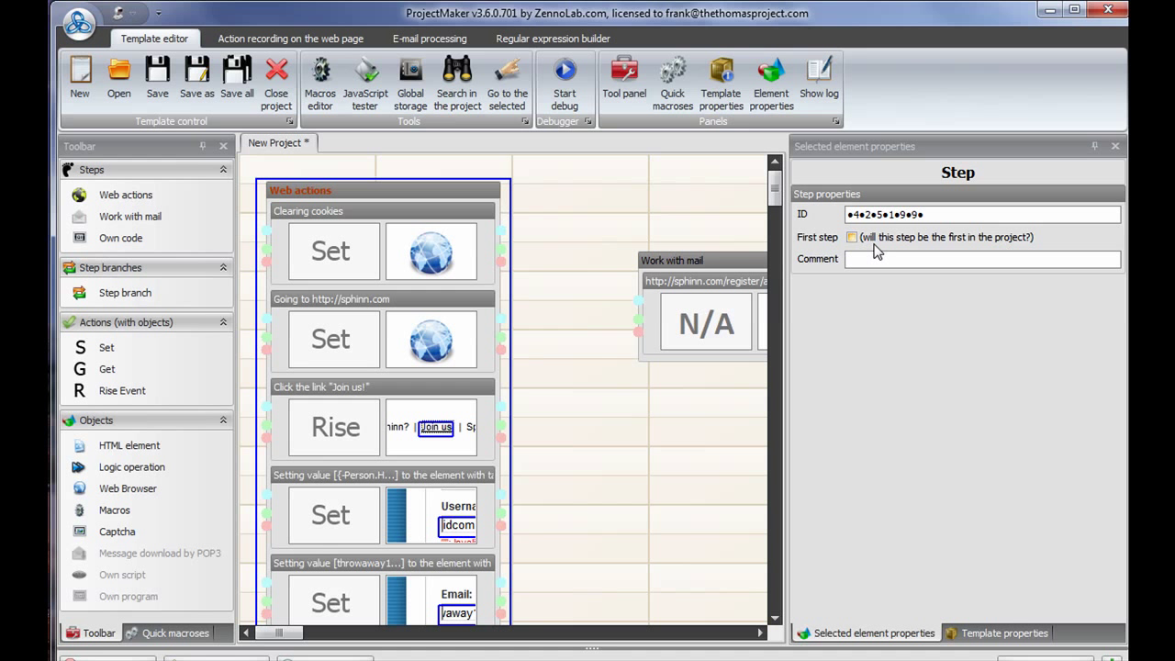
left_click(851, 237)
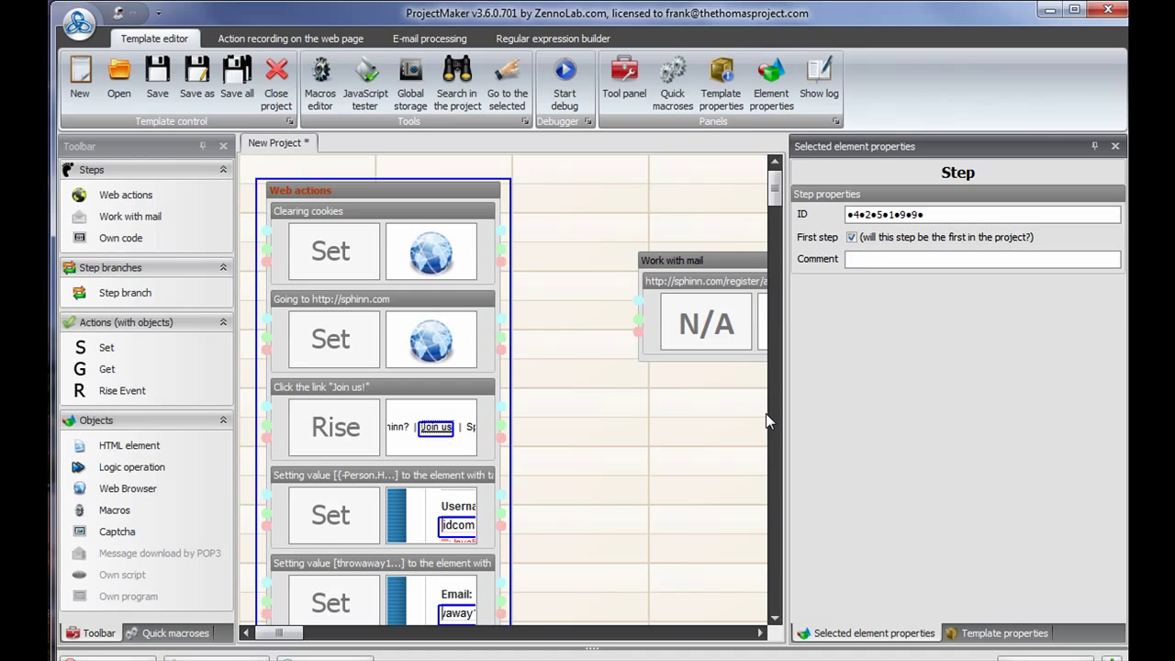
type("S")
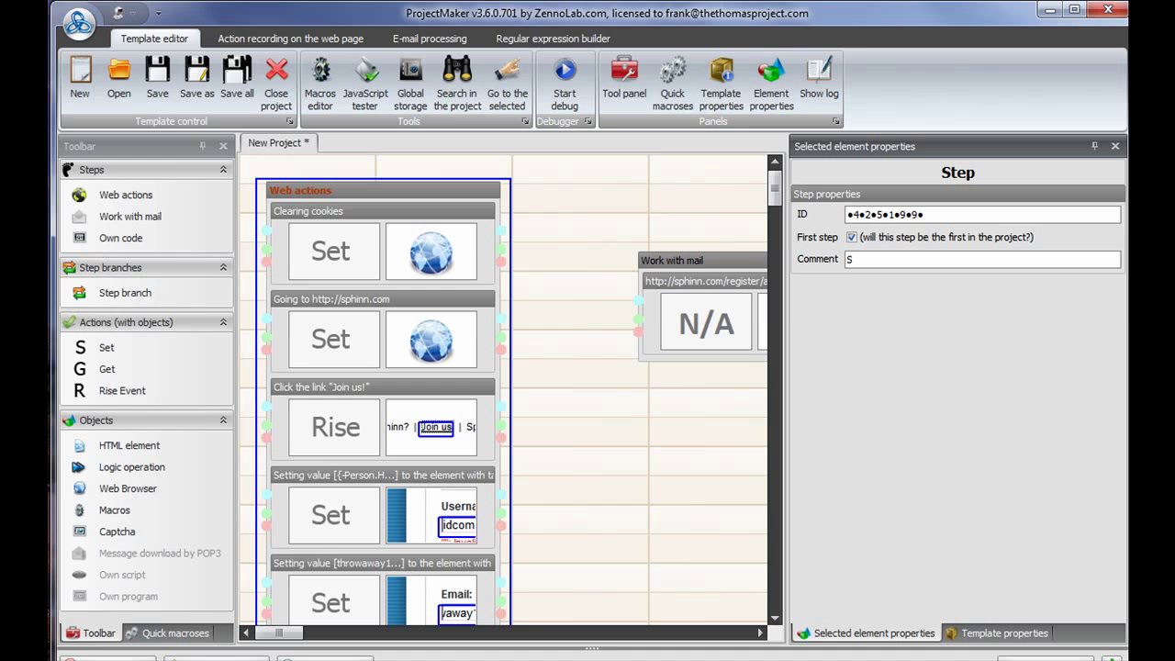
type("First Steps")
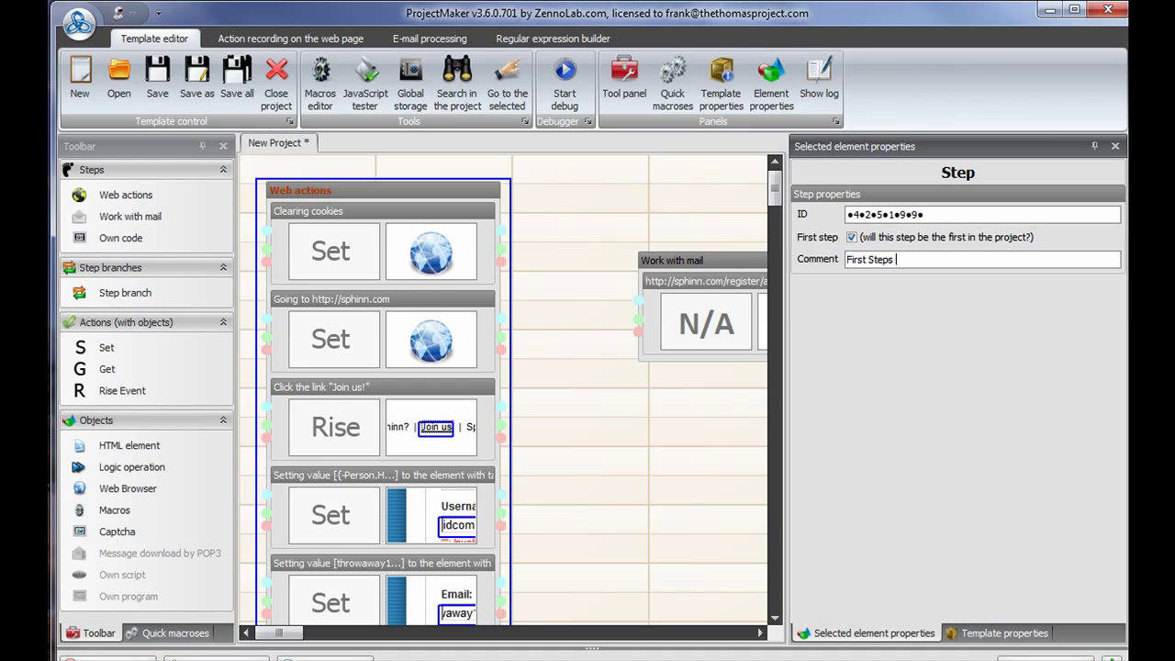
type("to R")
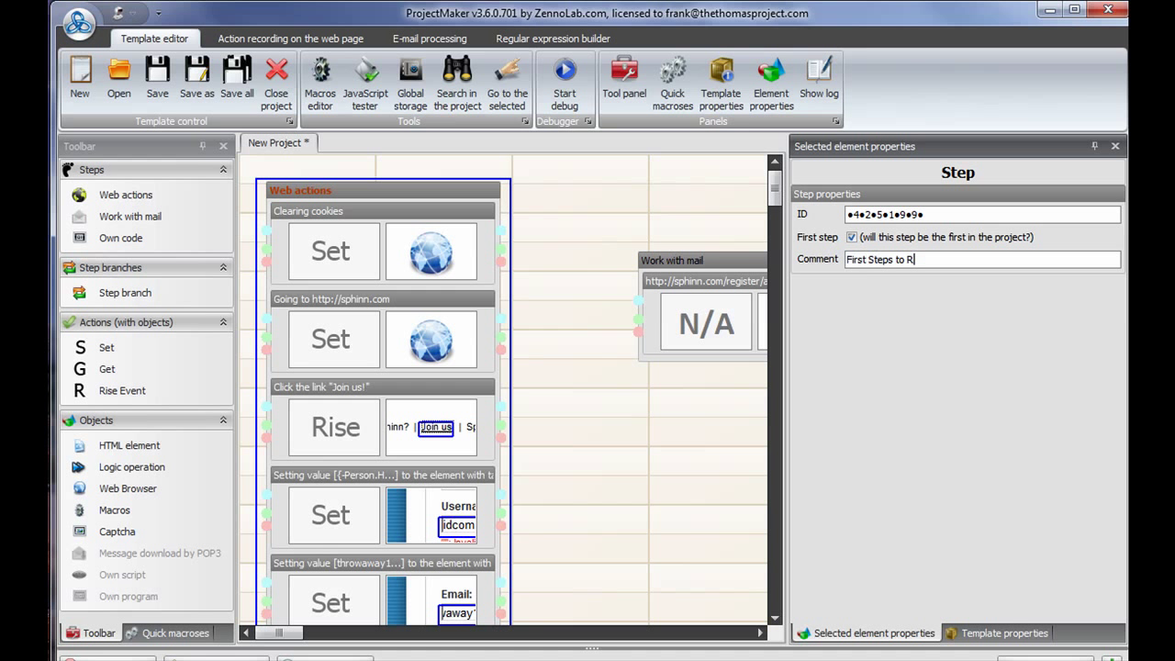
type("egistering")
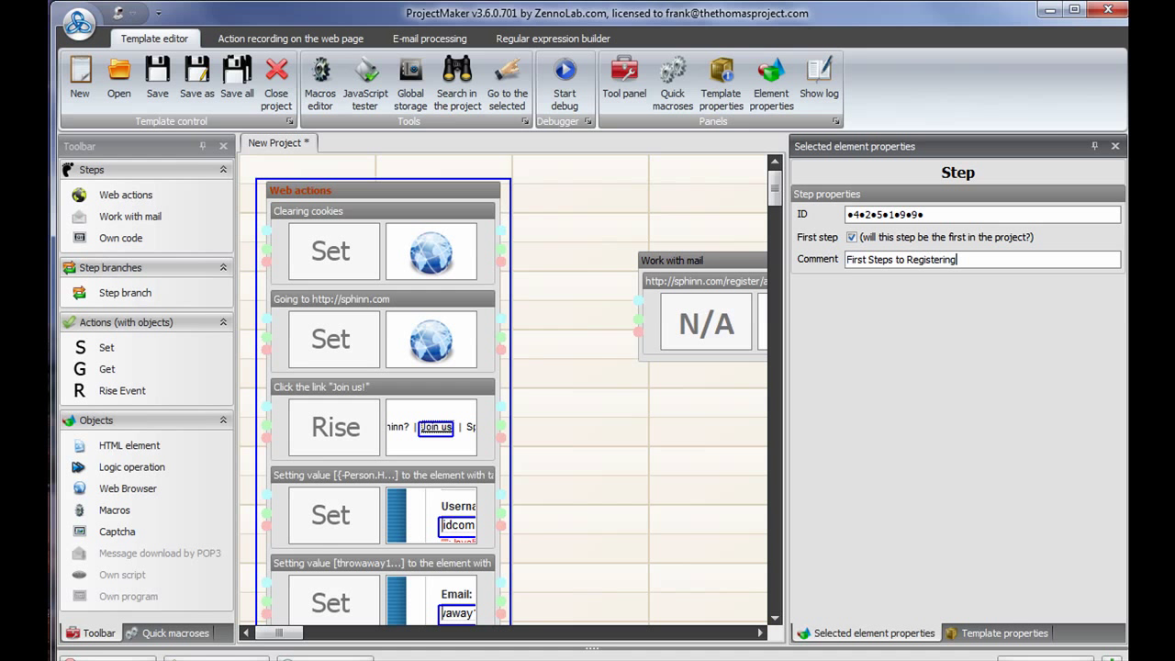
type("on Sphinn.com")
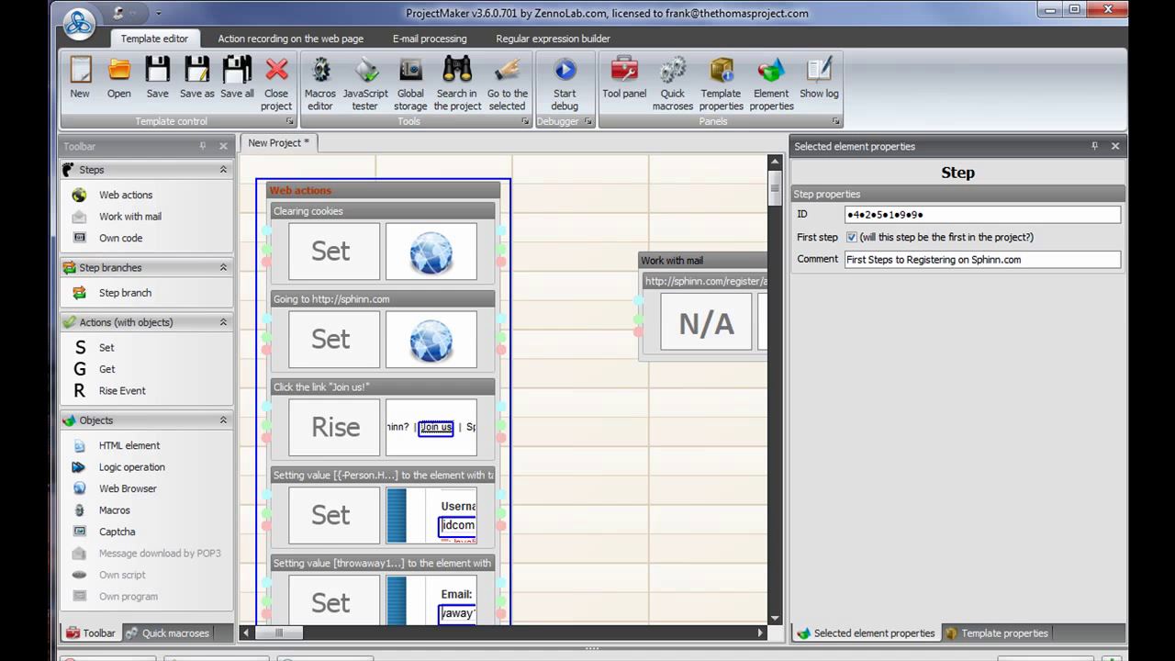
mouse_move(349, 319)
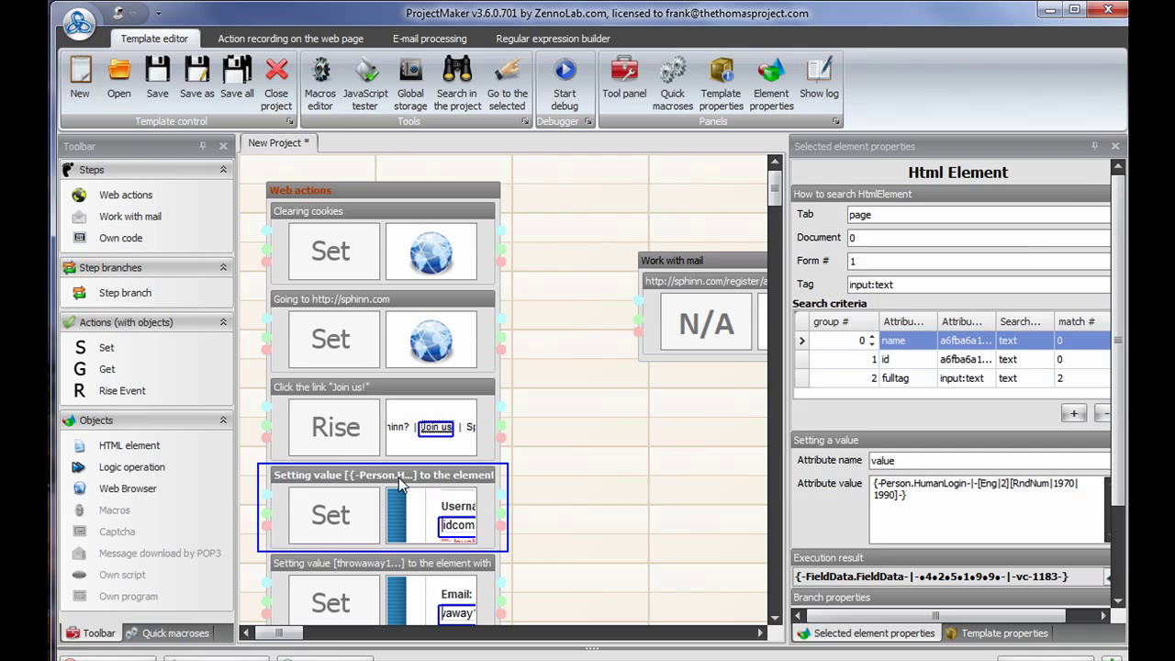
mouse_move(415, 525)
type("Entering in")
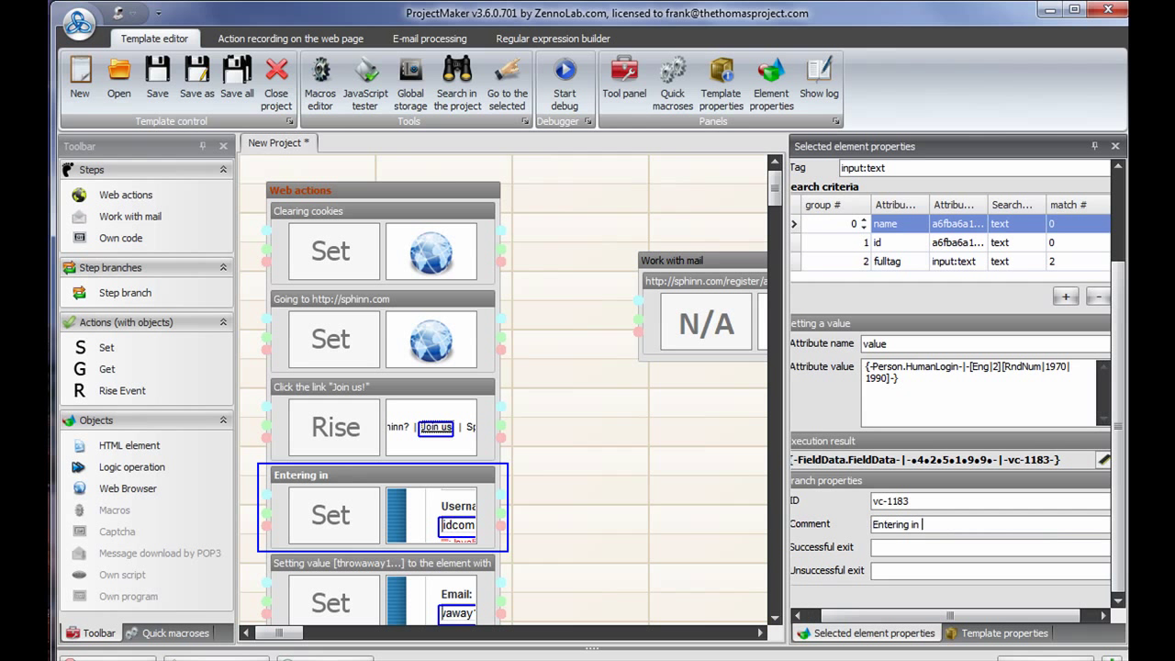
Comment the HumanLogin set-value action as 'Entering in a randomly generated username'
type("a randomly")
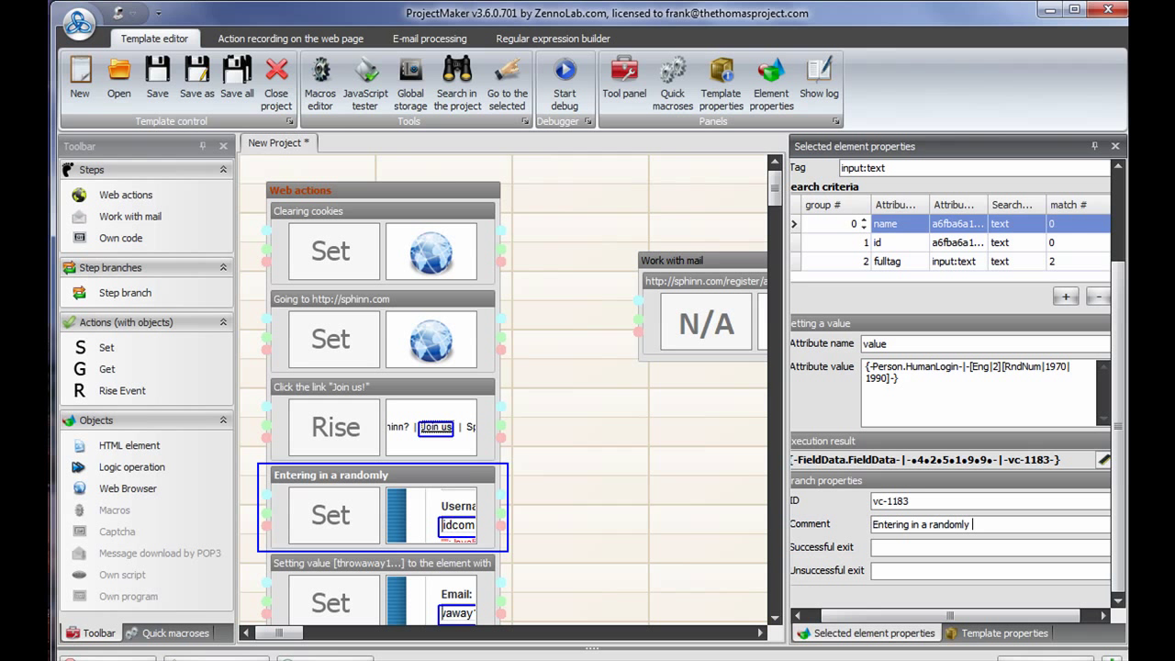
type("generated user")
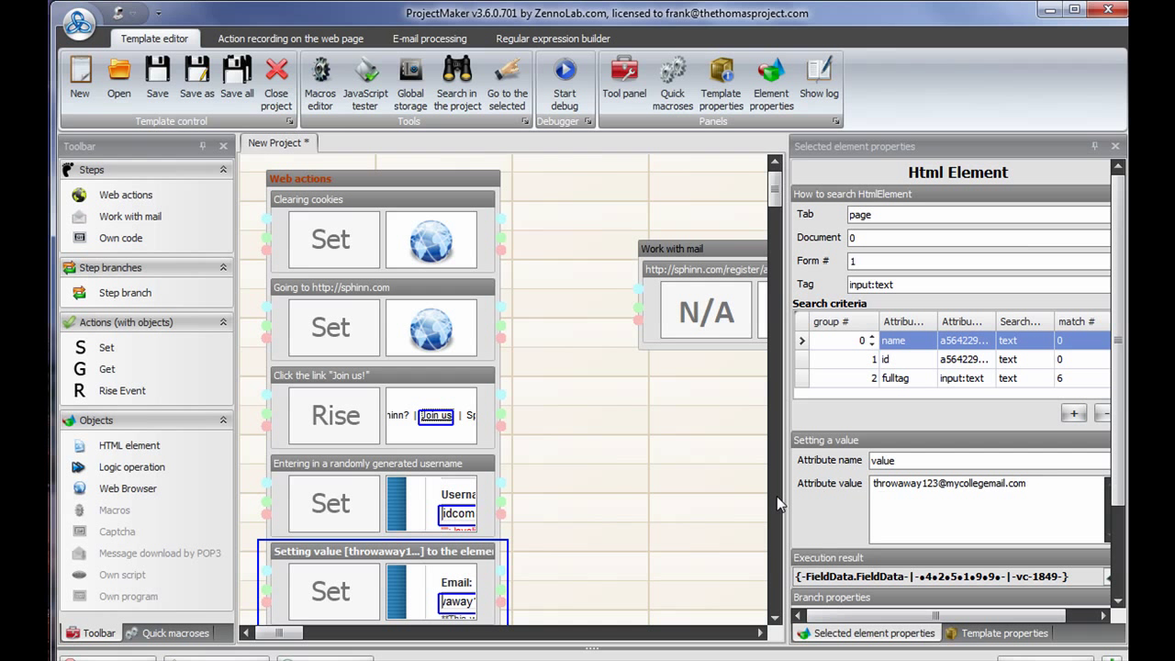
mouse_move(255, 297)
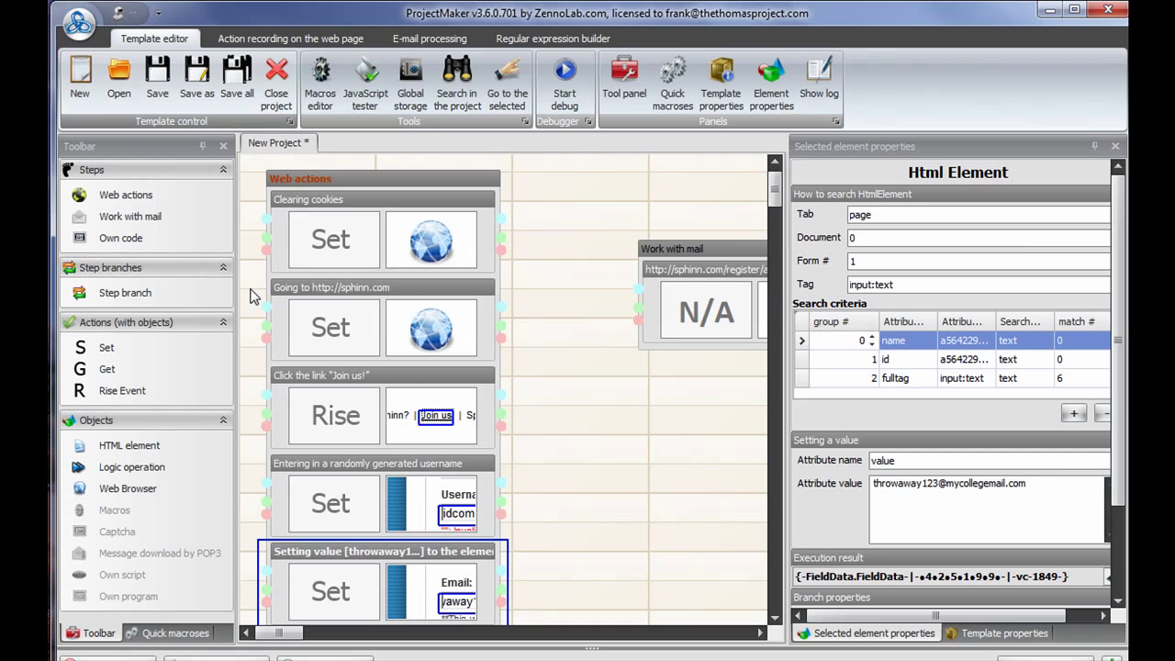
mouse_move(503, 397)
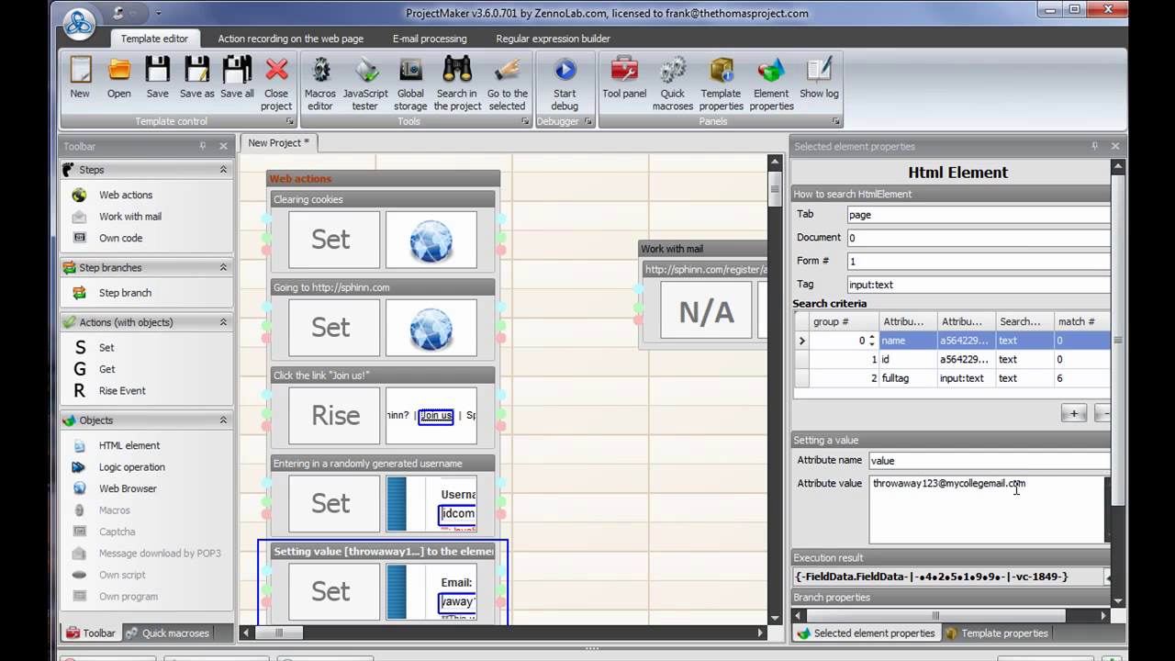
mouse_move(672, 367)
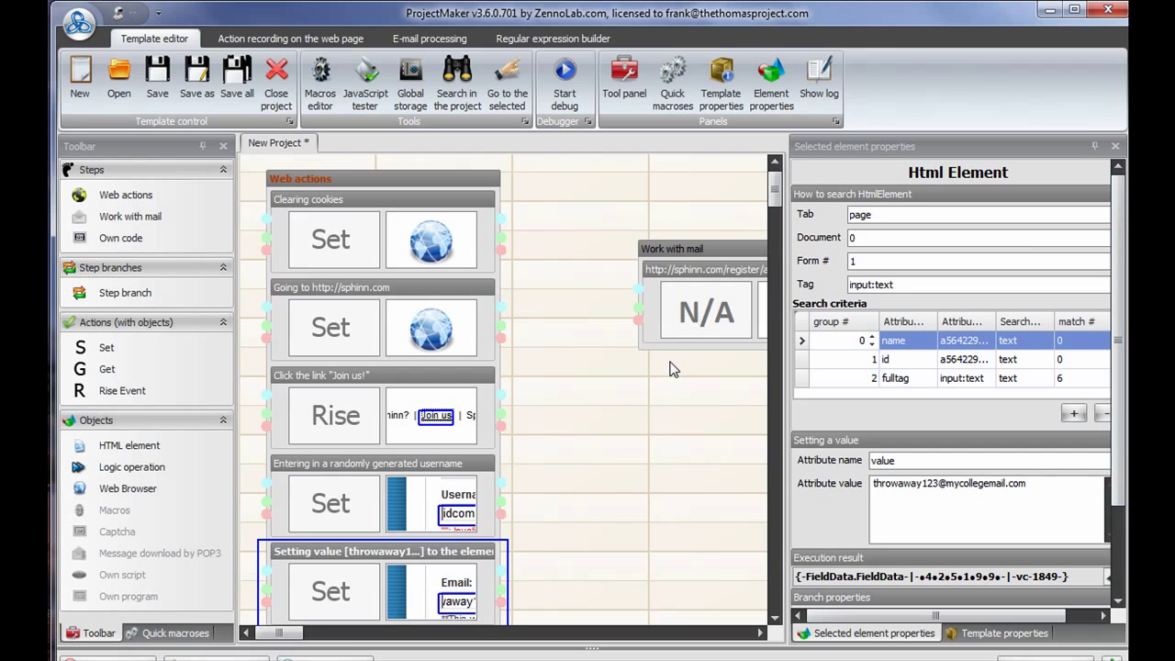
Point the Verify password action's attribute value at the first password field's FieldData macro
scroll("down", 3)
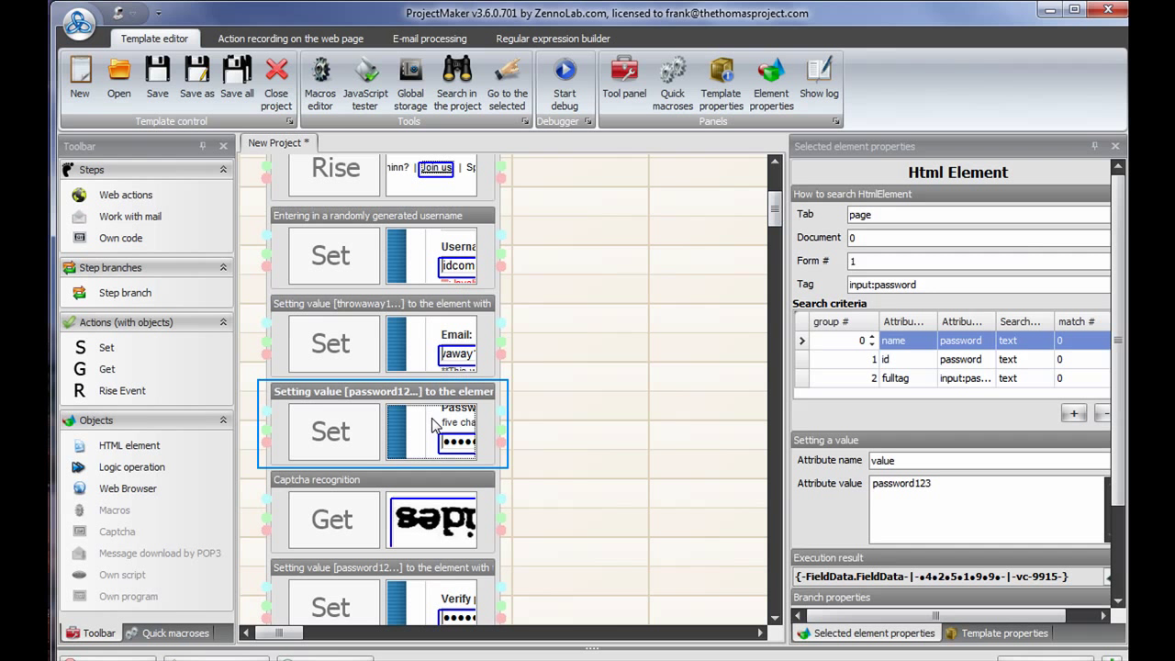
mouse_move(431, 517)
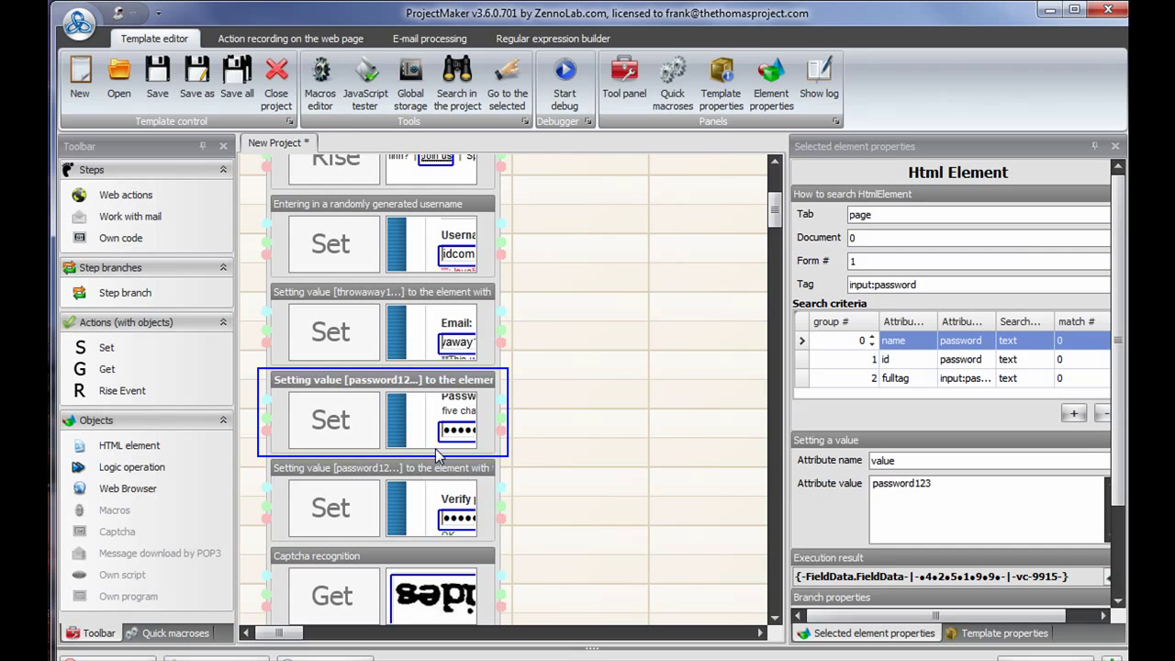
mouse_move(470, 517)
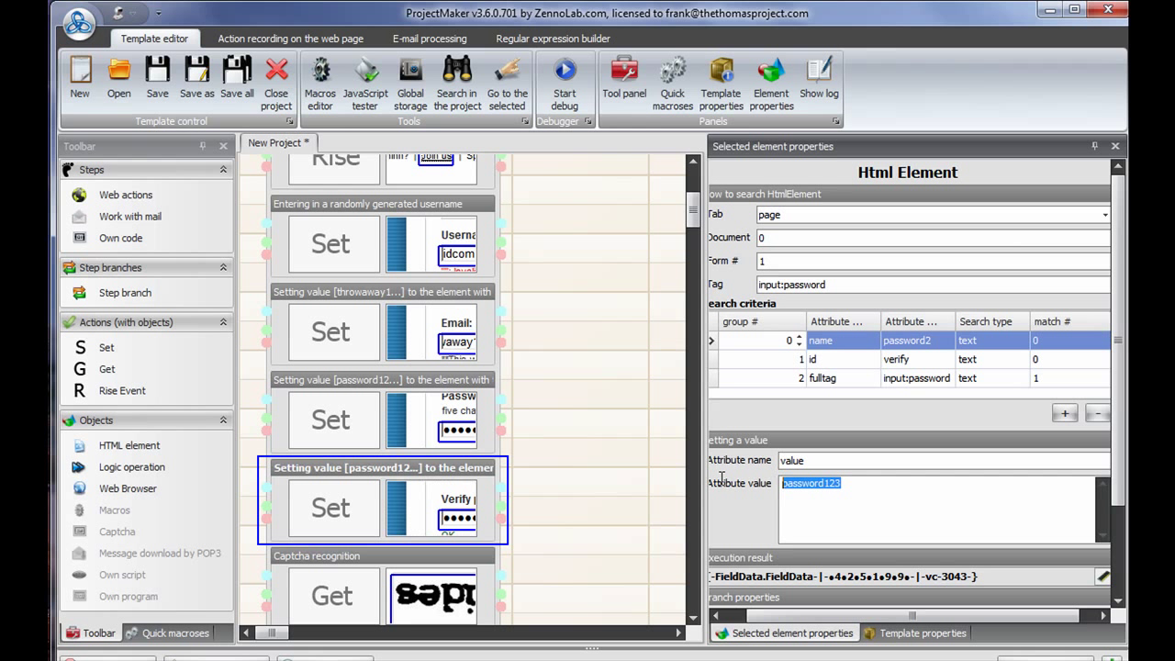
type("http://sphinn.com/register/activate/idcom1974/e6699c4d5ac2b65082c63d10487ba3b34e0e322bc6f64/")
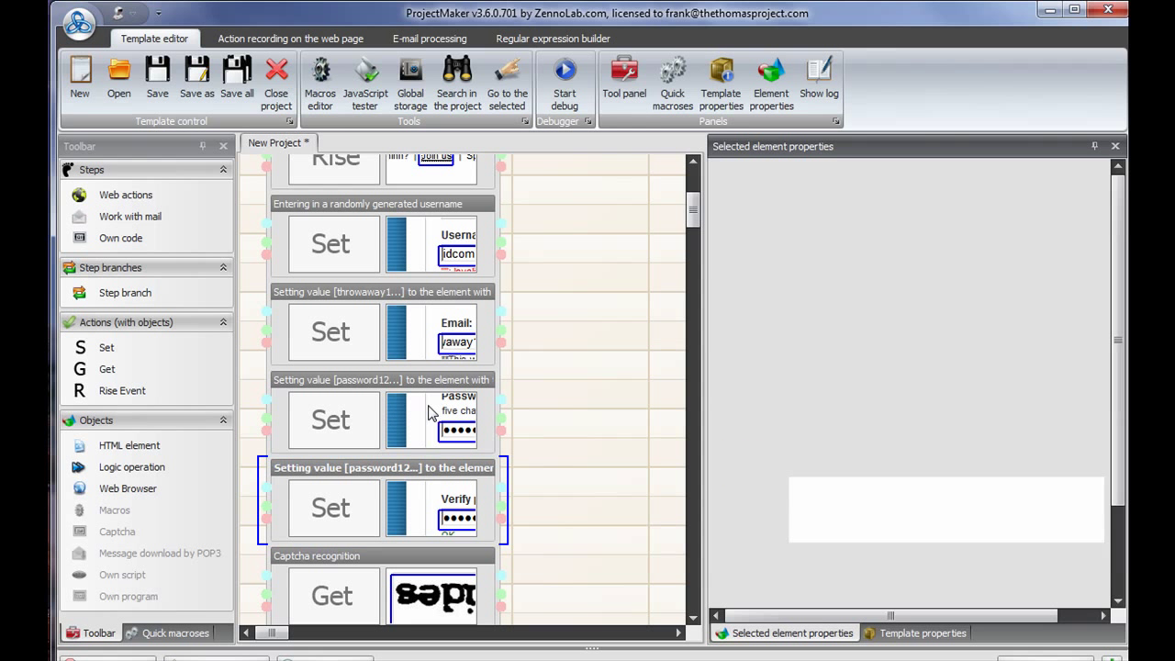
left_click(330, 419)
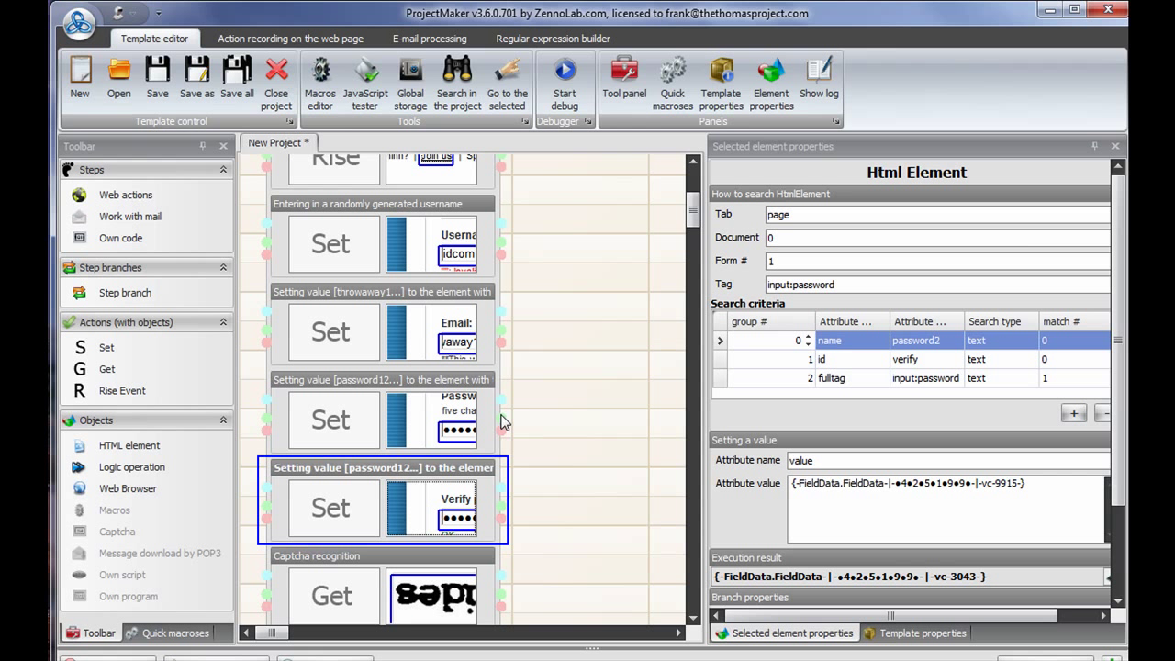
mouse_move(676, 486)
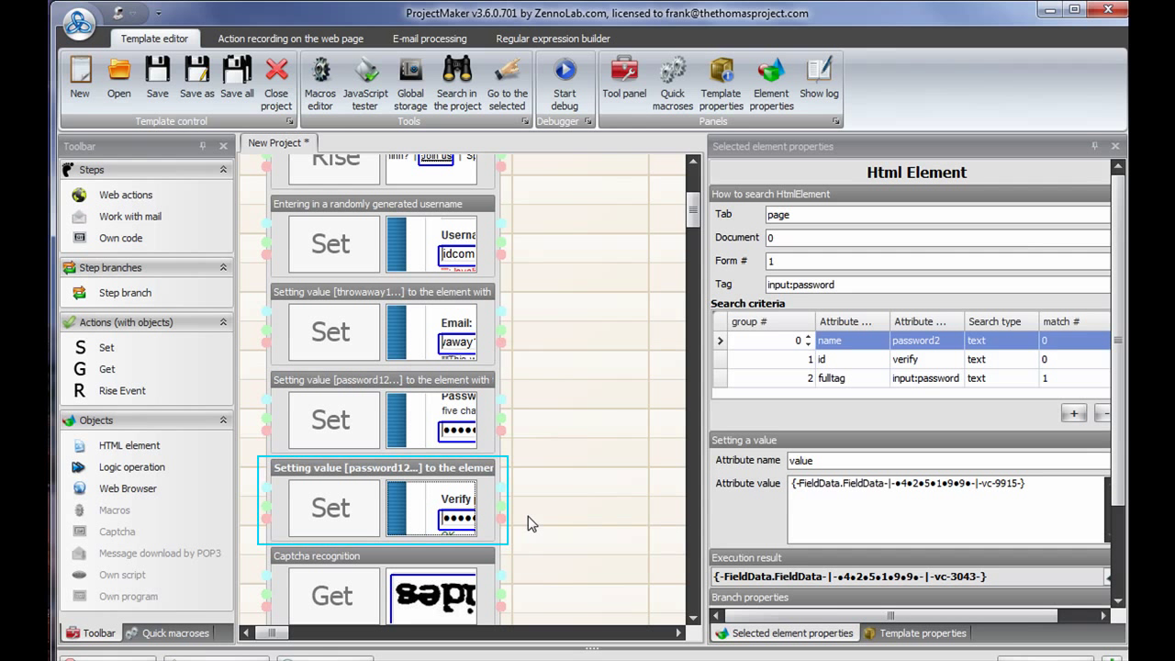
mouse_move(664, 226)
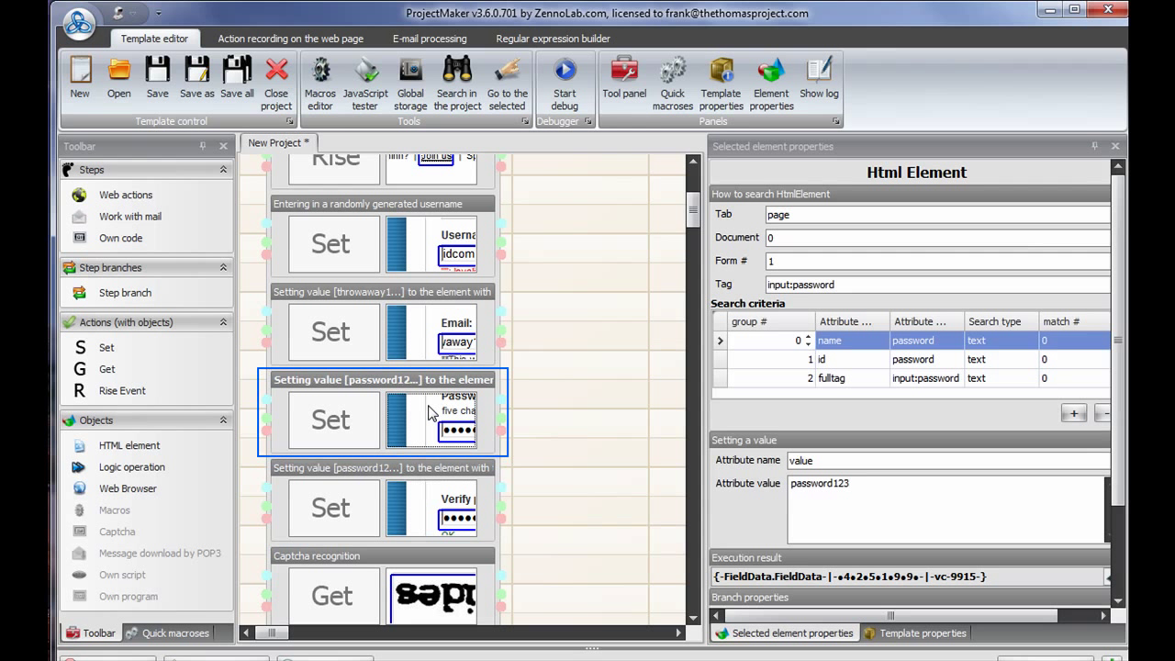
mouse_move(693, 204)
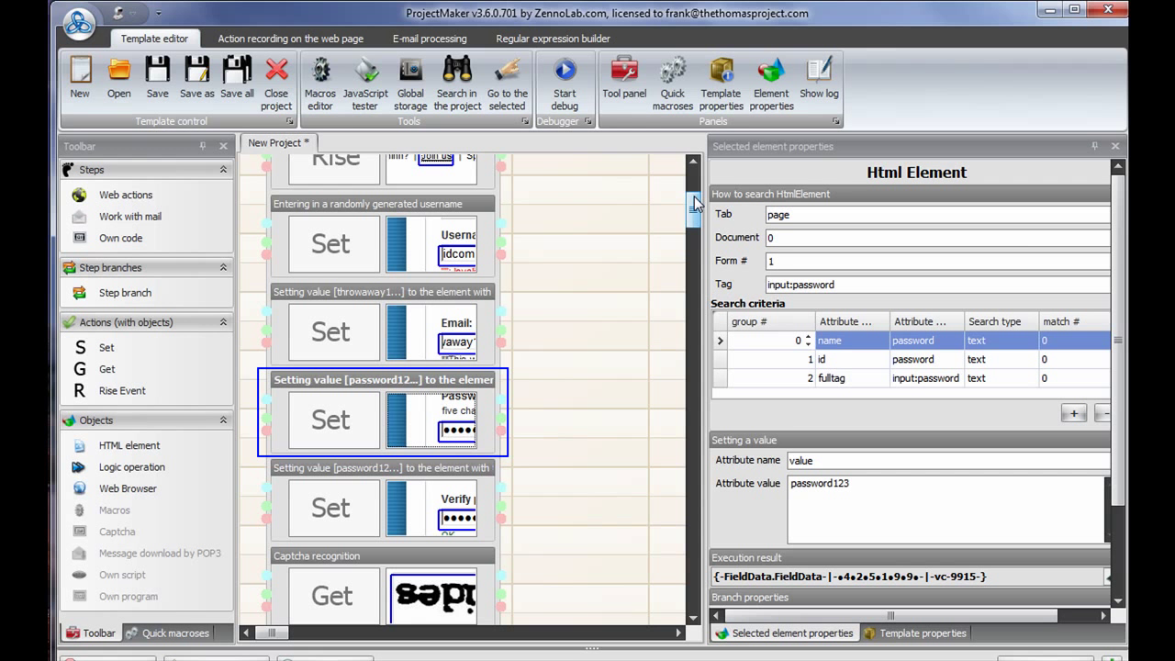
scroll("down", 3)
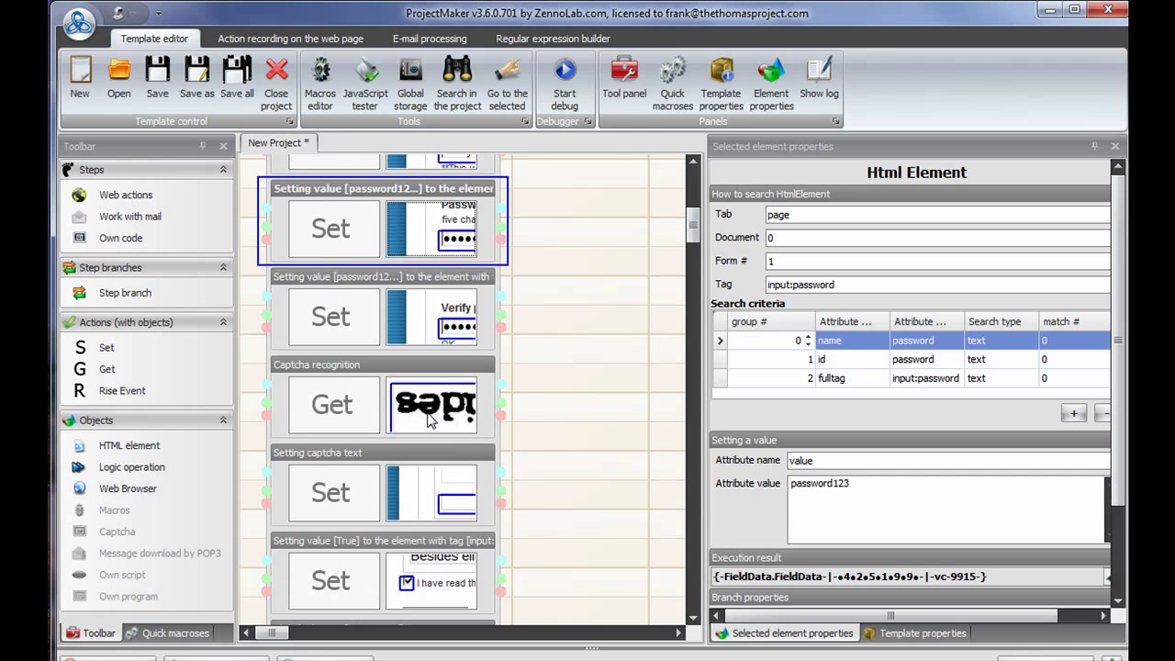
left_click(433, 406)
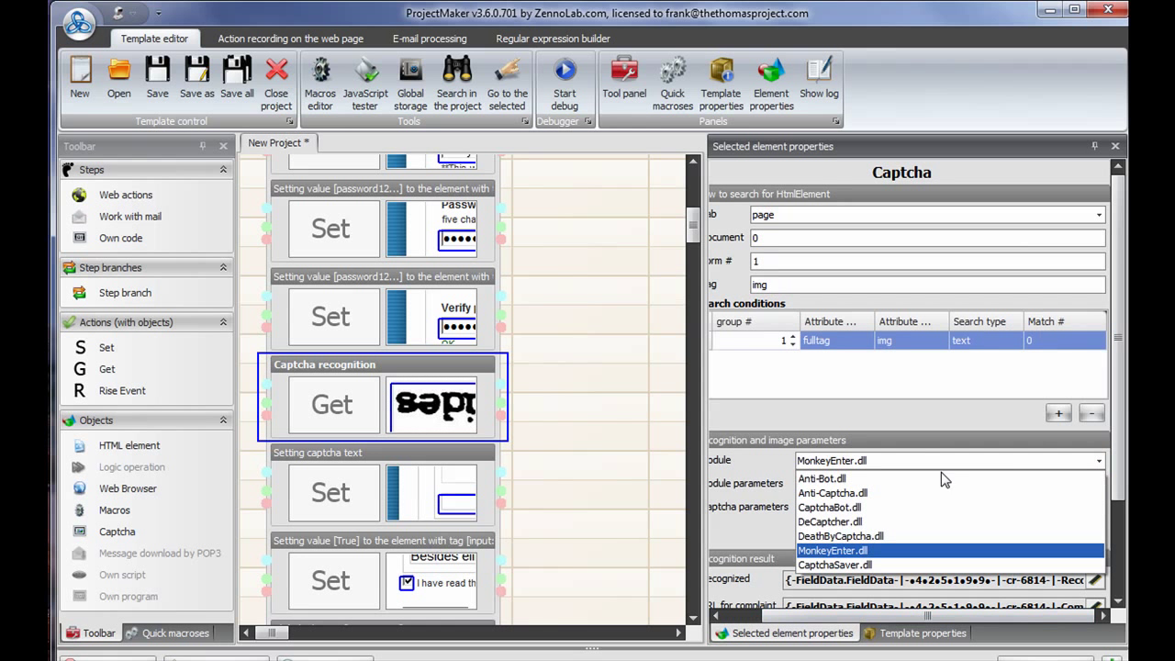
mouse_move(833, 492)
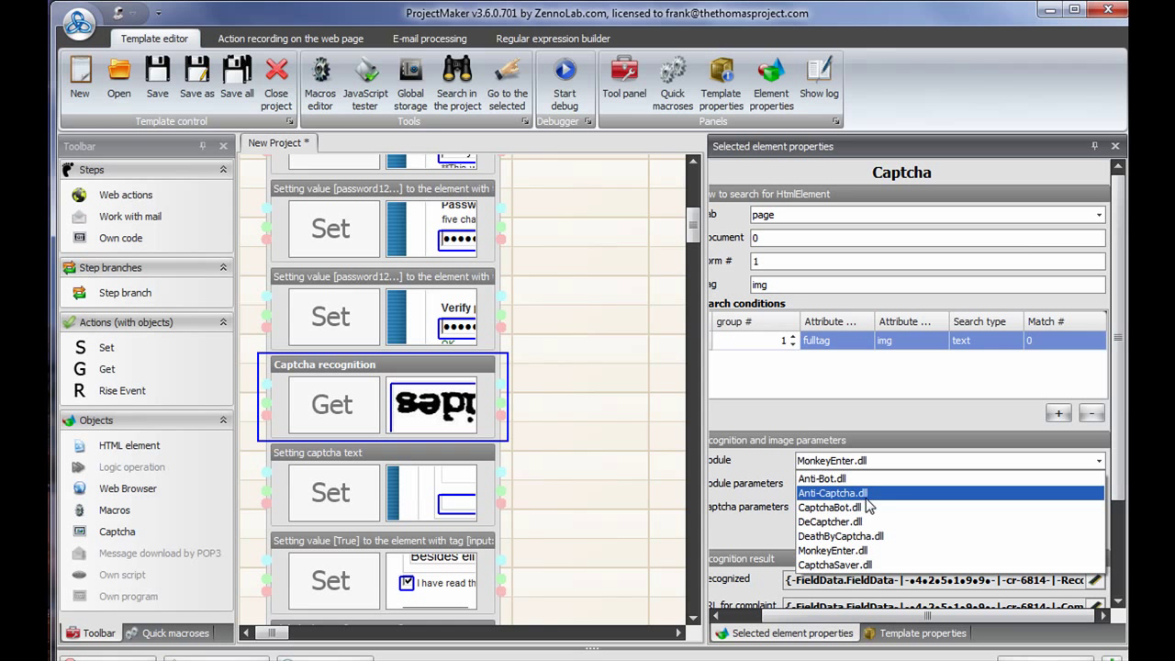
mouse_move(877, 507)
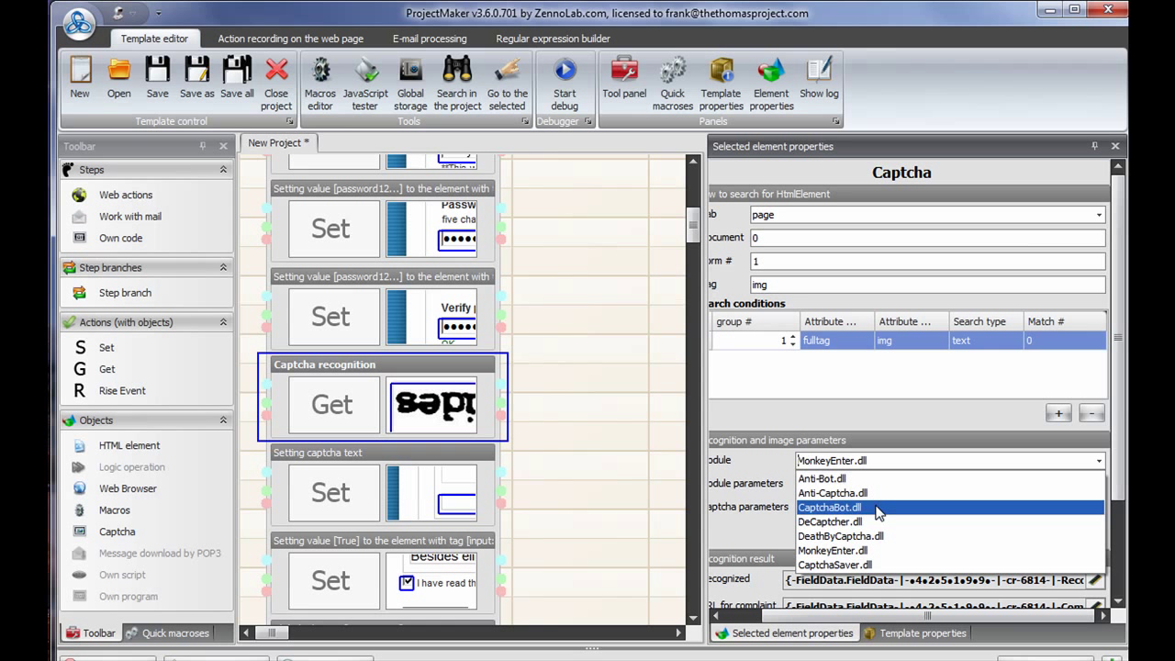
mouse_move(881, 536)
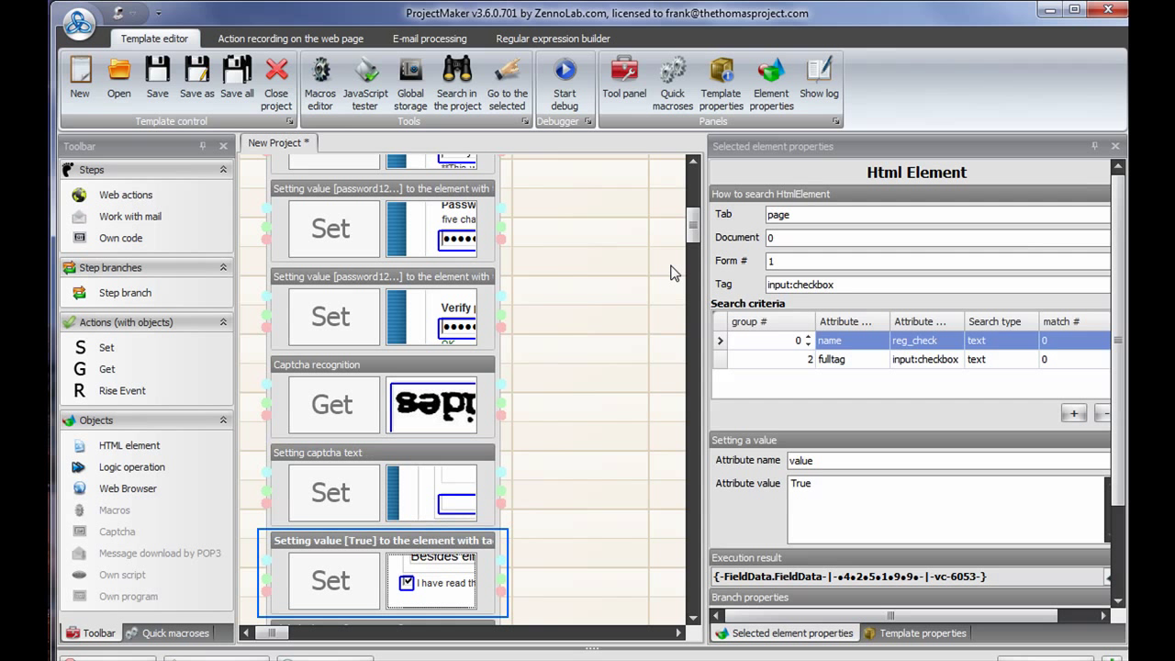
left_click(333, 492)
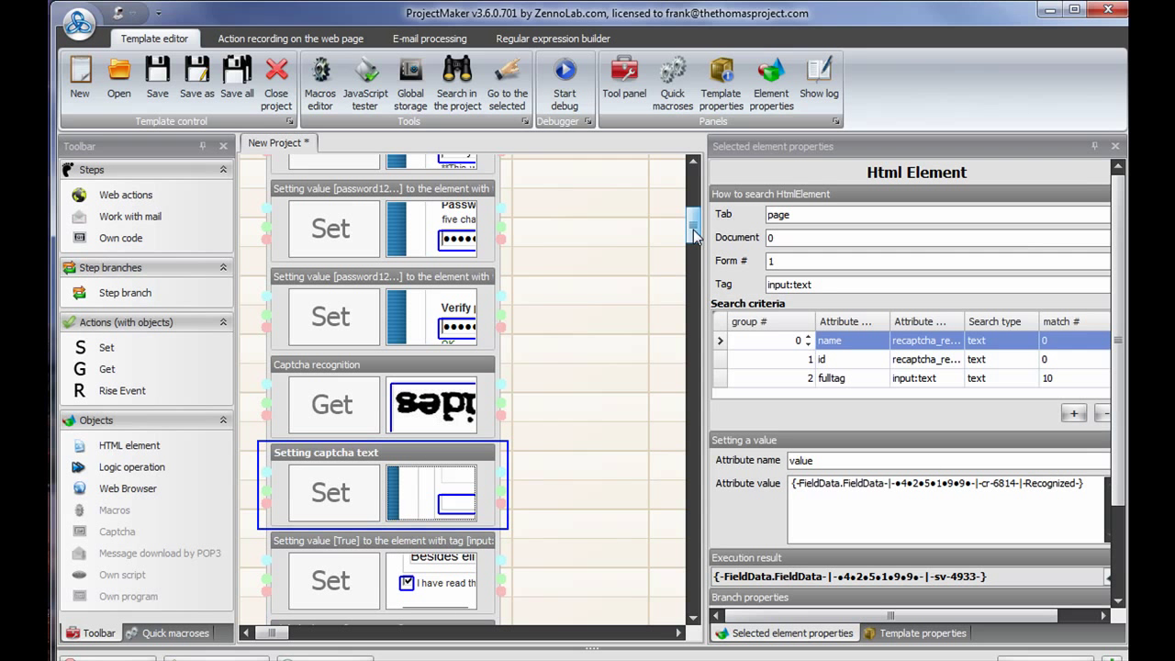
scroll("down", 3)
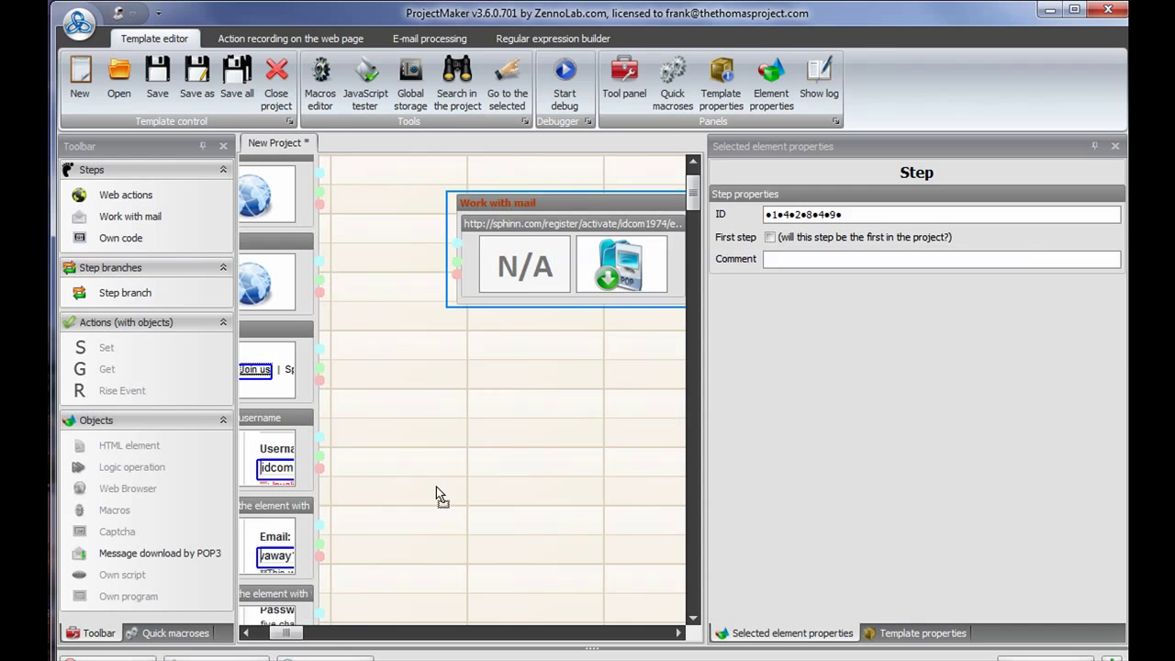
scroll("down", 3)
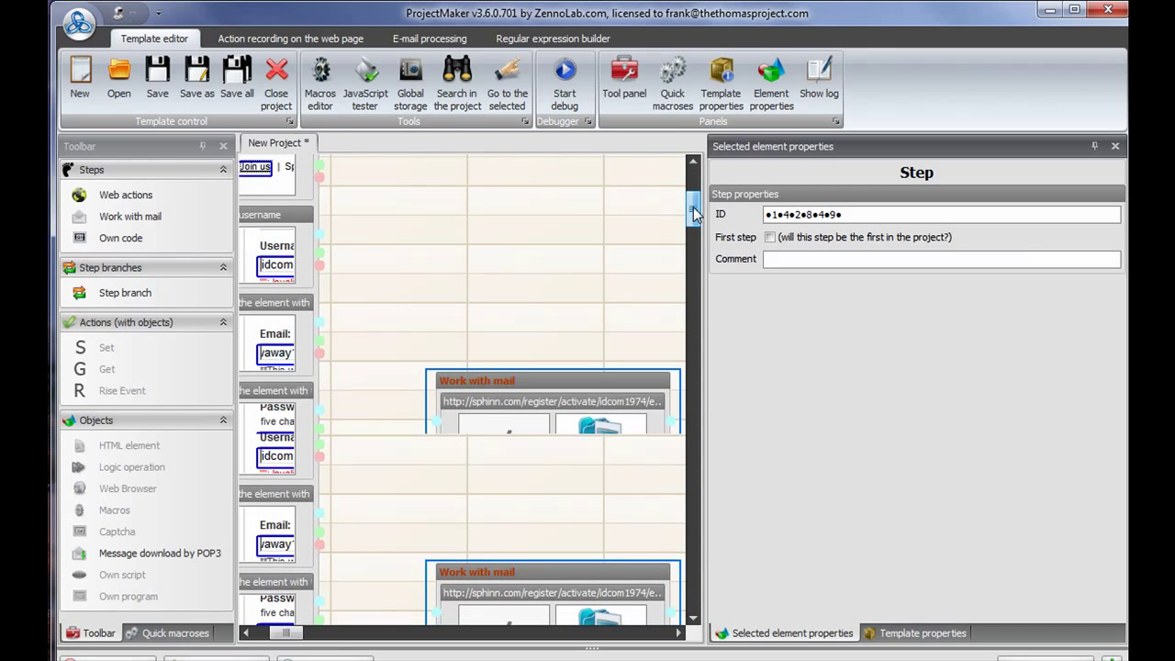
scroll("down", 3)
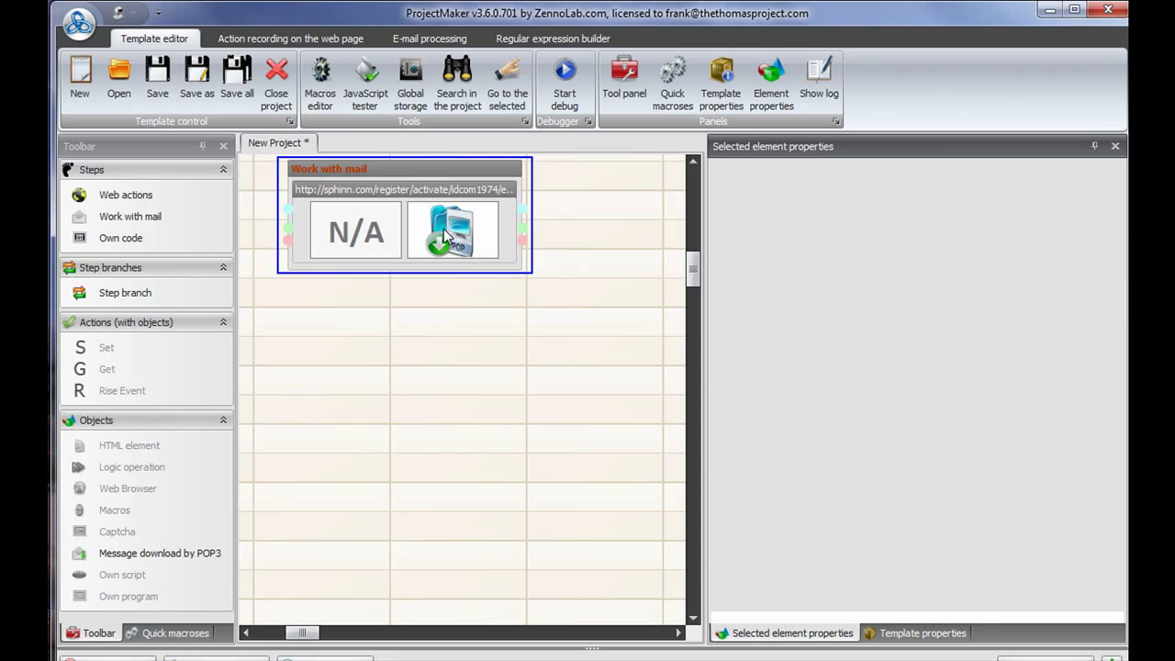
left_click(452, 230)
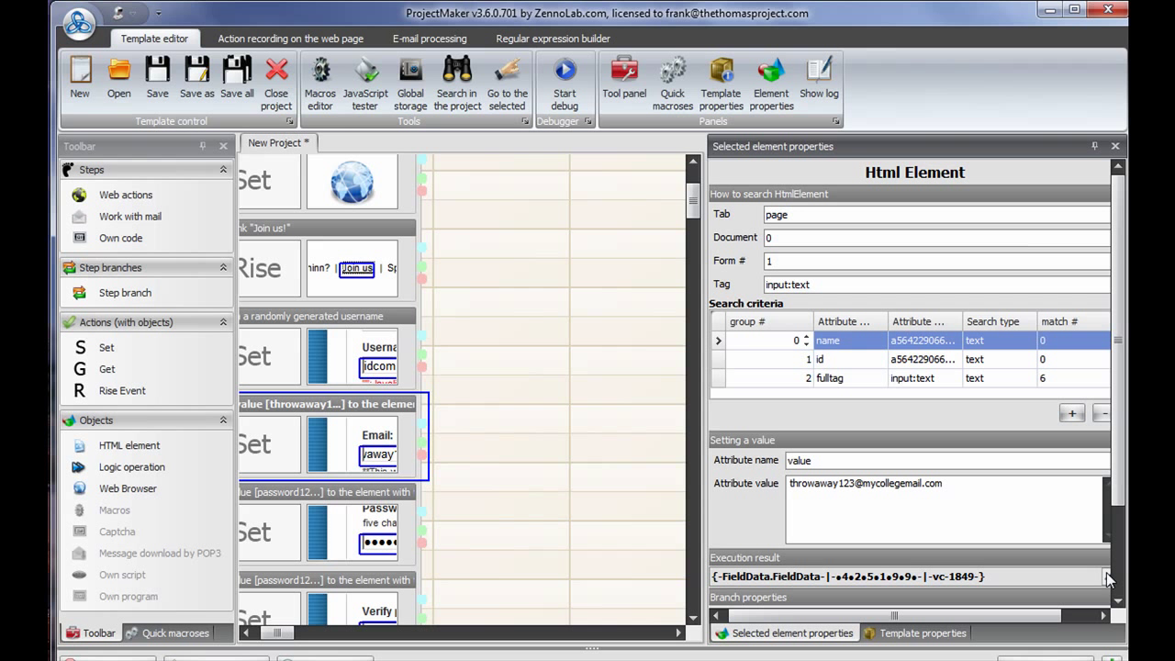
mouse_move(374, 609)
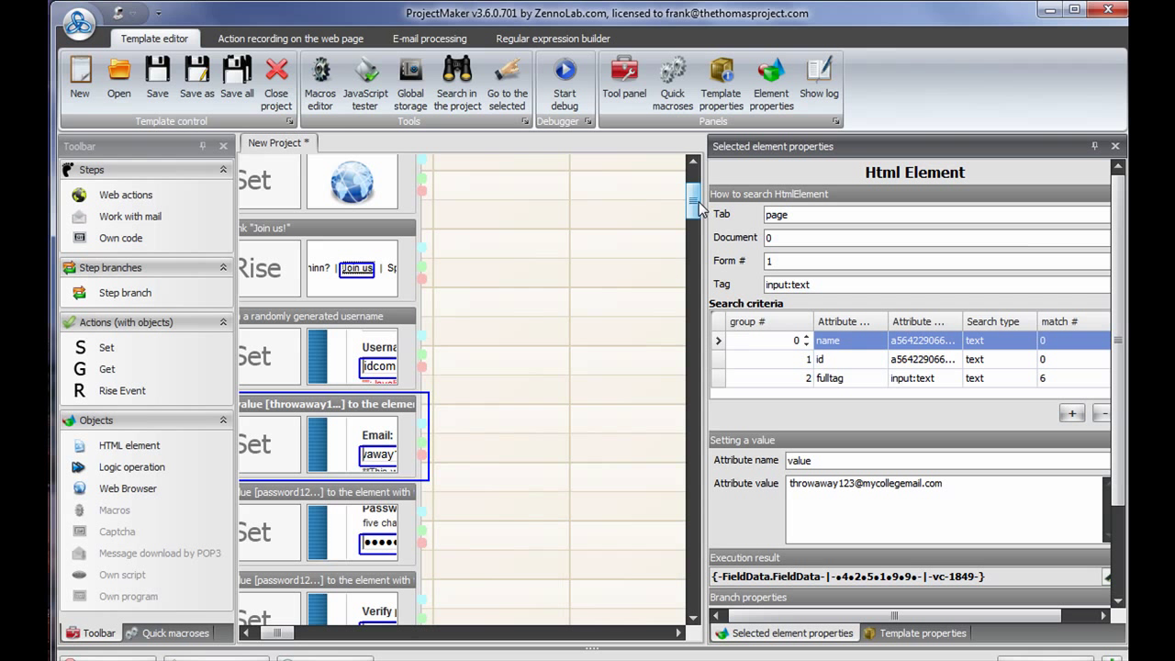
Bring the Work with mail step into view and select its POP3 action for editing
scroll("down", 3)
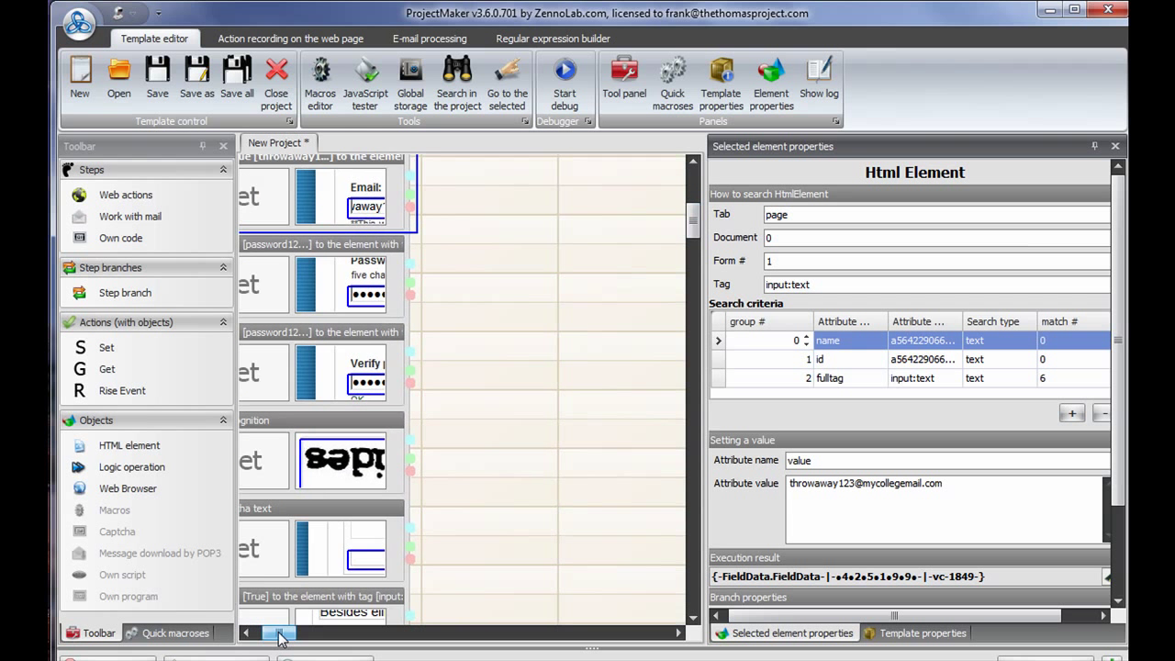
scroll("down", 3)
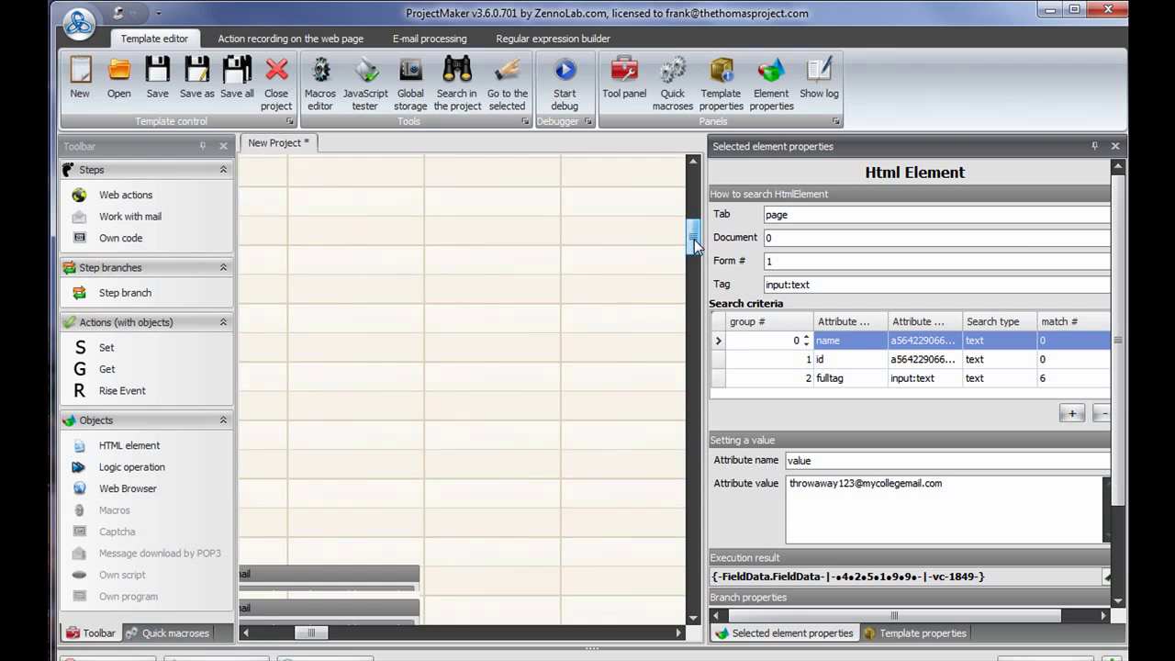
left_click(349, 443)
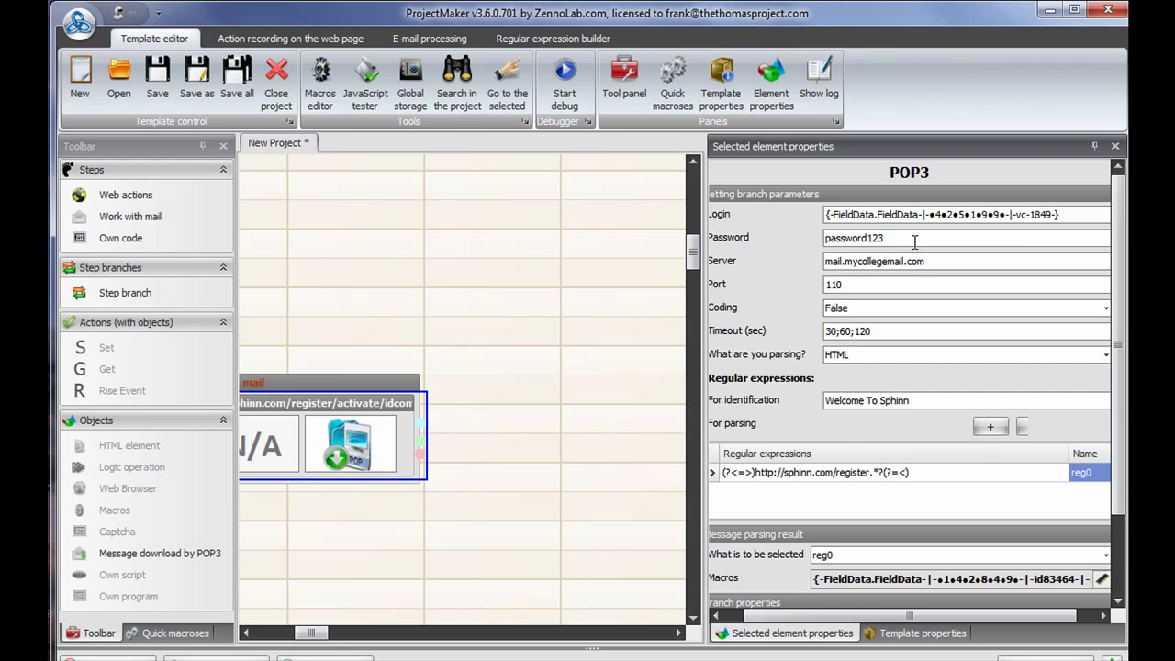
mouse_move(754, 253)
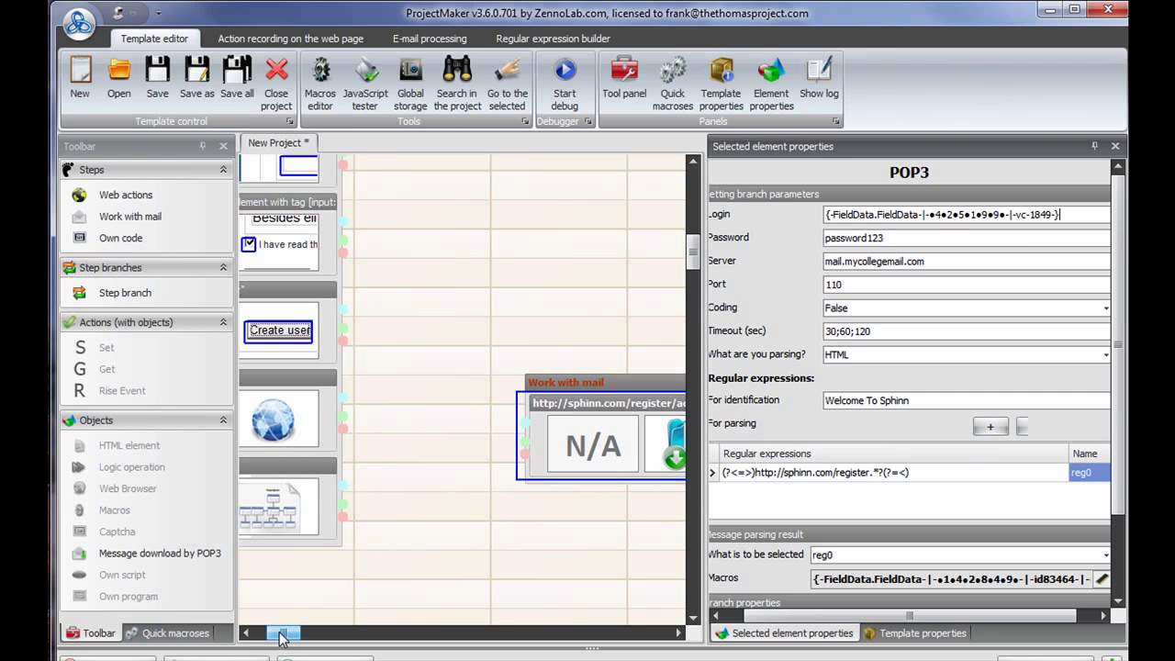
Select branch tv-2739 in the registration step to link its successful exit
left_click(287, 507)
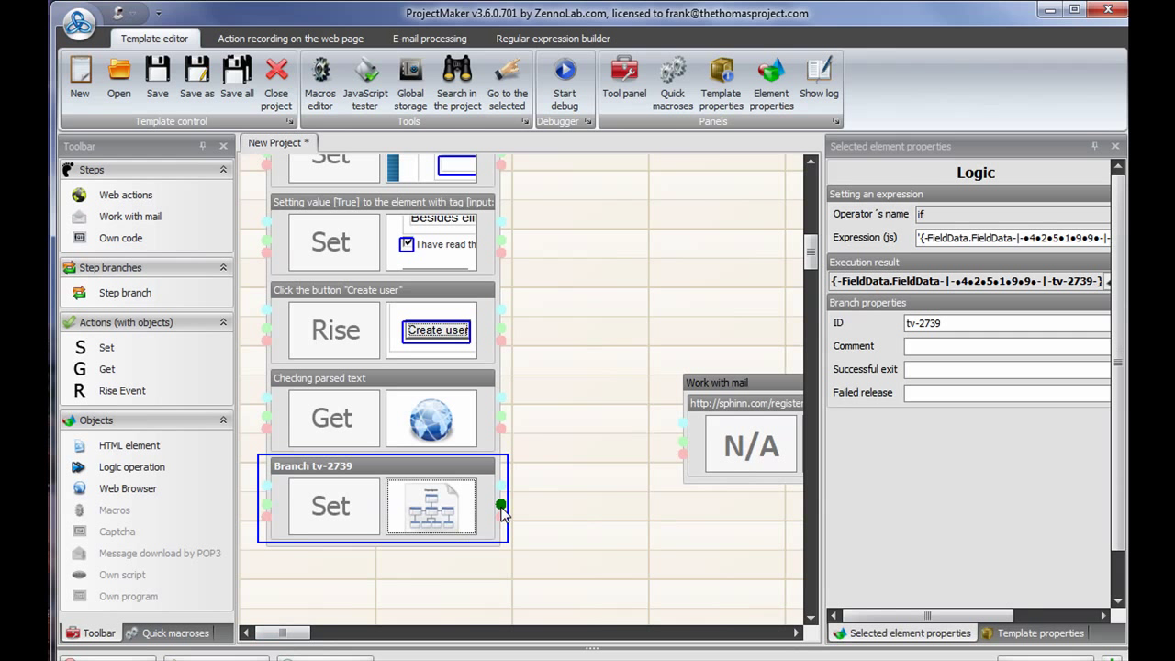
mouse_move(496, 507)
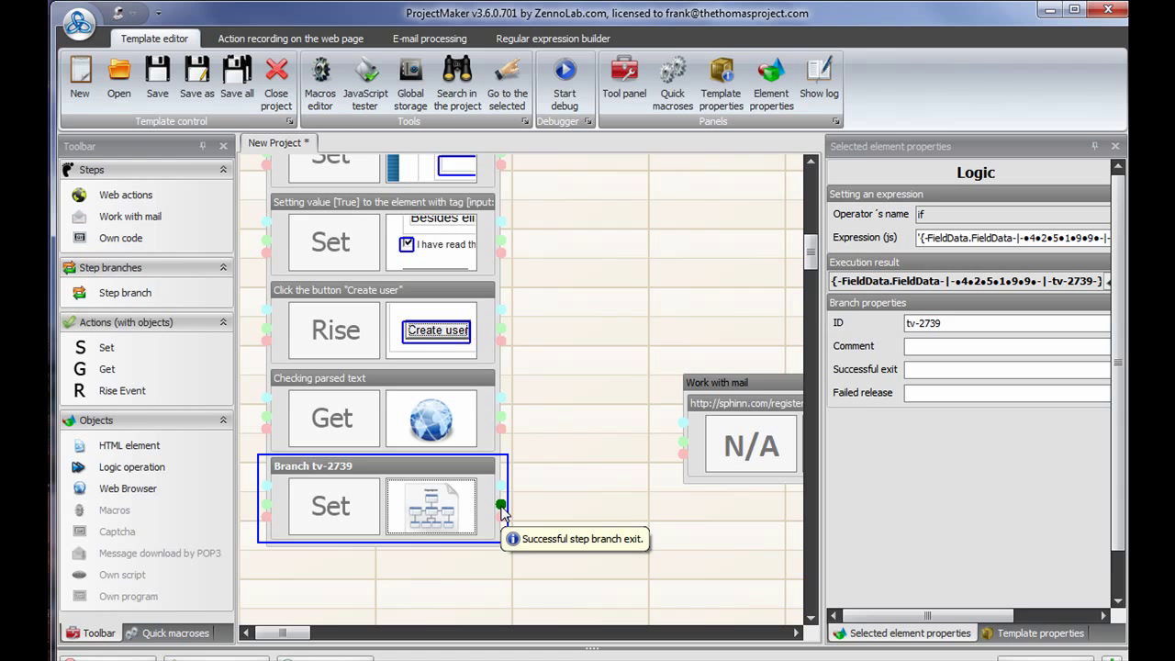
mouse_move(503, 531)
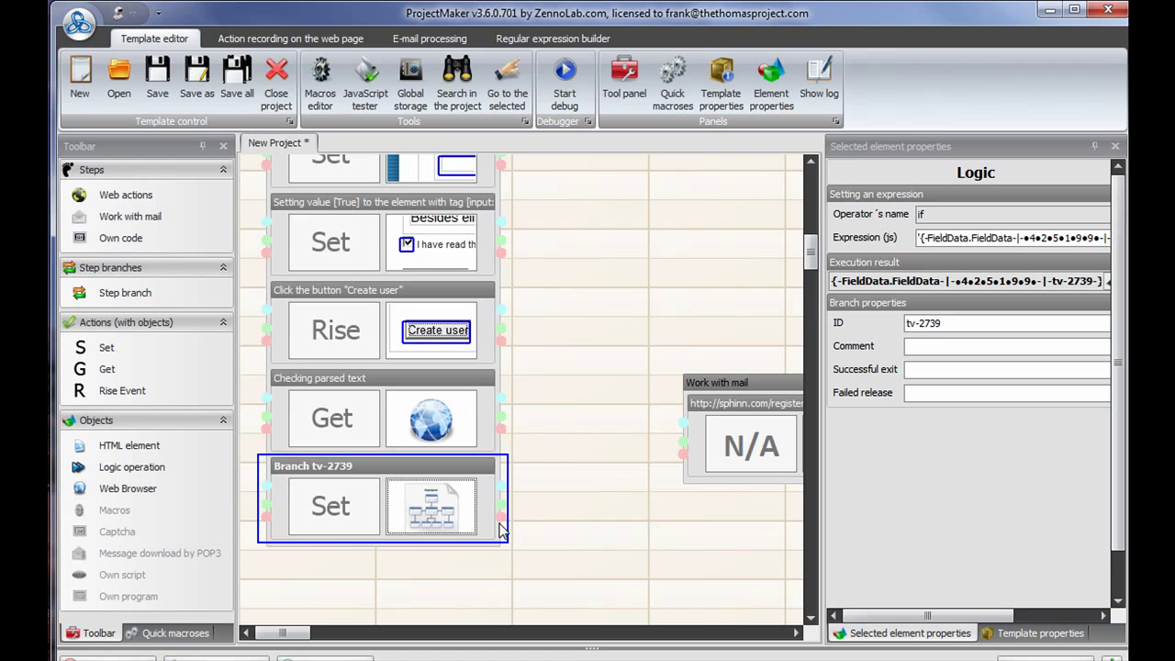
mouse_move(503, 498)
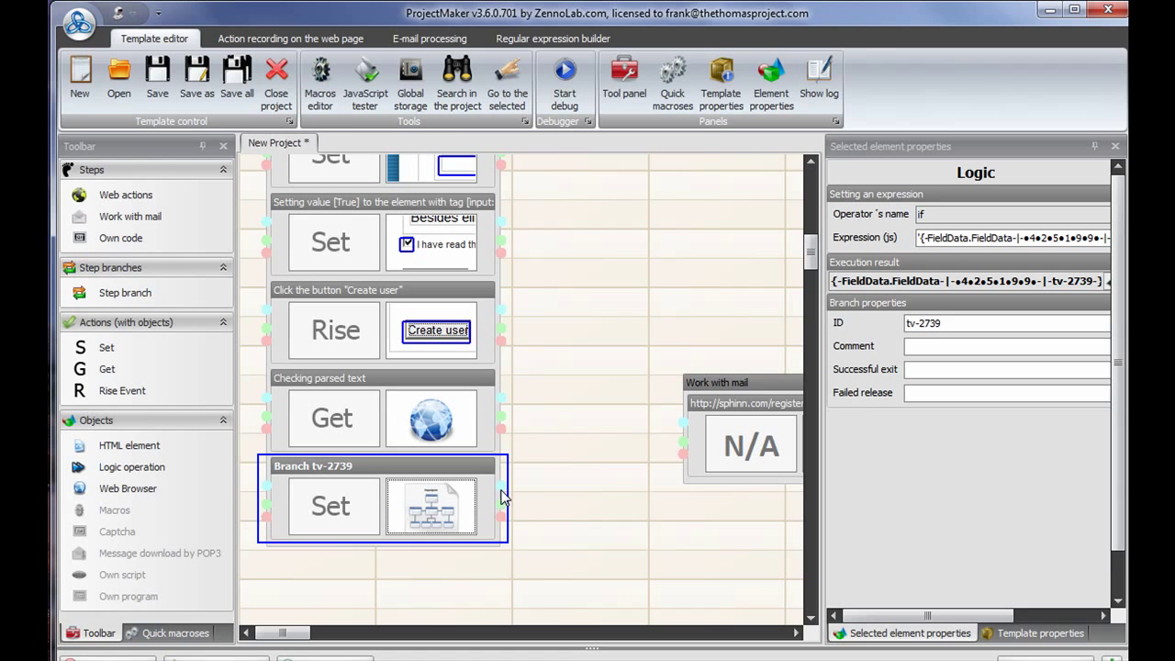
mouse_move(503, 499)
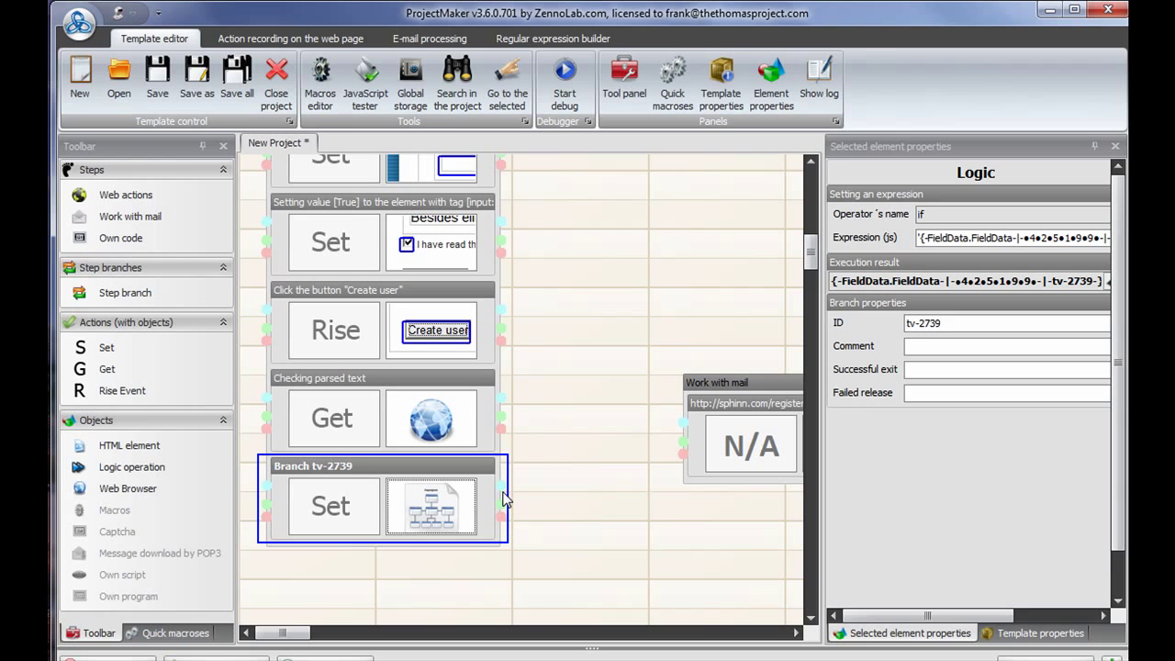
mouse_move(503, 522)
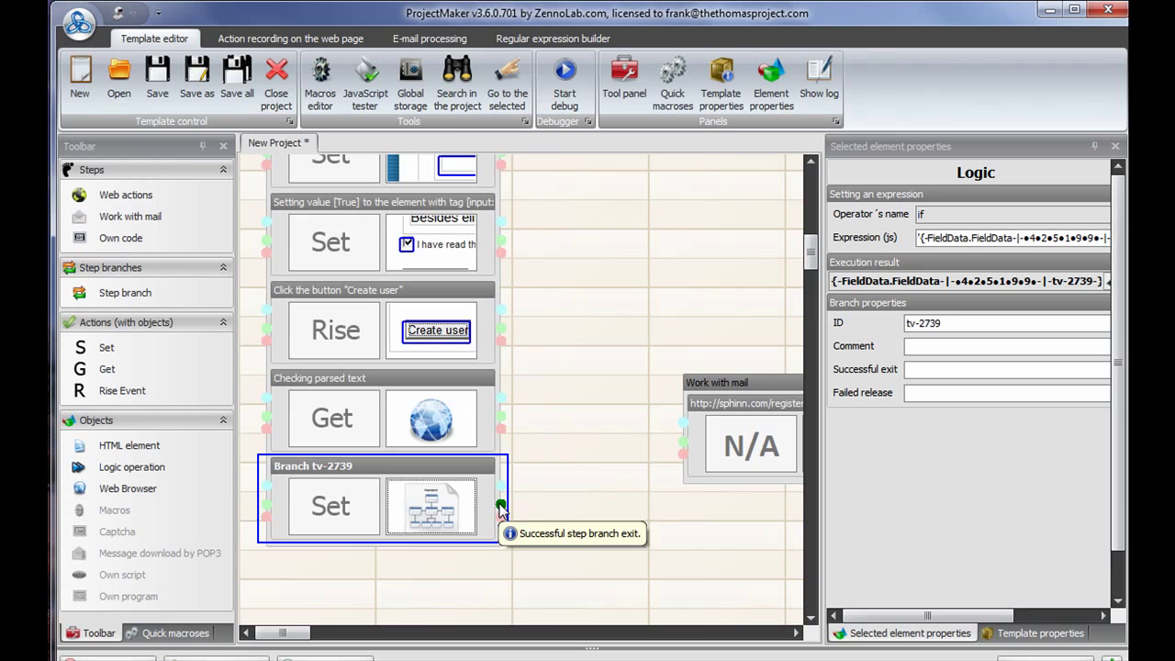
mouse_move(670, 433)
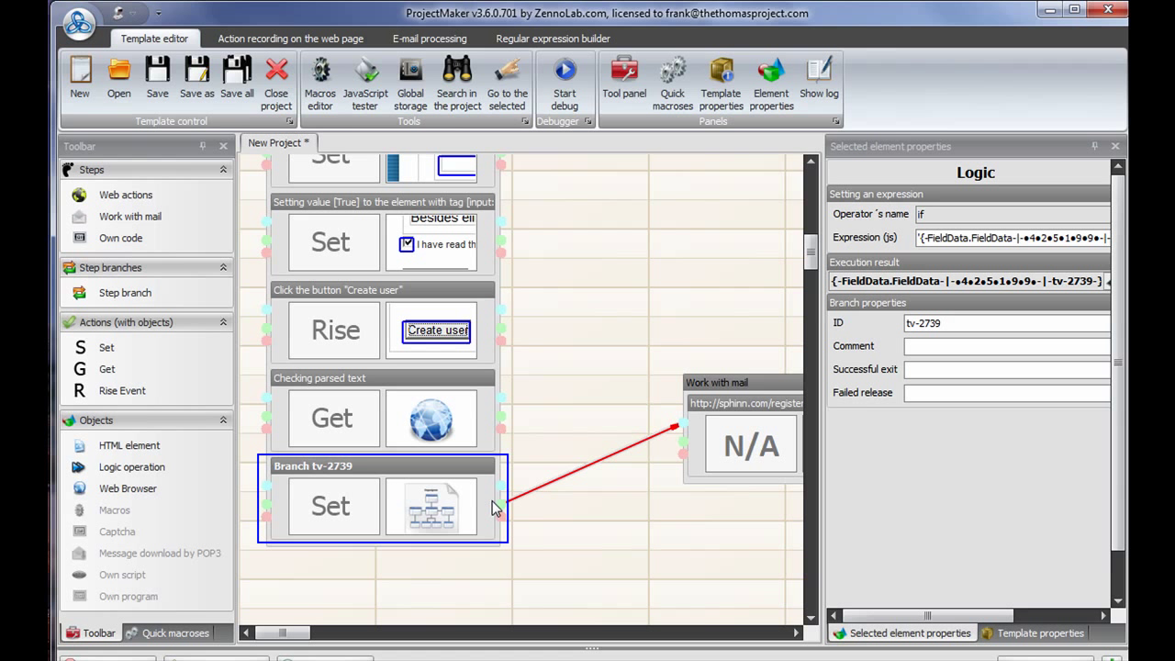
mouse_move(414, 516)
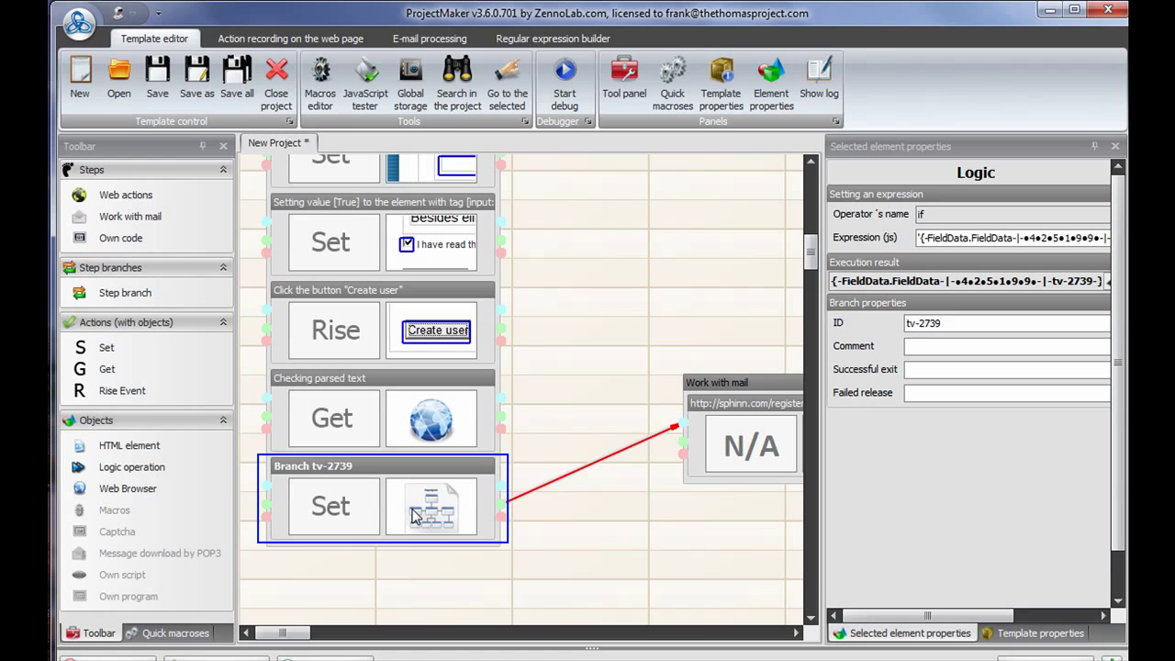
mouse_move(499, 509)
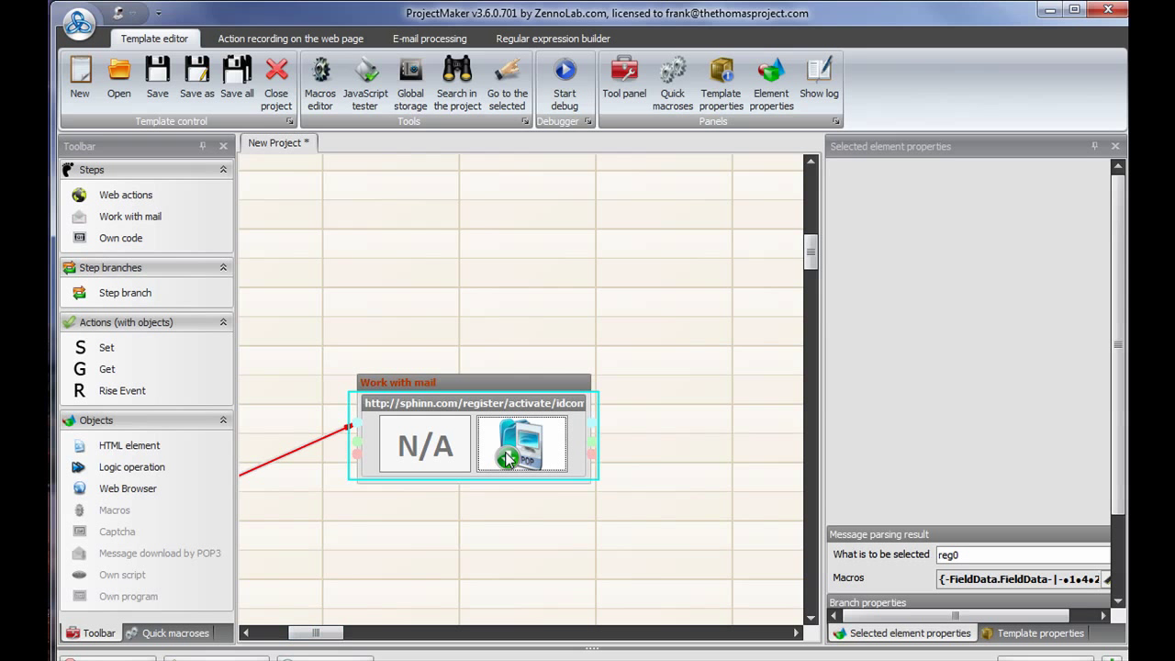
Position the activation Web actions step to the right of the Work with mail step
left_click(519, 442)
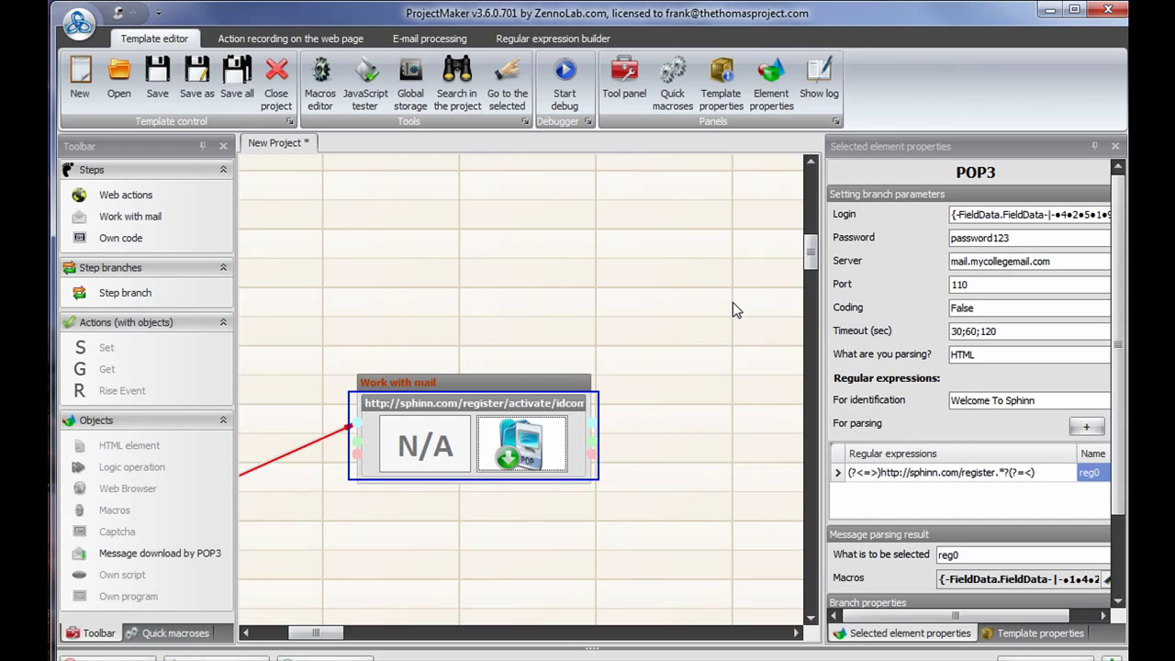
mouse_move(973, 242)
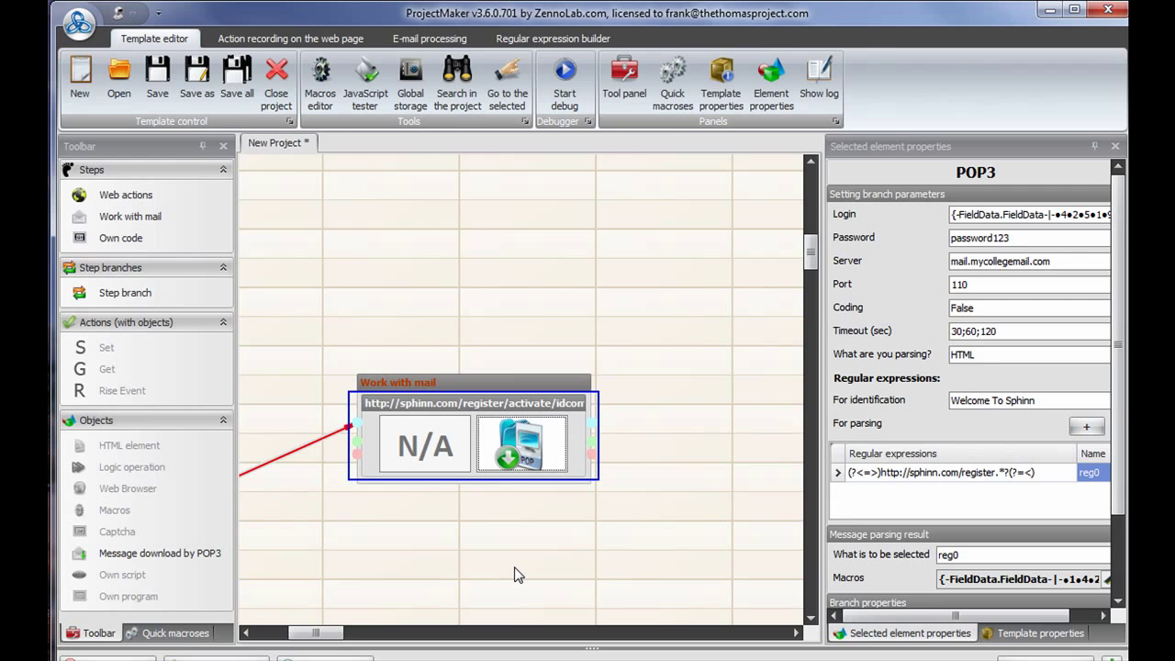
left_click_drag(316, 631, 345, 632)
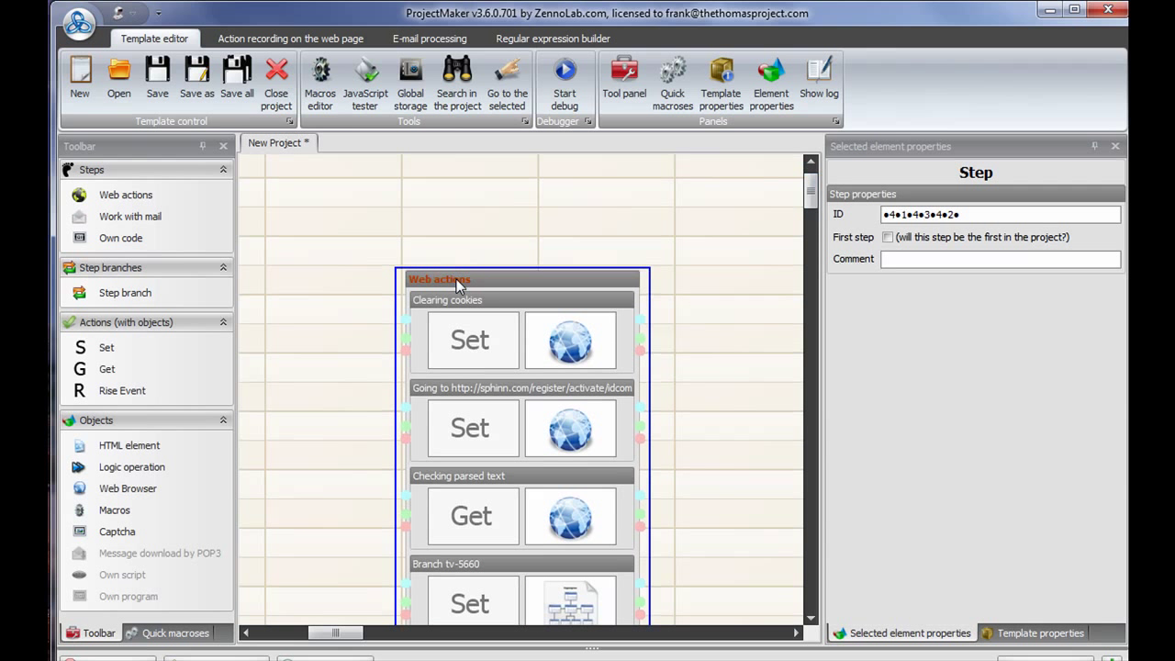
mouse_move(799, 200)
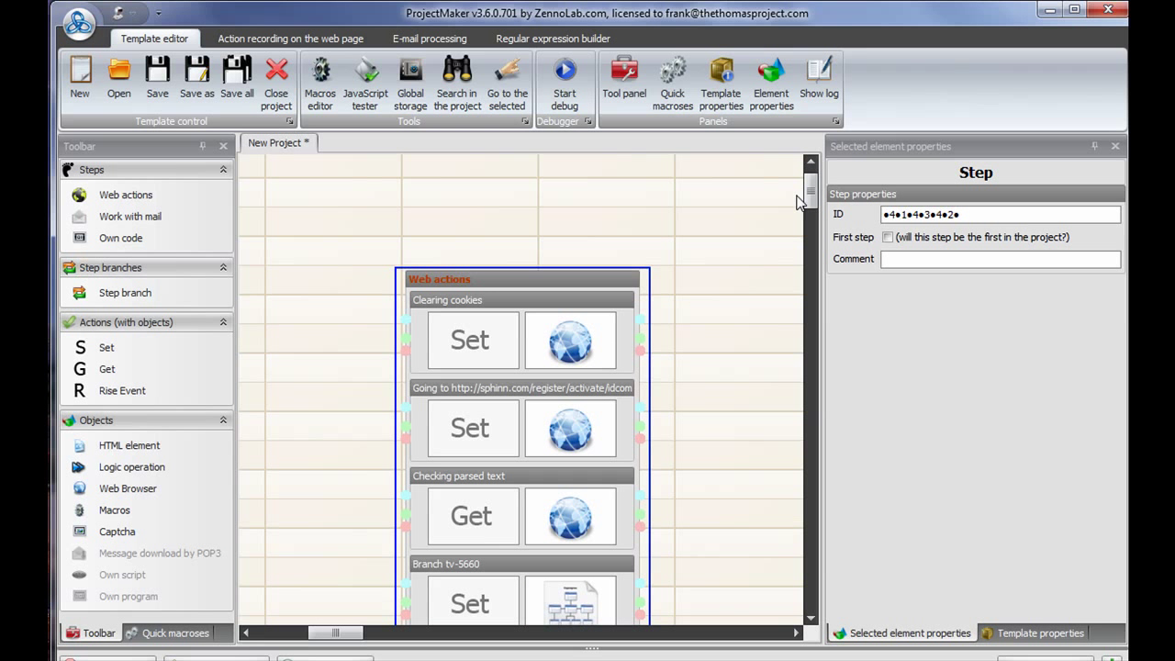
mouse_move(694, 485)
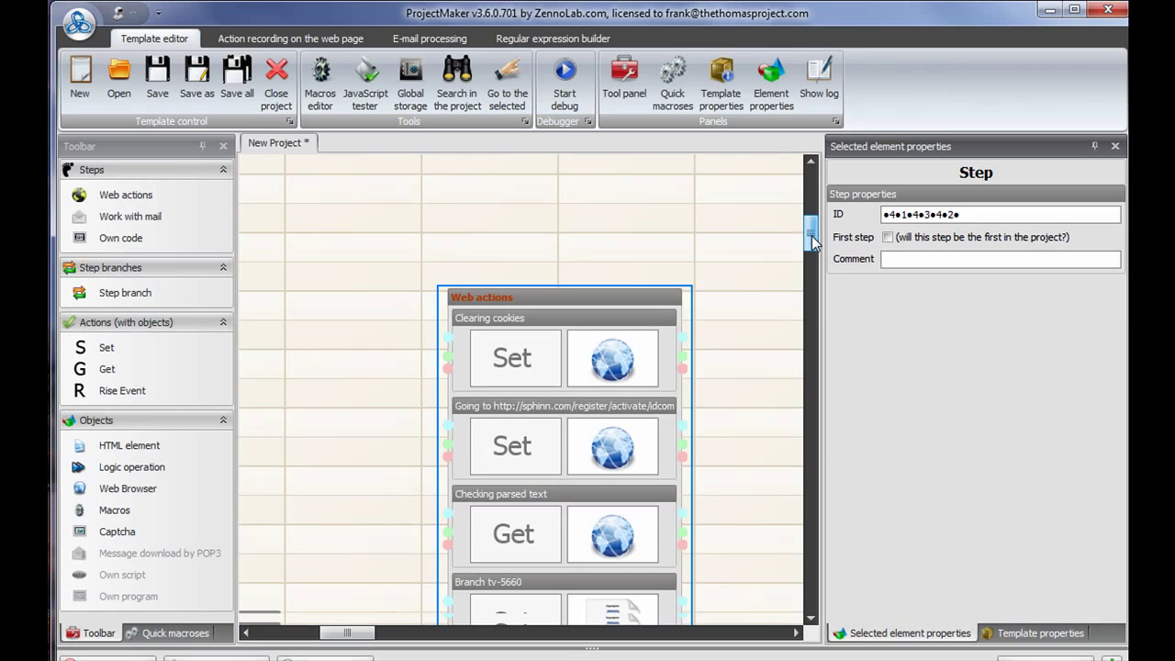
scroll("down", 3)
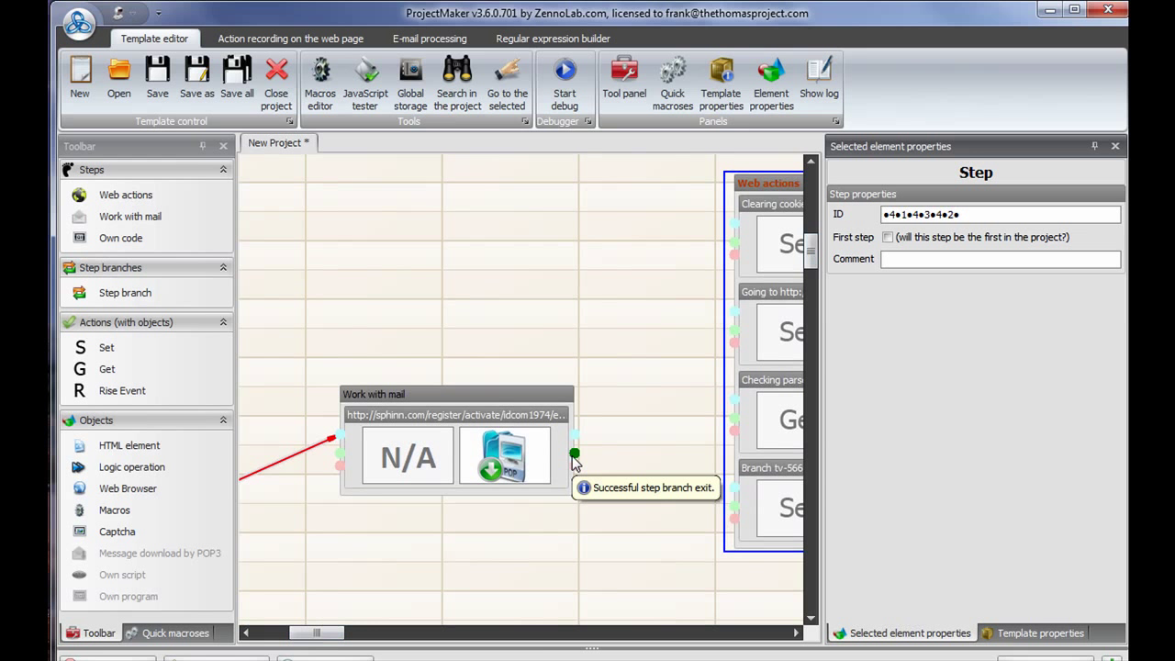
mouse_move(496, 440)
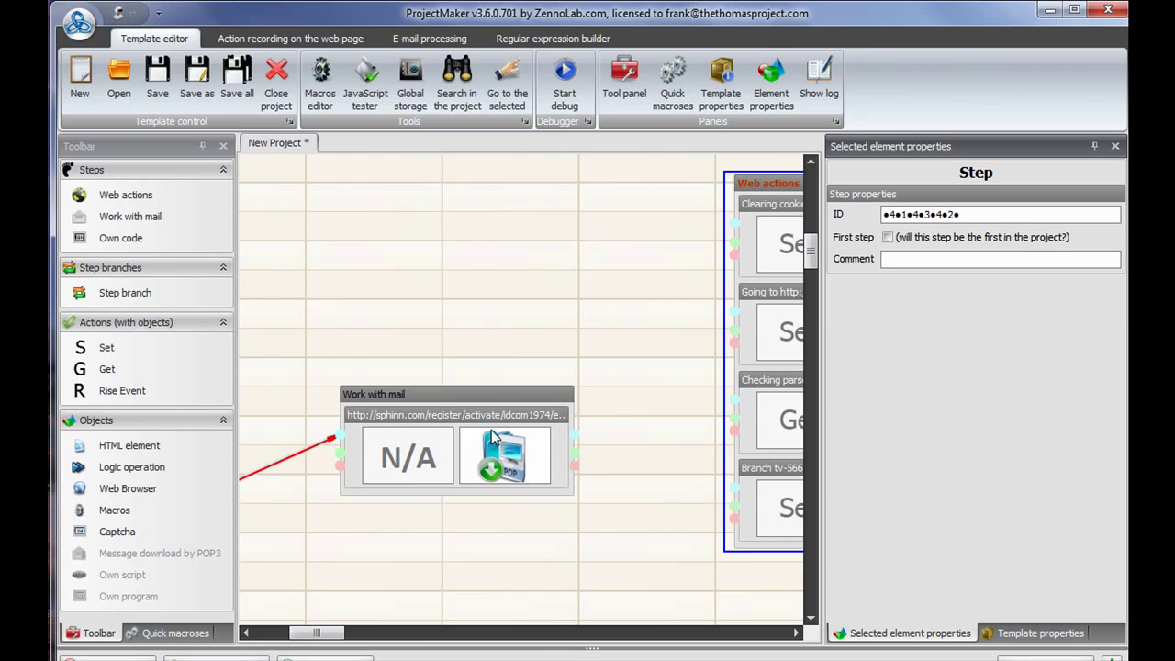
Connect the mail step's Successful exit to the activation step's Clearing cookies branch
left_click(504, 455)
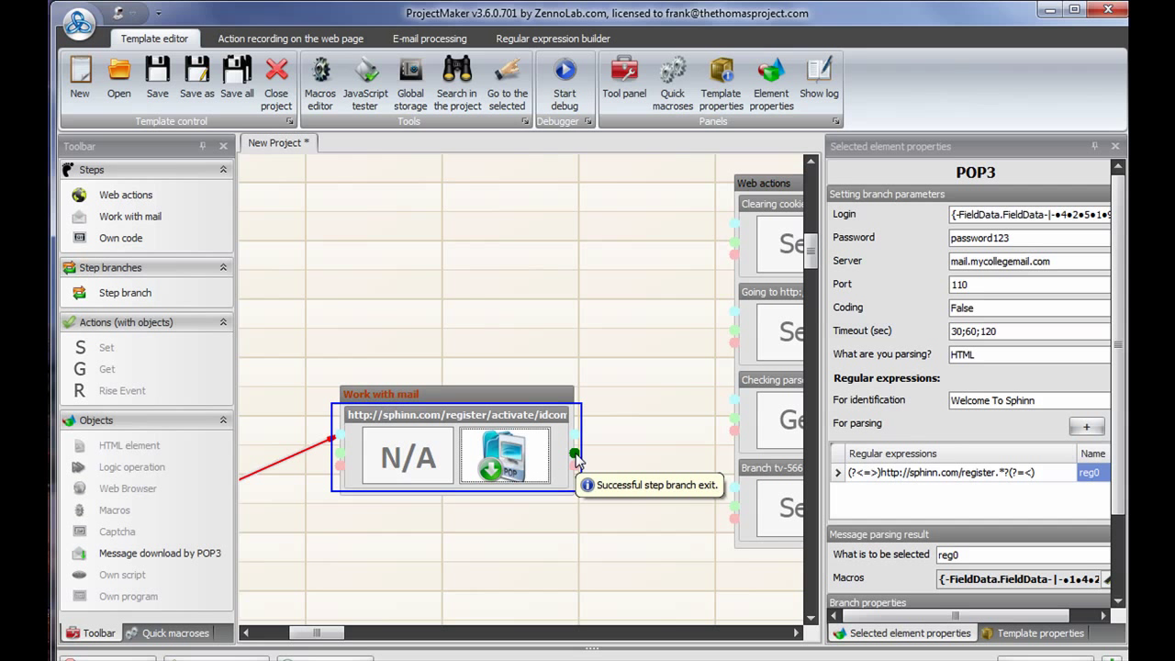
mouse_move(572, 455)
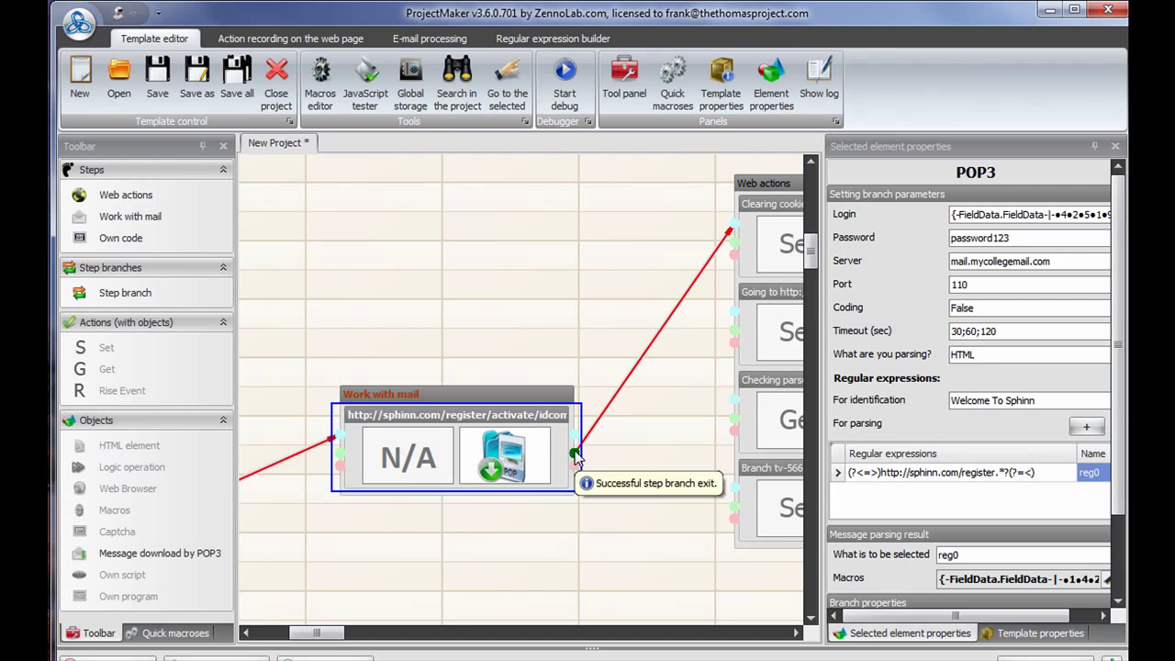
mouse_move(363, 635)
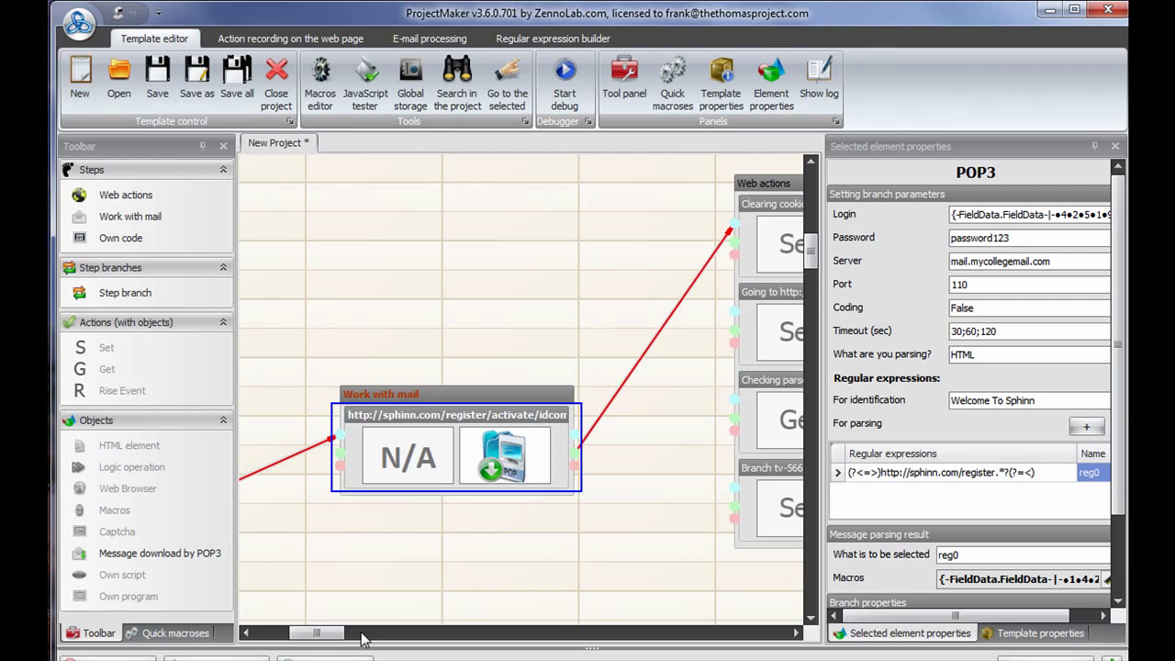
left_click_drag(316, 631, 340, 632)
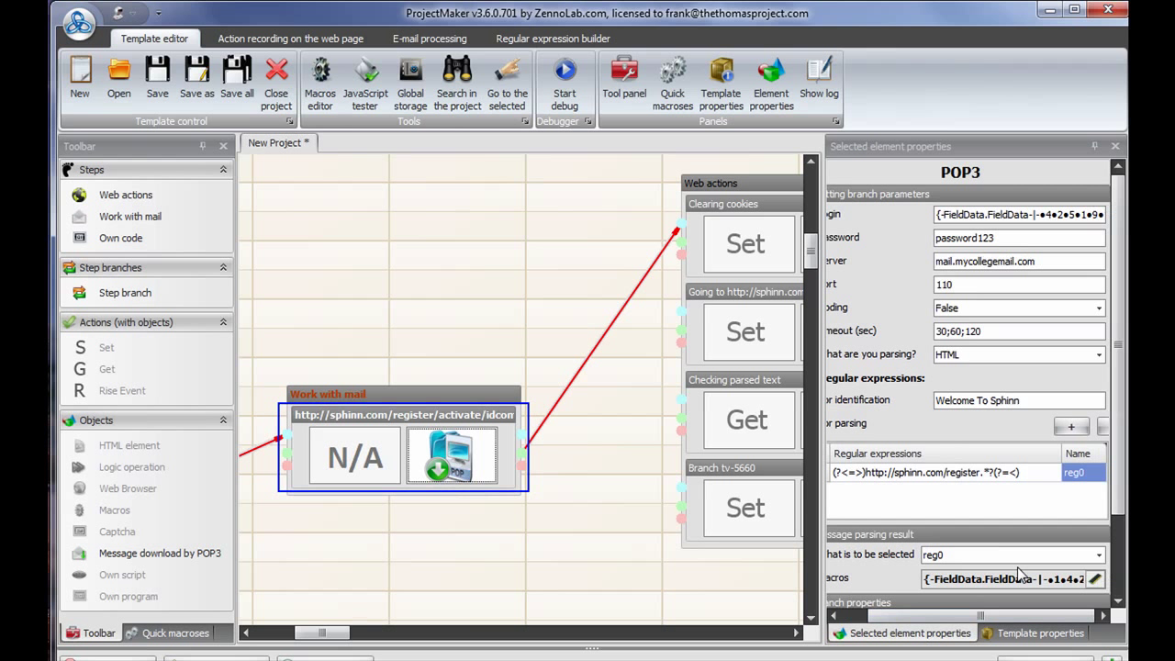
mouse_move(571, 420)
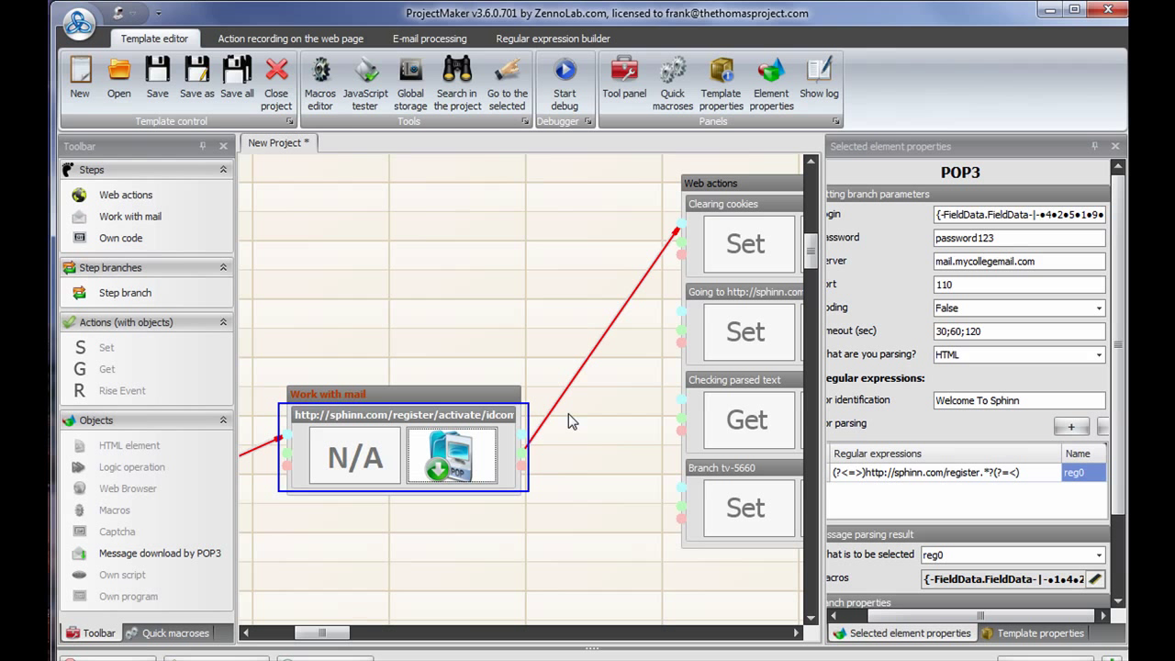
mouse_move(438, 449)
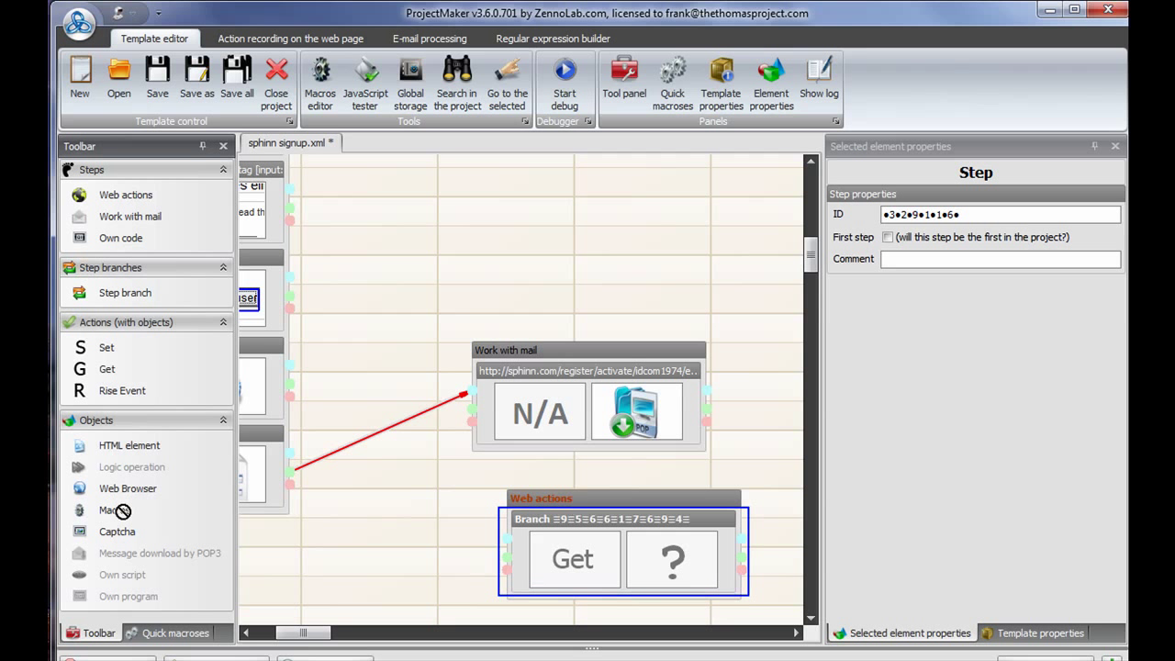
Turn the new Web actions branch into a Macros action using field data
left_click(671, 558)
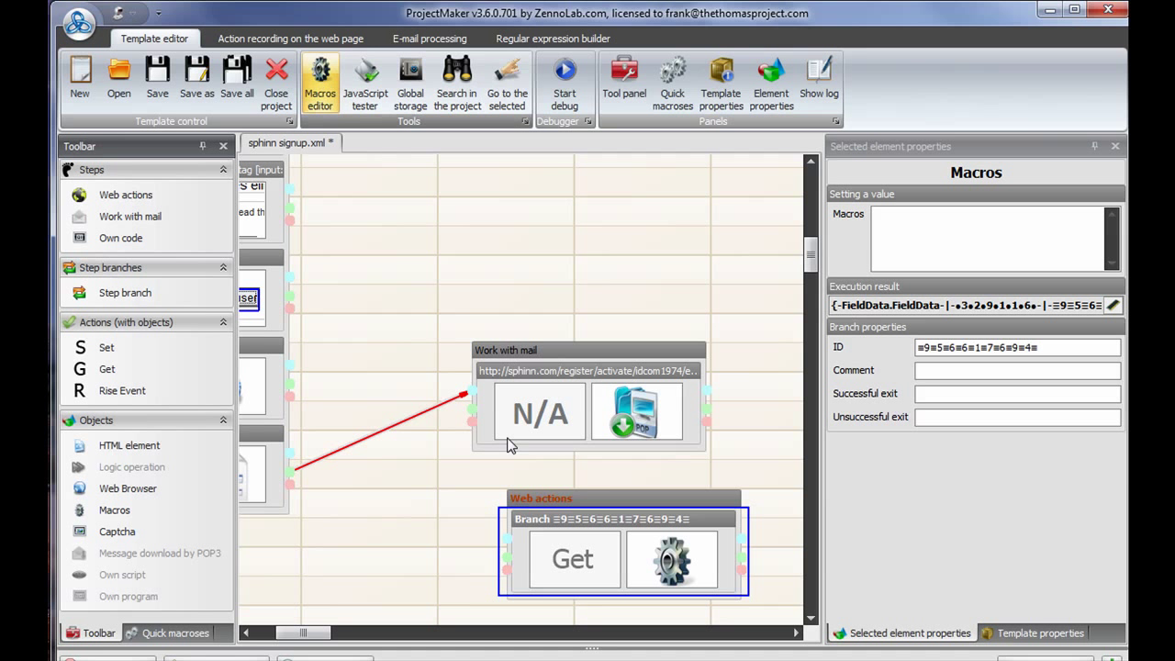
mouse_move(643, 404)
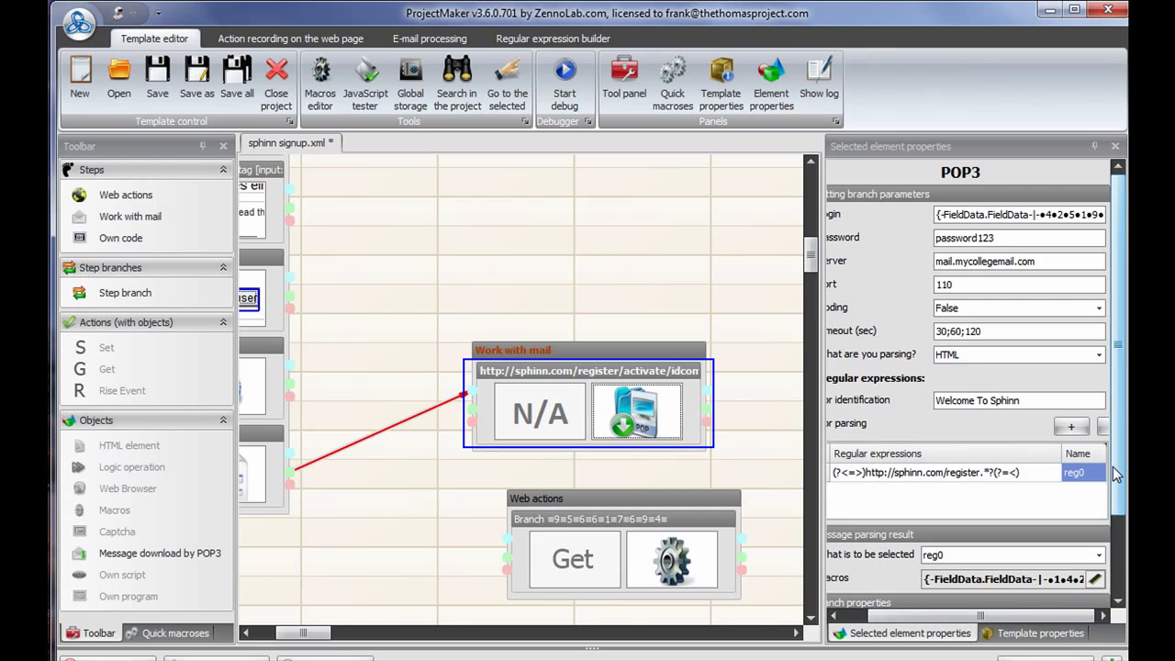
scroll("down", 3)
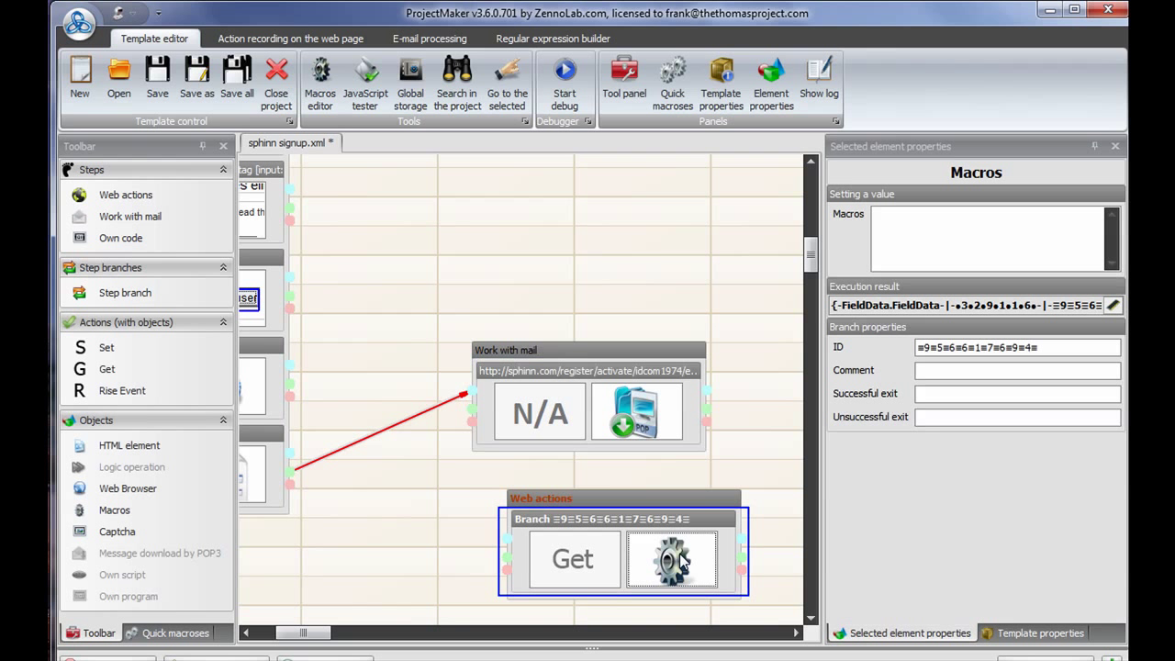
mouse_move(382, 525)
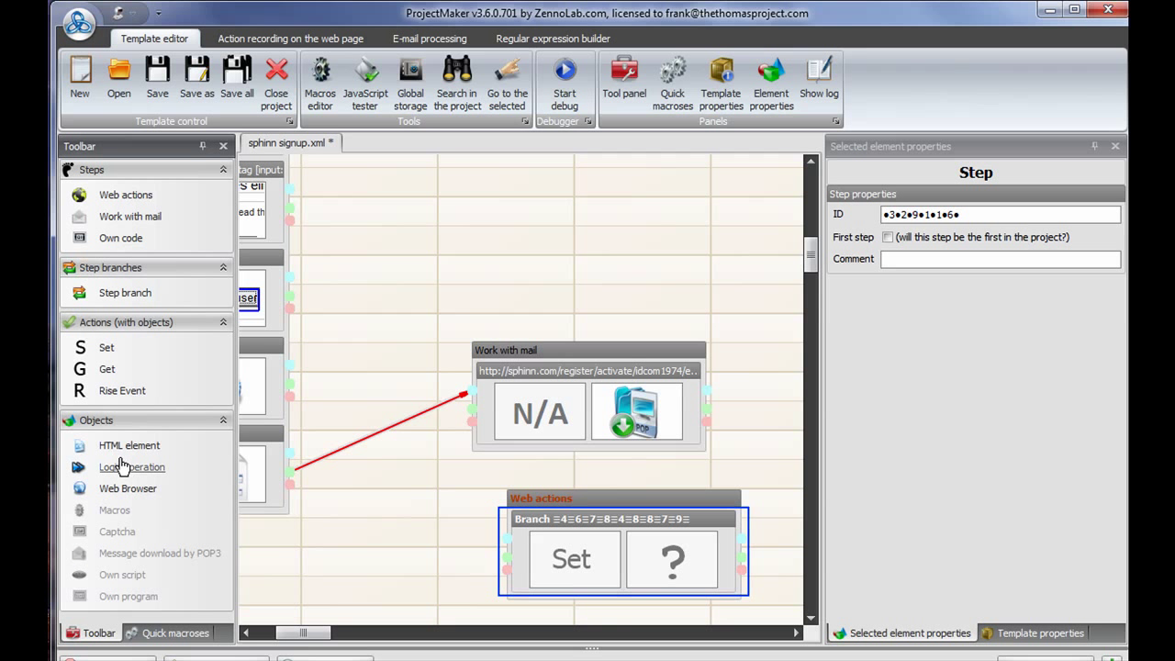
Turn the new Web actions branch into a Logic if-operation with an empty expression
left_click(672, 558)
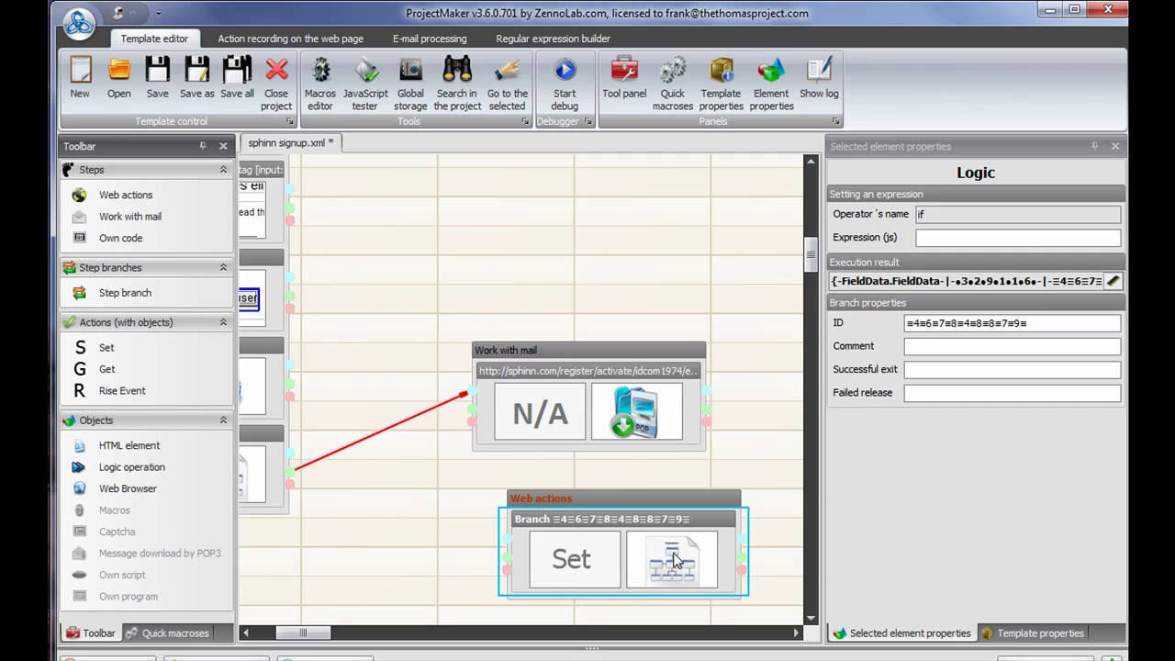